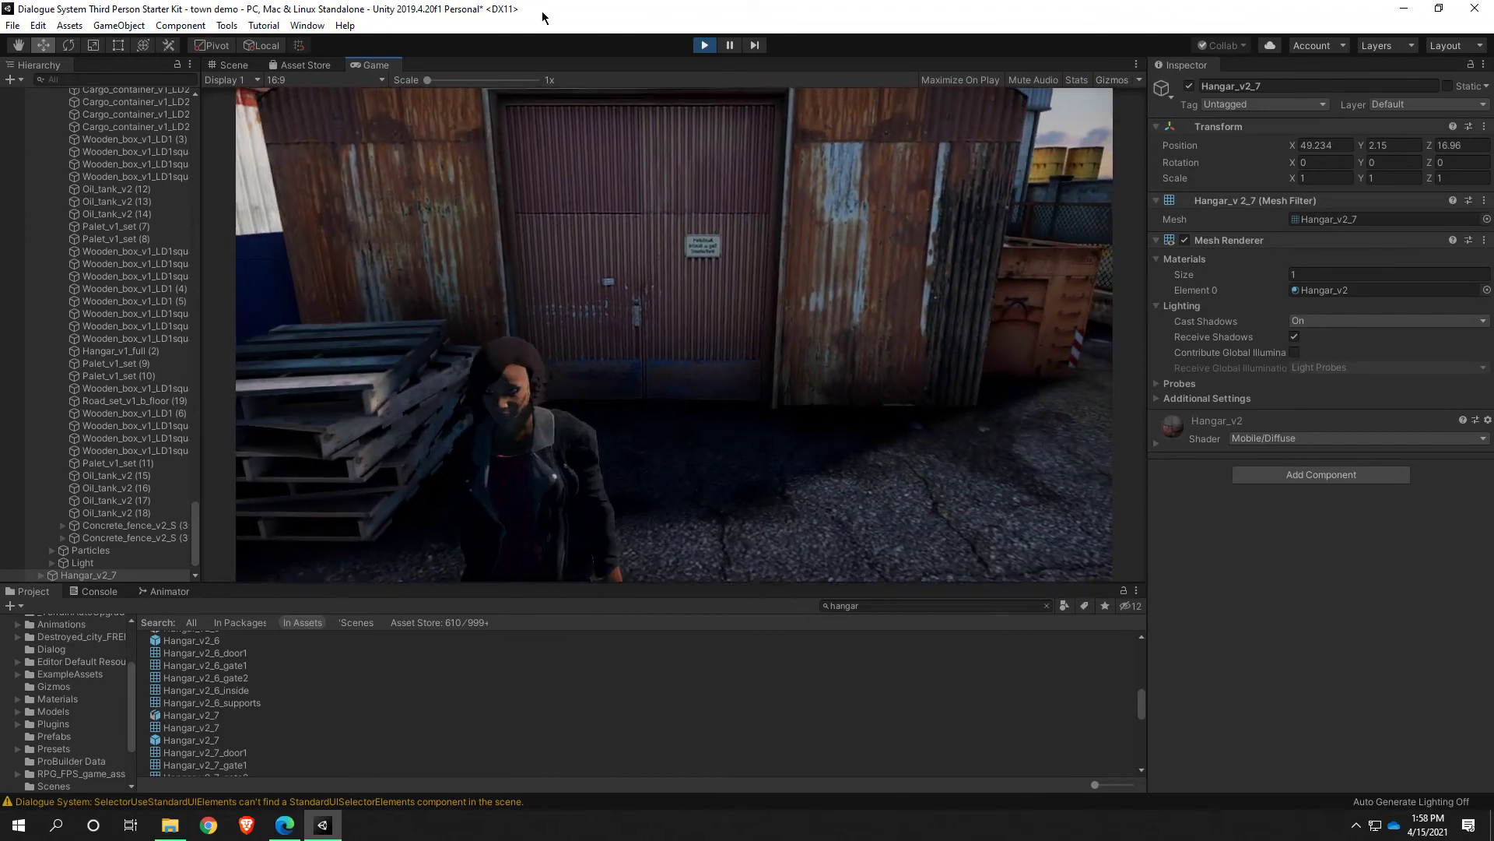
Exit play mode, then drag an oil tank beside the fenced walkway near the dumpster
{"action": "left_click", "coordinate": [232, 65]}
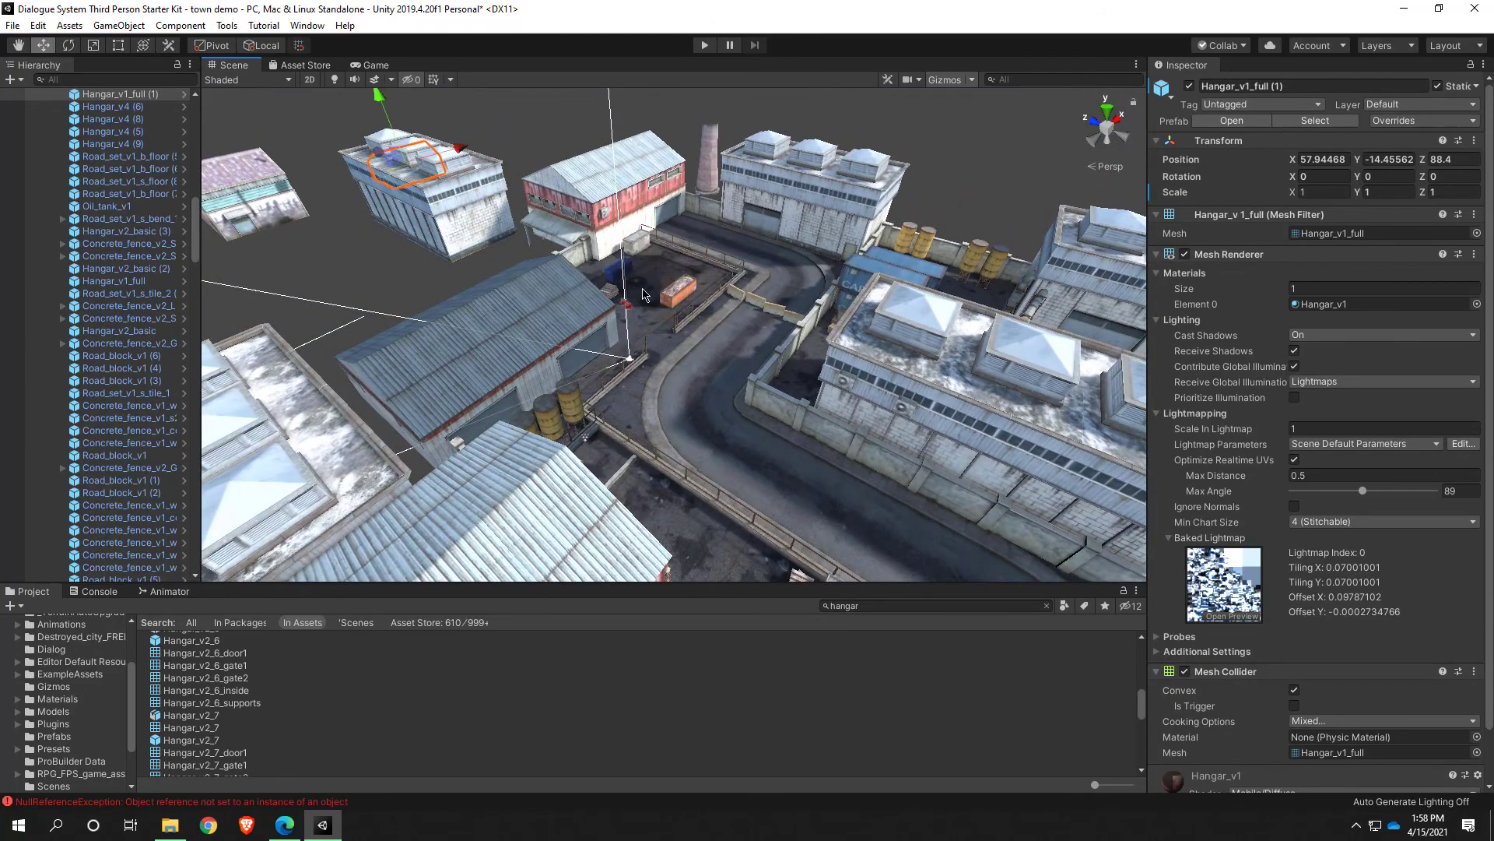
{"action": "left_click_drag", "start_coordinate": [643, 286], "coordinate": [629, 243]}
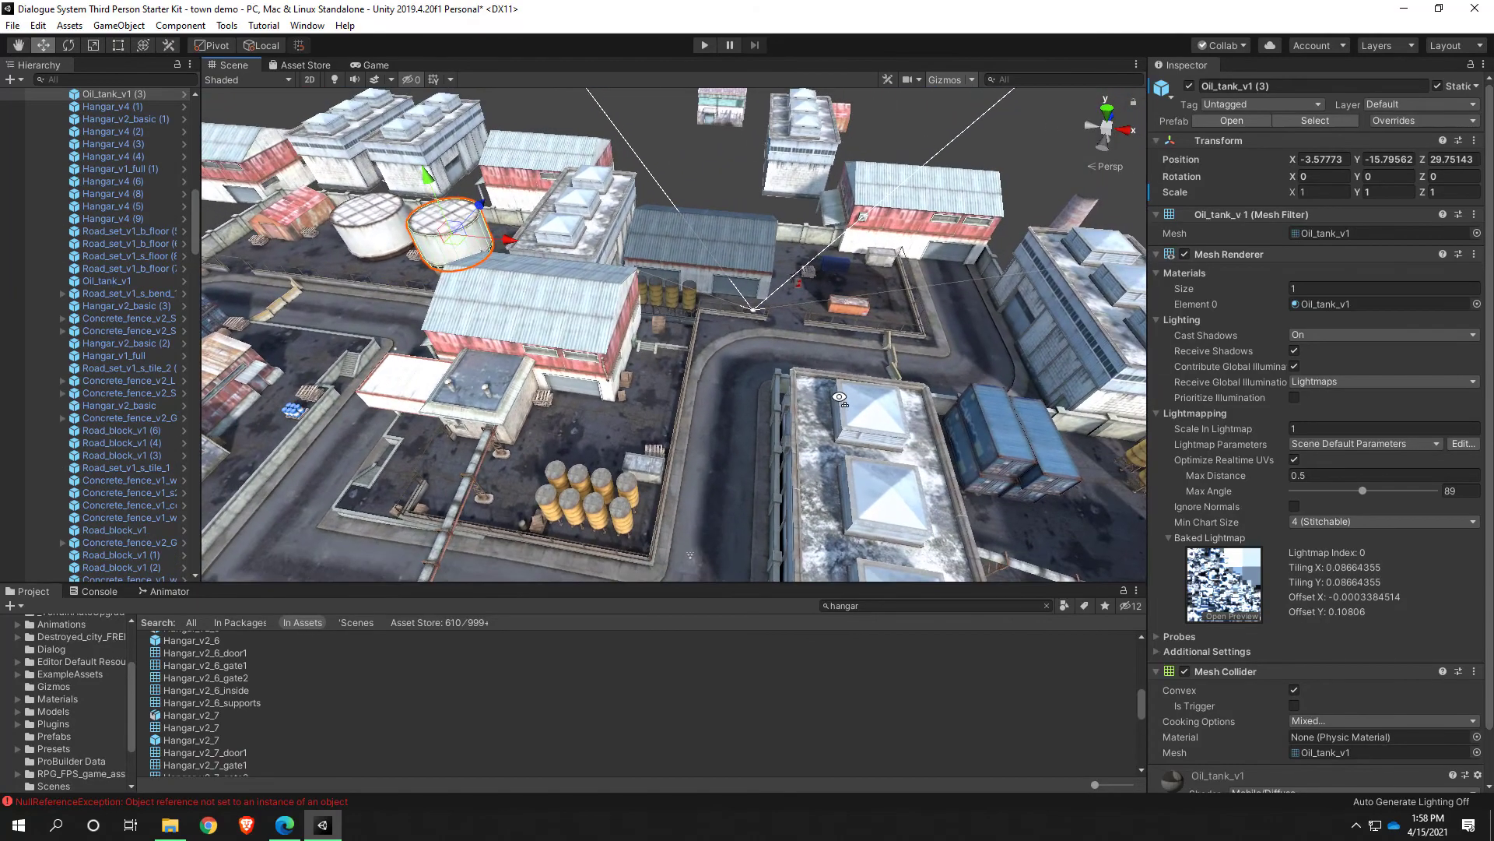
{"action": "left_click_drag", "start_coordinate": [448, 234], "coordinate": [815, 276]}
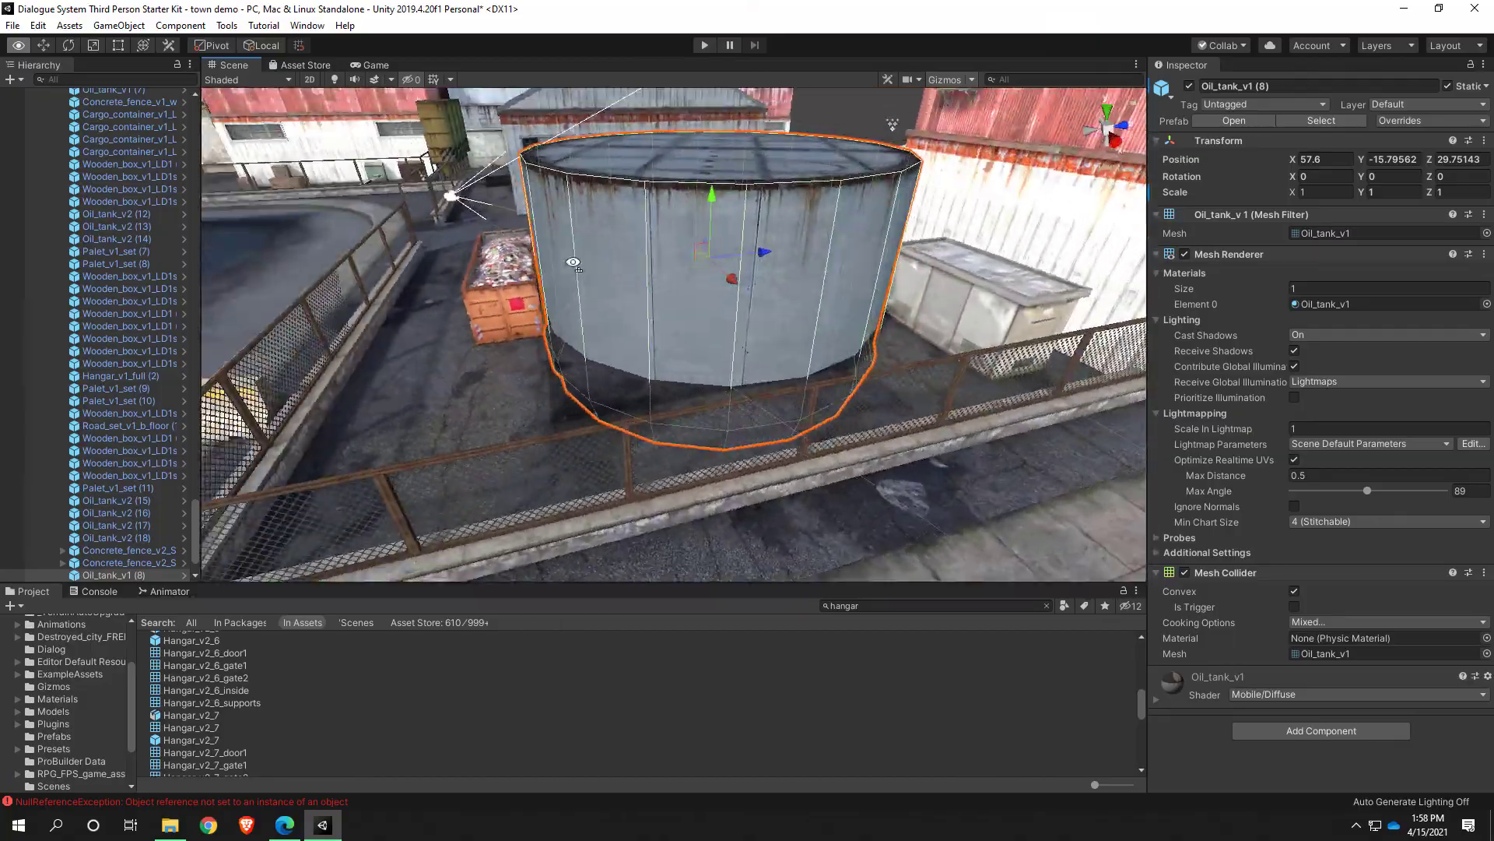
{"action": "left_click_drag", "start_coordinate": [572, 262], "coordinate": [824, 280]}
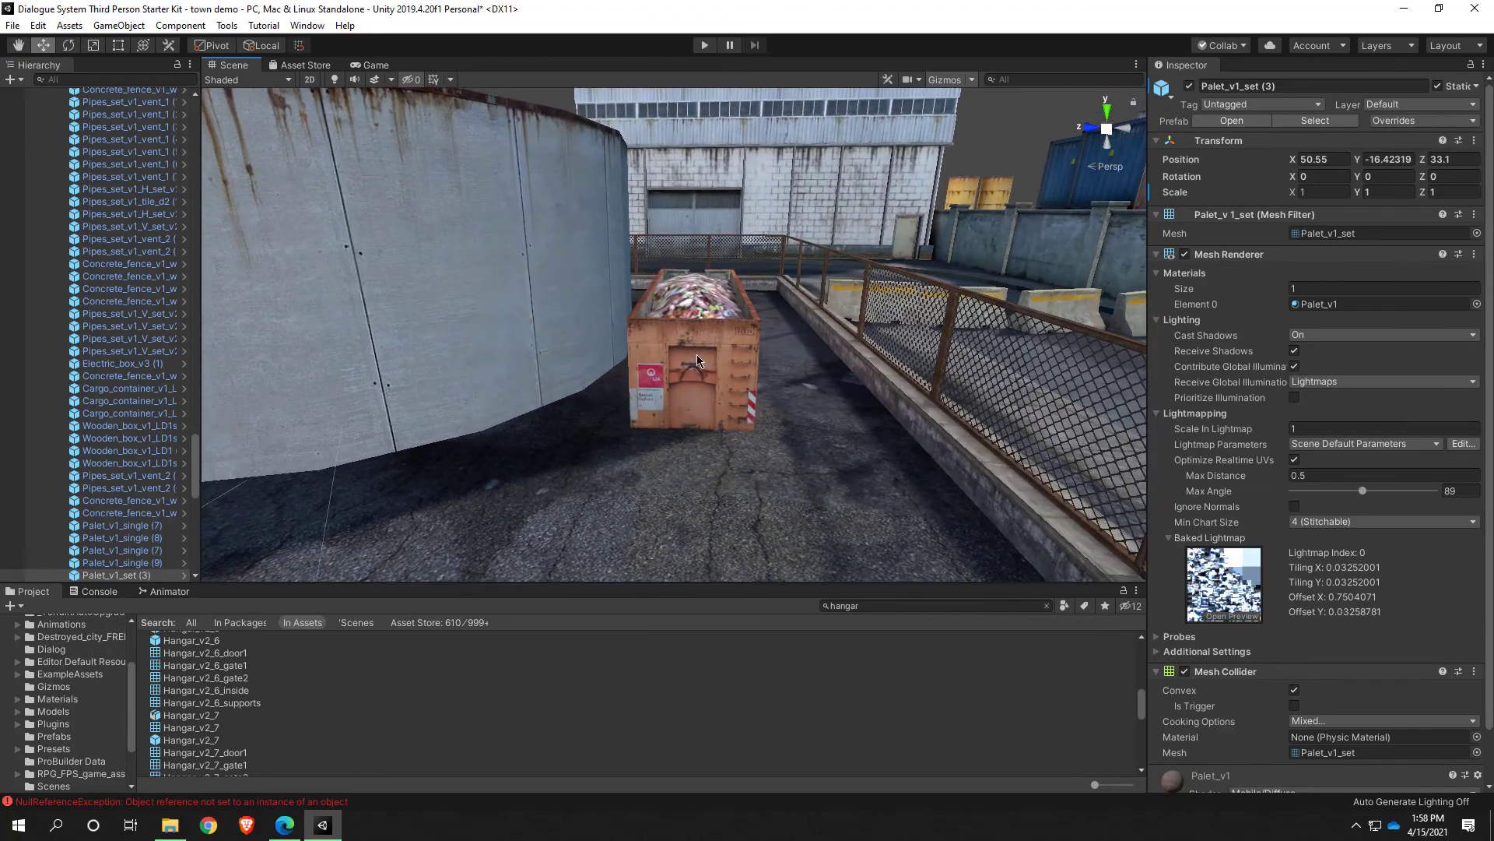
Select the dumpster, then fly along the walkway and push the electric box deeper into the alley
{"action": "left_click", "coordinate": [698, 356]}
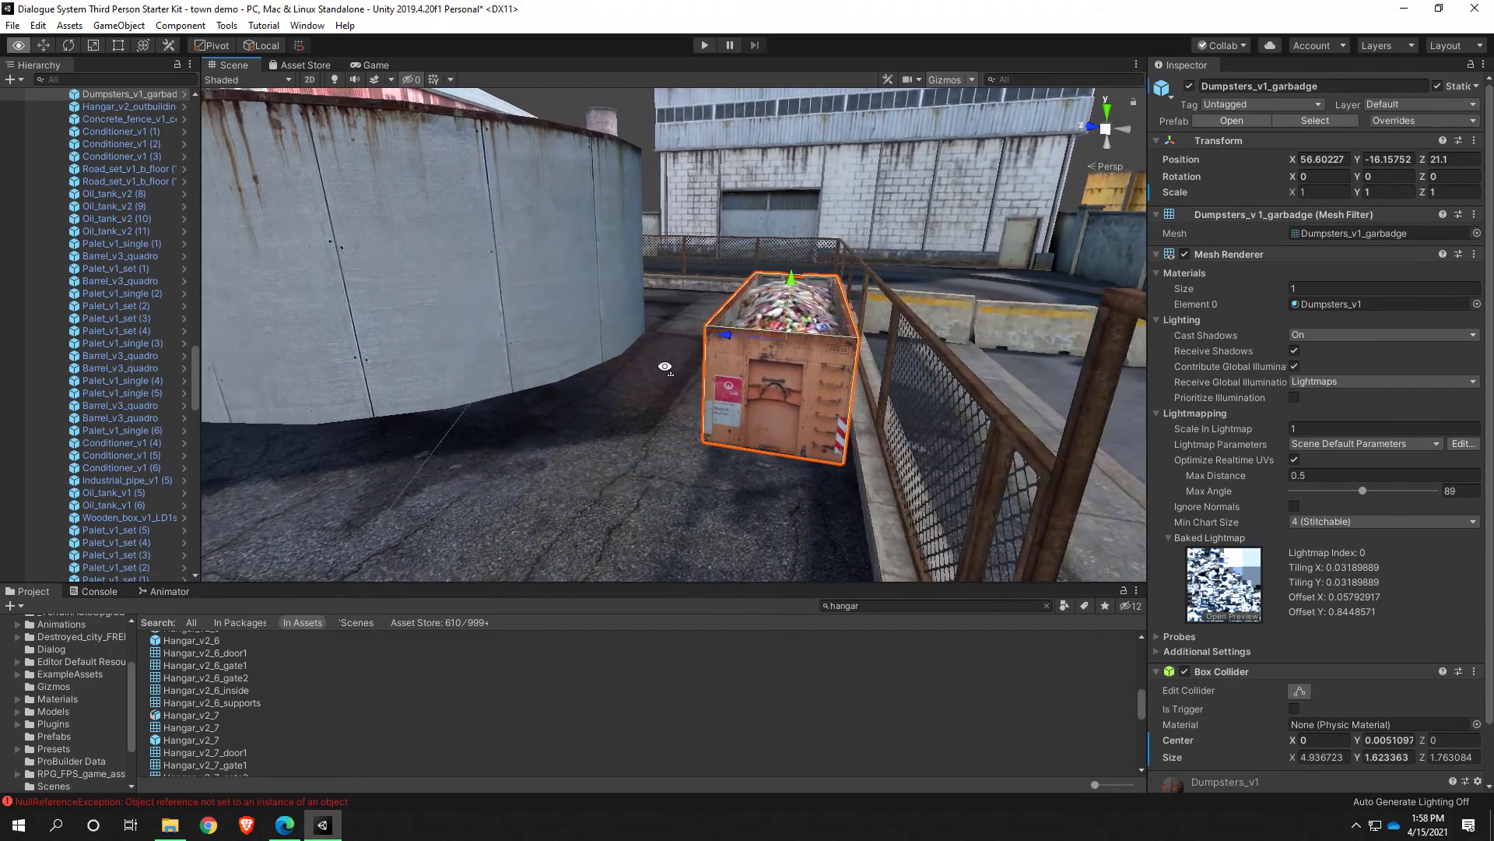
{"action": "left_click_drag", "start_coordinate": [666, 366], "coordinate": [753, 372]}
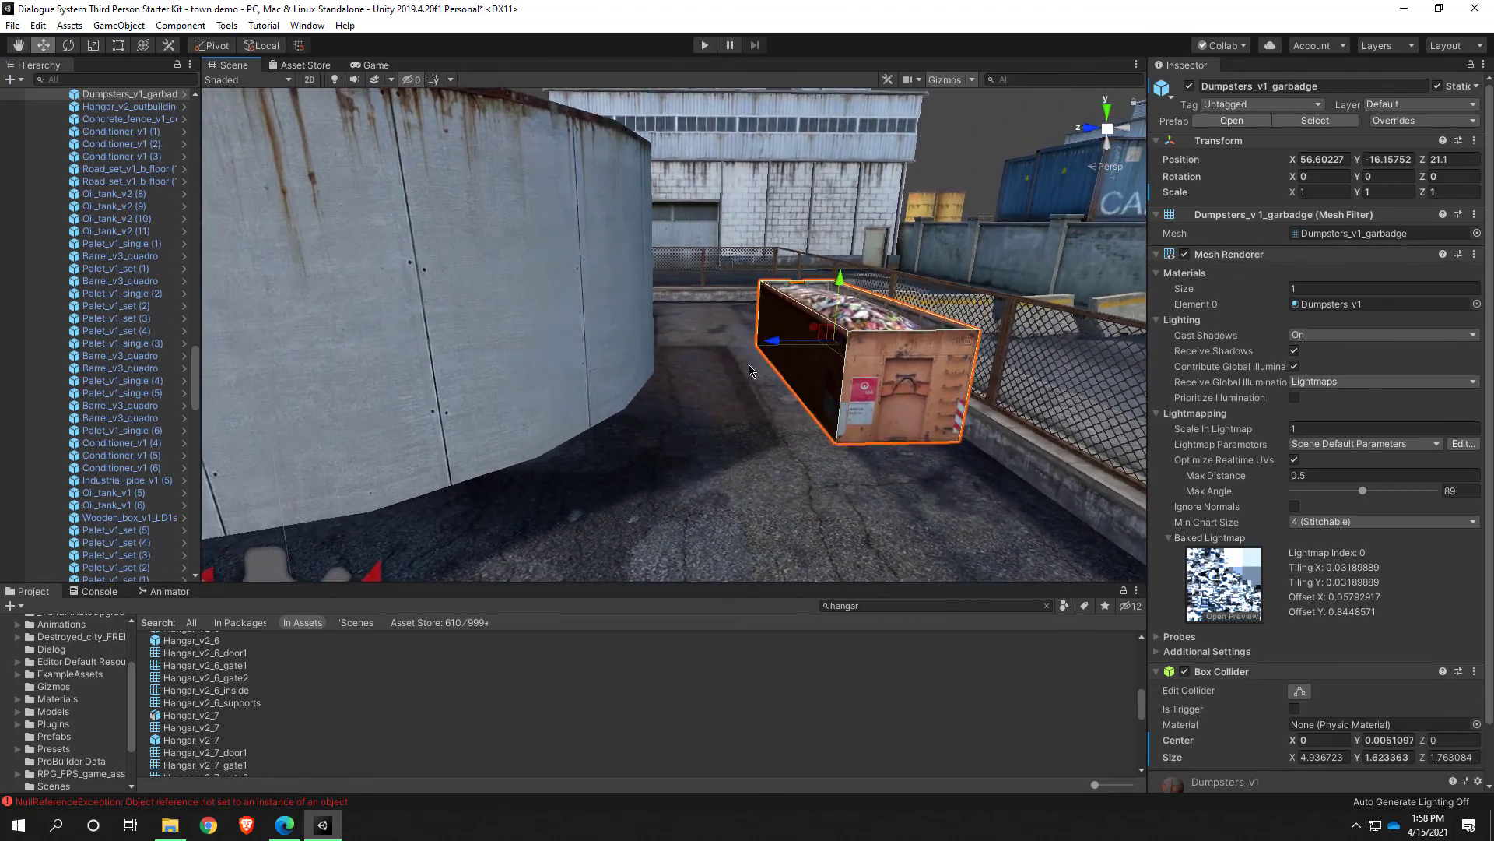
{"action": "left_click_drag", "start_coordinate": [748, 372], "coordinate": [679, 369]}
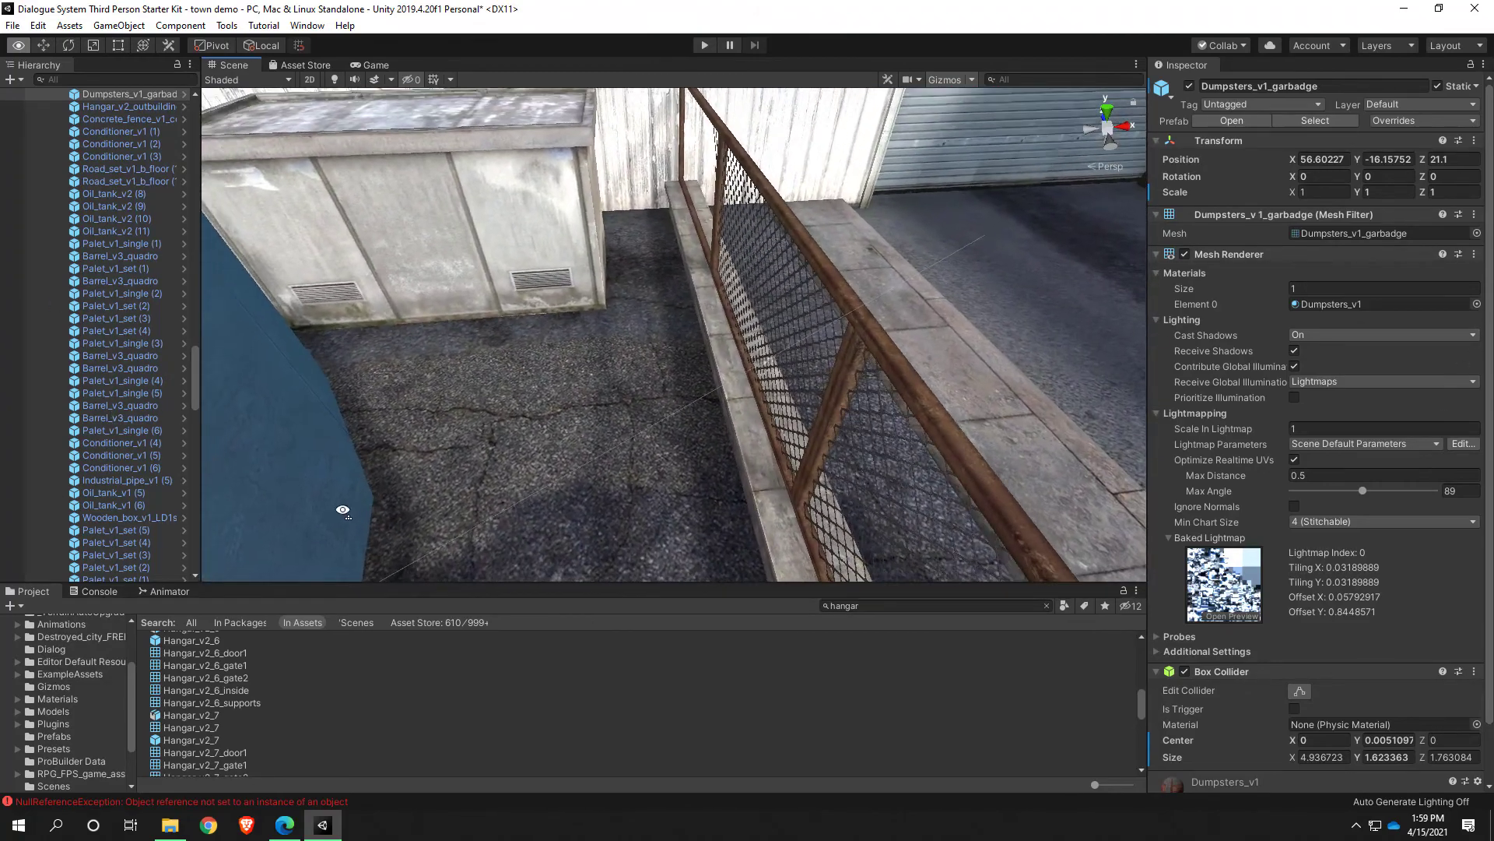
{"action": "left_click_drag", "start_coordinate": [343, 509], "coordinate": [474, 375]}
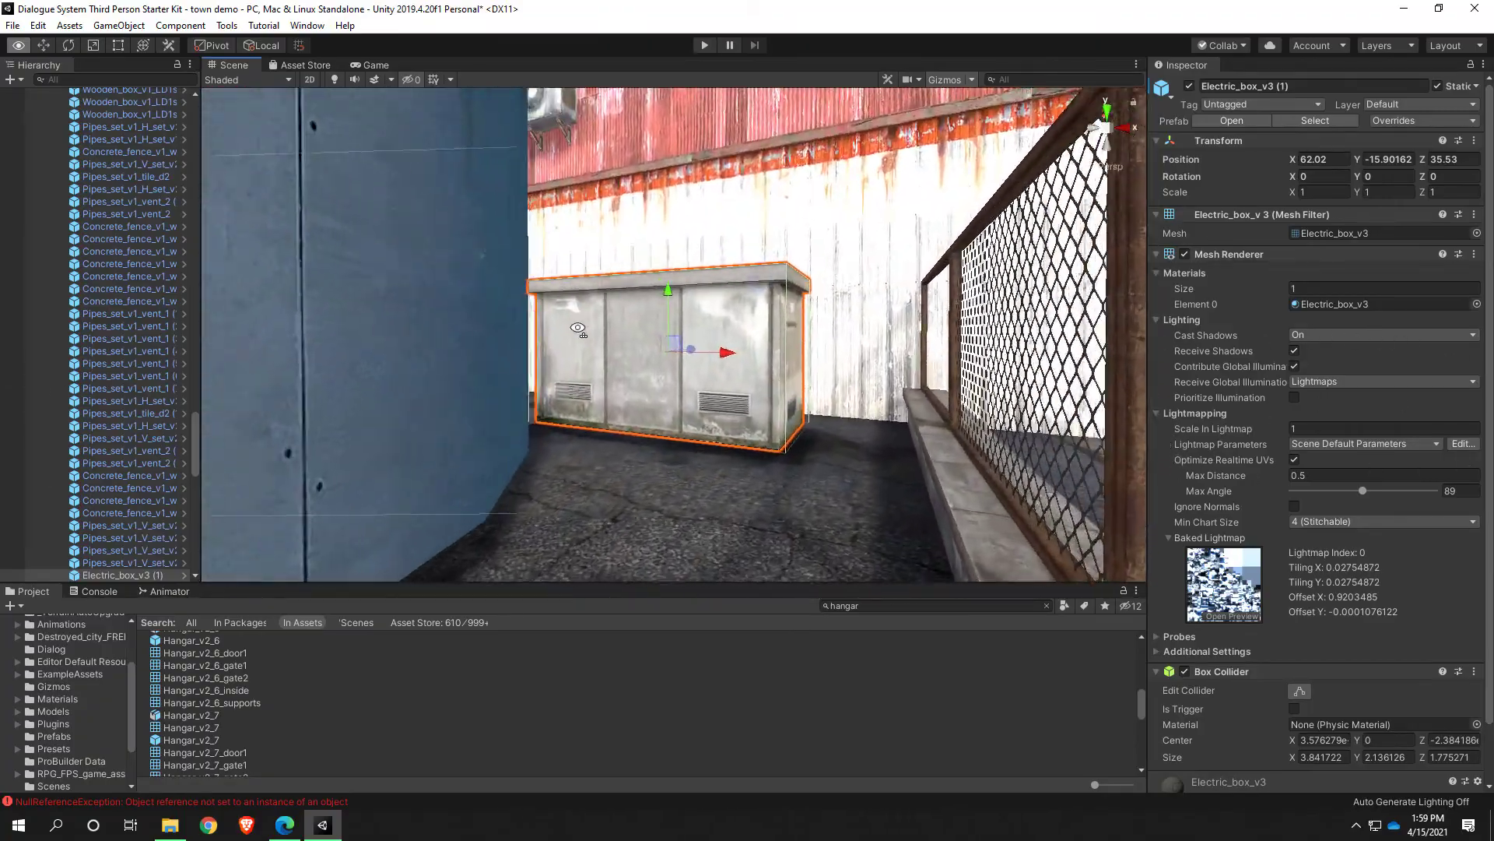
{"action": "left_click_drag", "start_coordinate": [667, 334], "coordinate": [591, 457]}
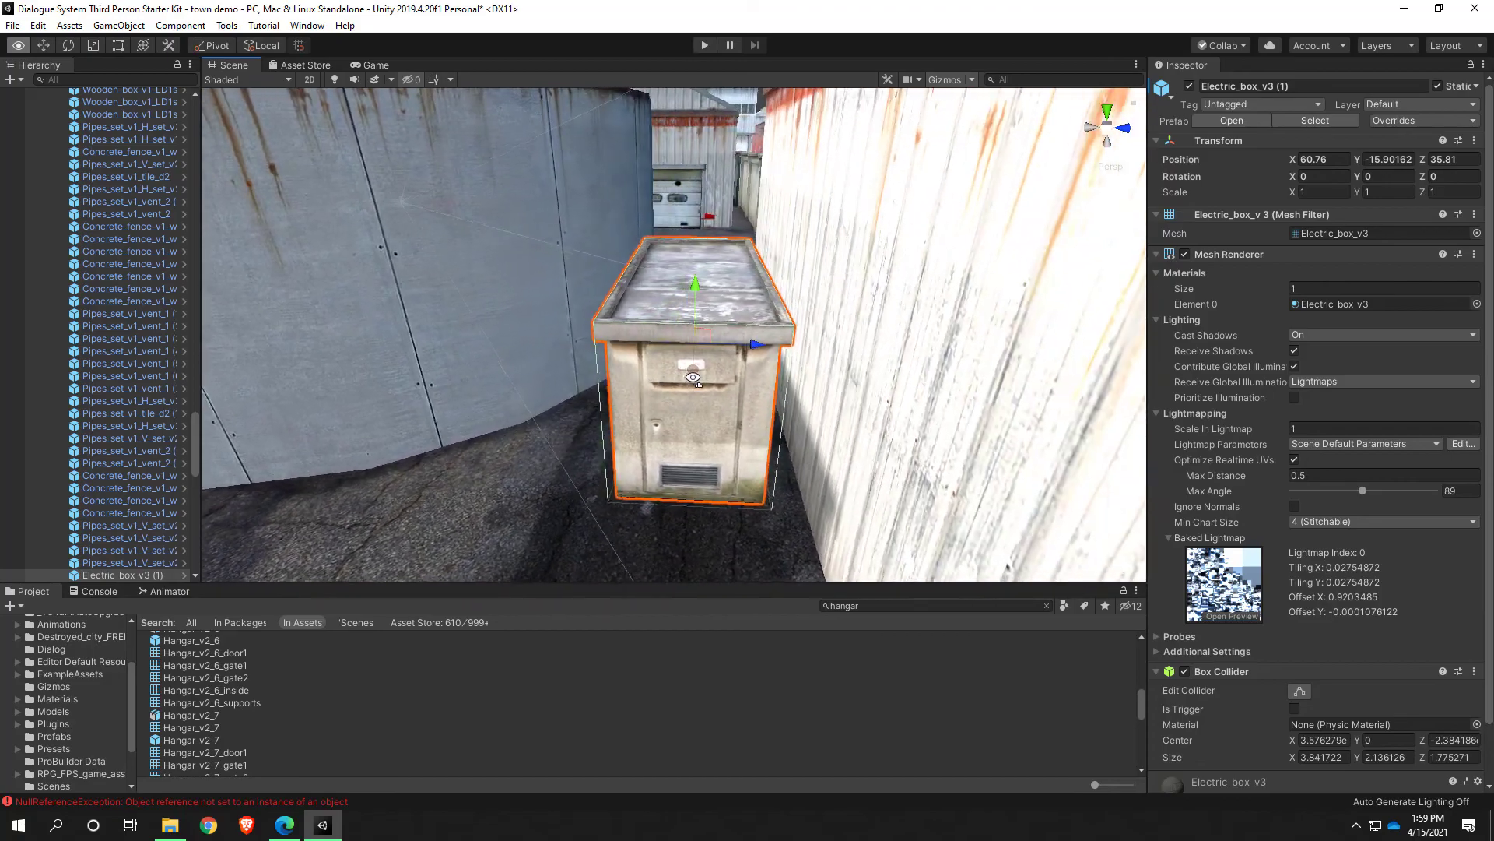
{"action": "left_click_drag", "start_coordinate": [693, 377], "coordinate": [775, 309]}
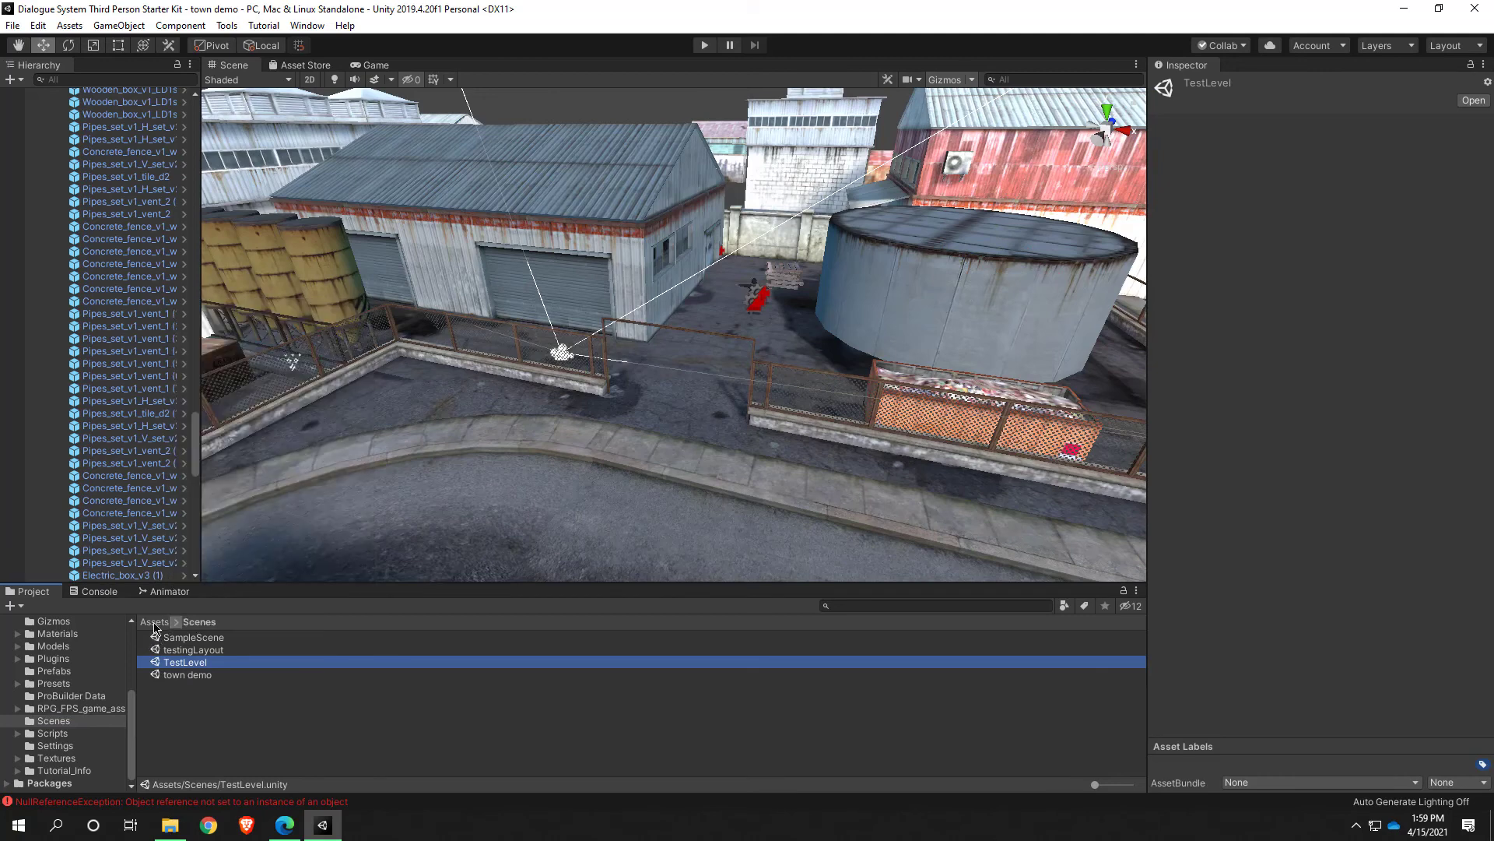
Open Assets_showcase_scene, select the first and LD2through container variants, then show the Scenes folder
{"action": "left_click", "coordinate": [155, 621]}
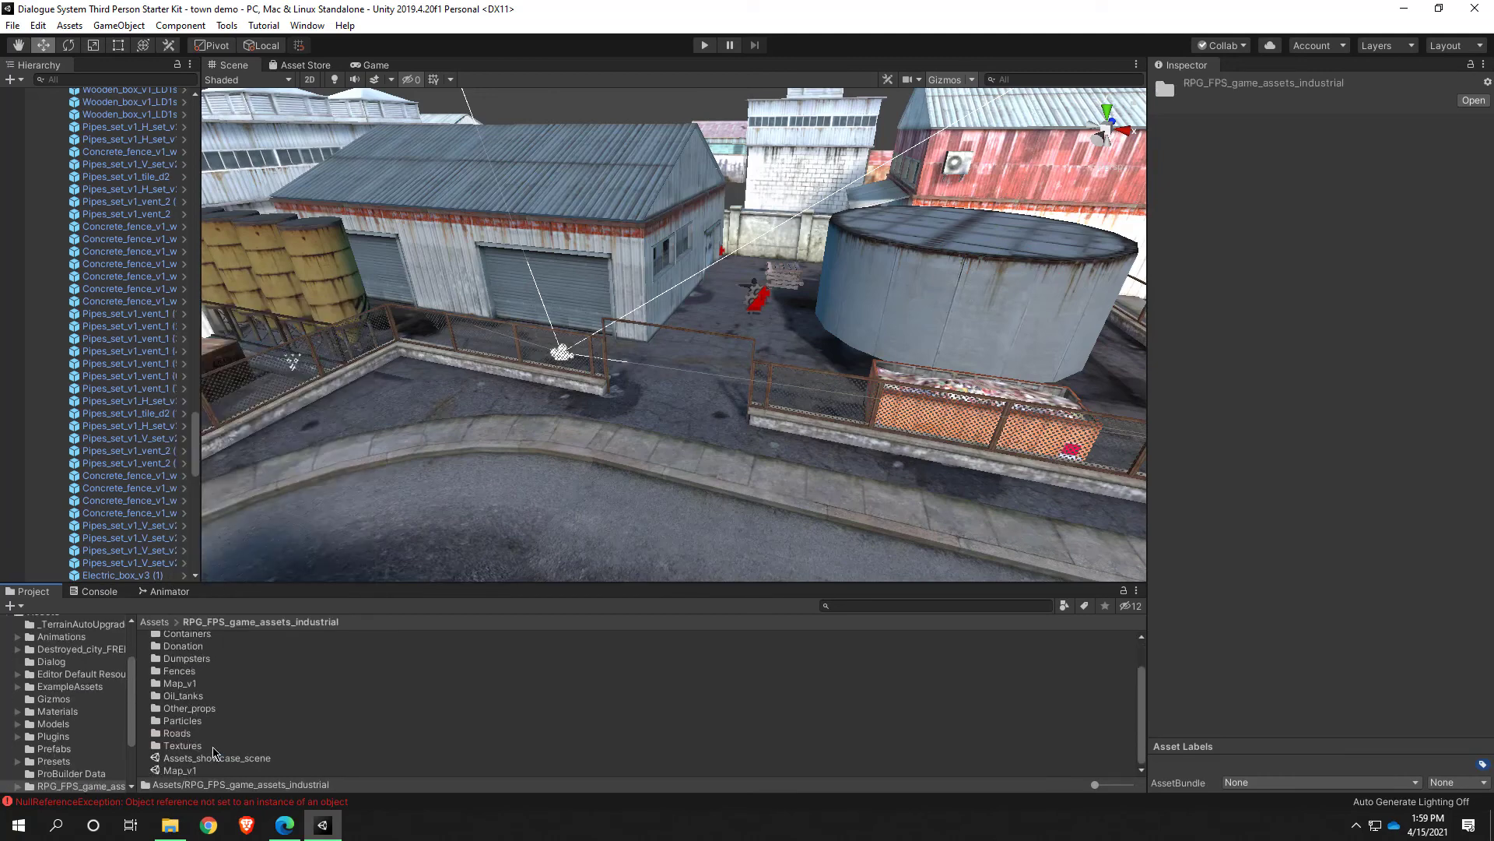
{"action": "double_click", "coordinate": [216, 757]}
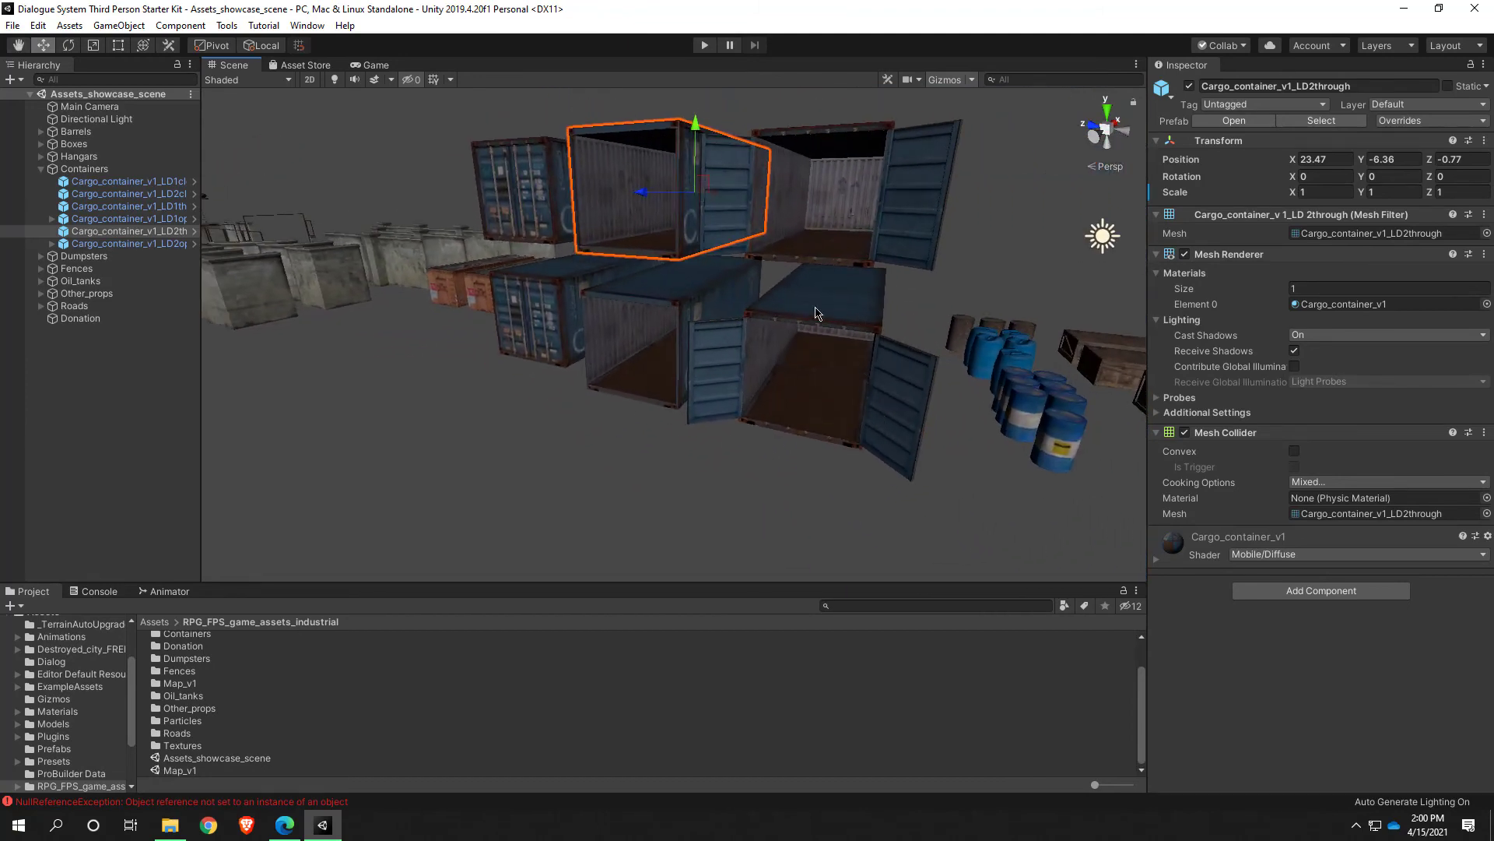
{"action": "left_click", "coordinate": [116, 181]}
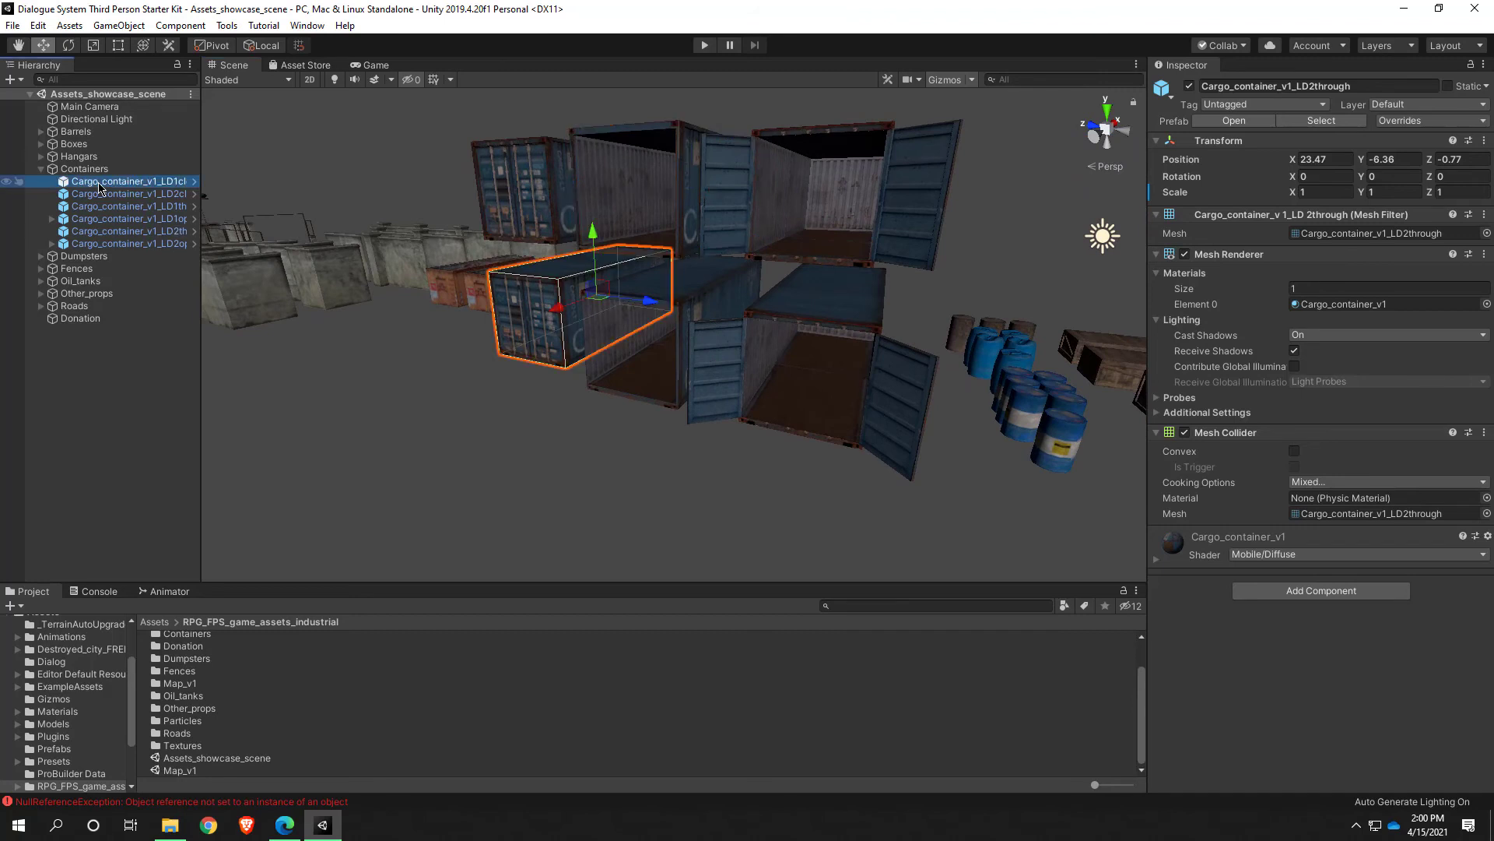
{"action": "left_click", "coordinate": [109, 231]}
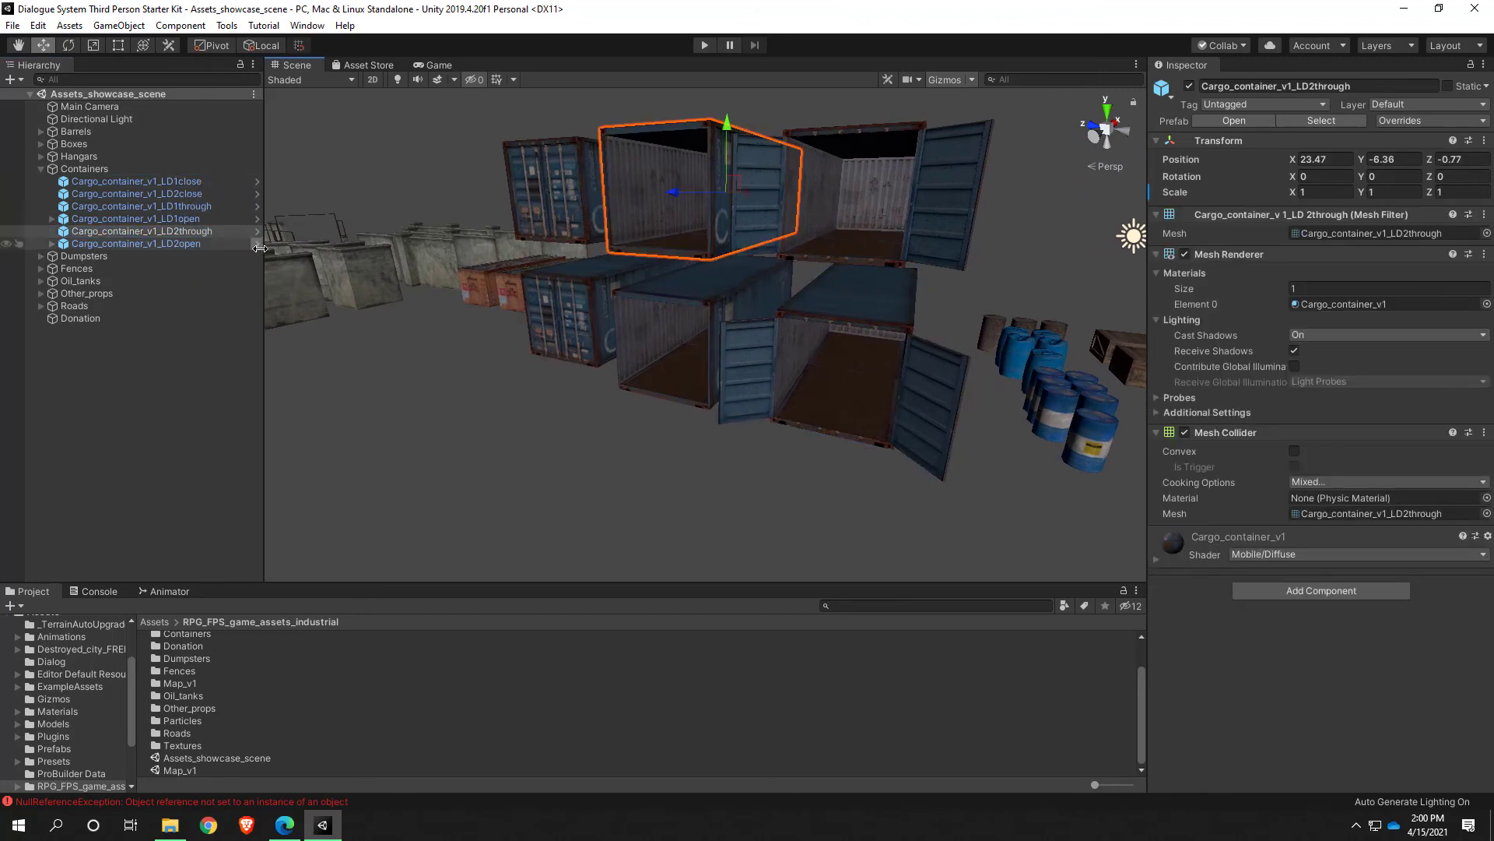
{"action": "left_click", "coordinate": [136, 243]}
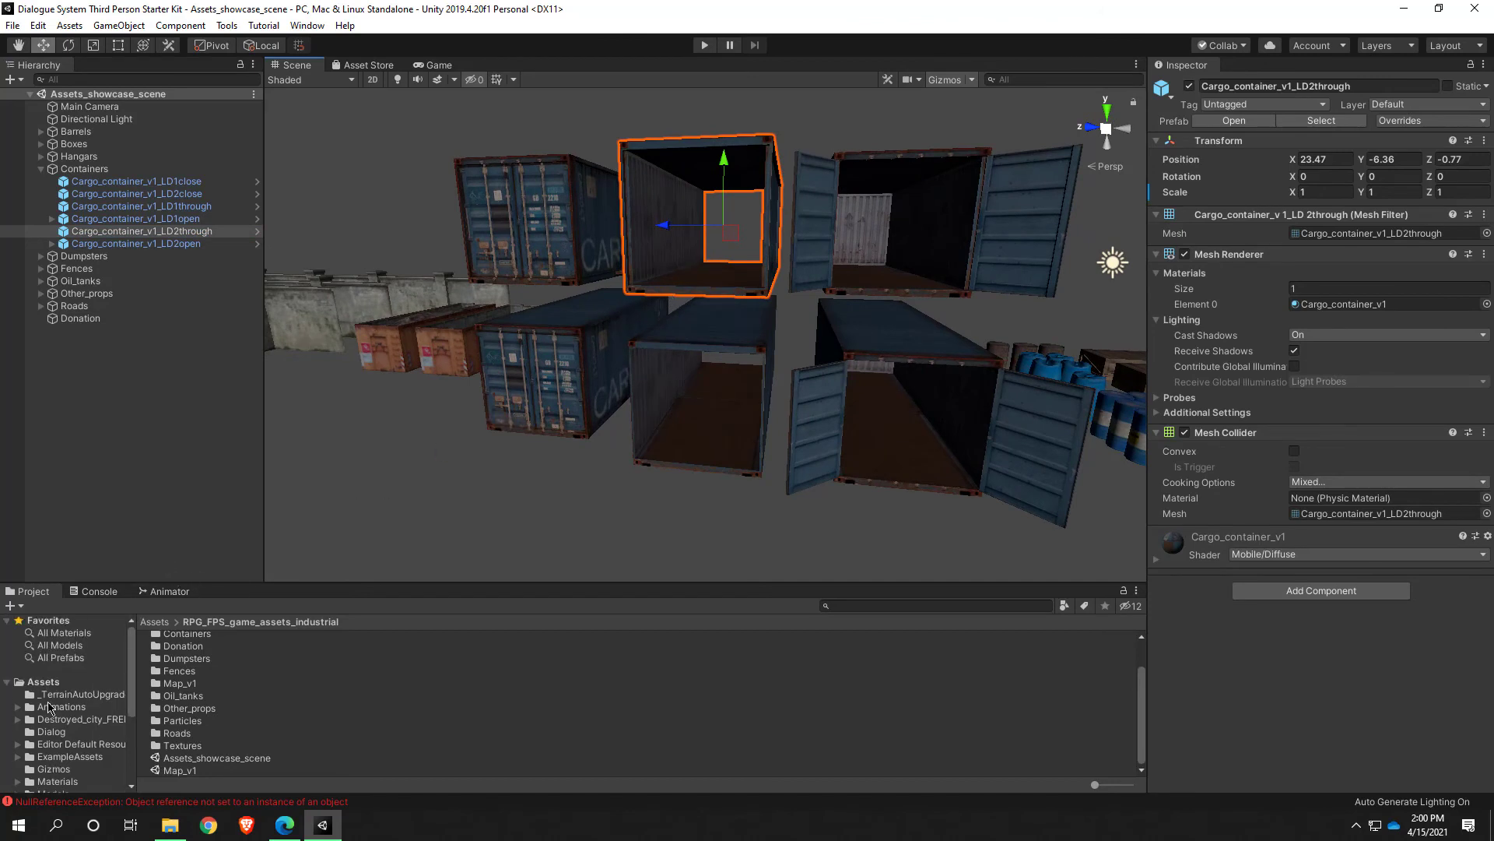
{"action": "left_click", "coordinate": [35, 681]}
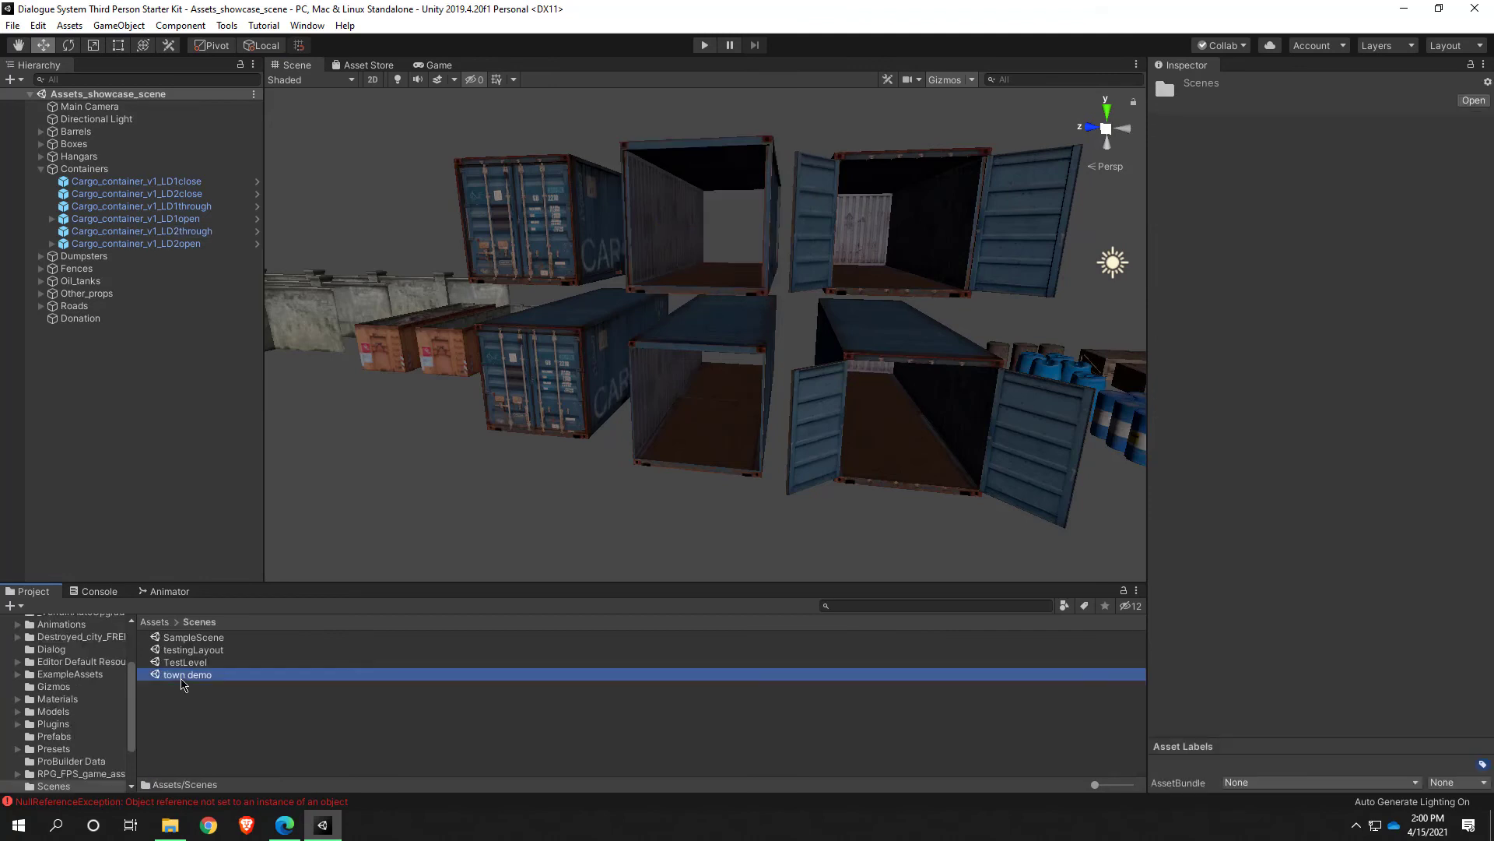
Reopen the town demo, search the Project for containers, and preview the LD1open prefab
{"action": "double_click", "coordinate": [186, 674]}
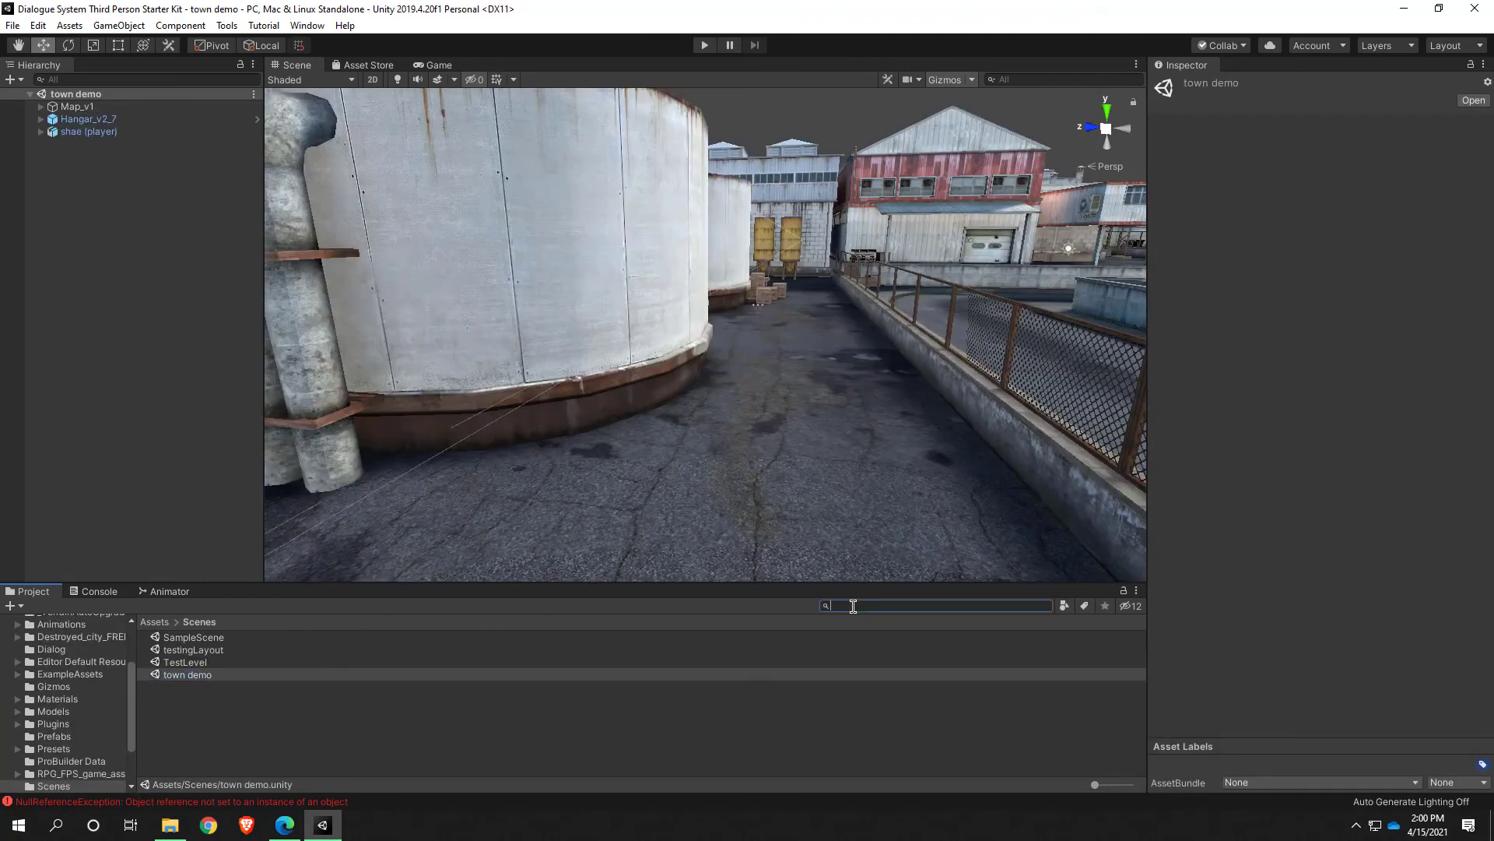
{"action": "type", "text": "card"}
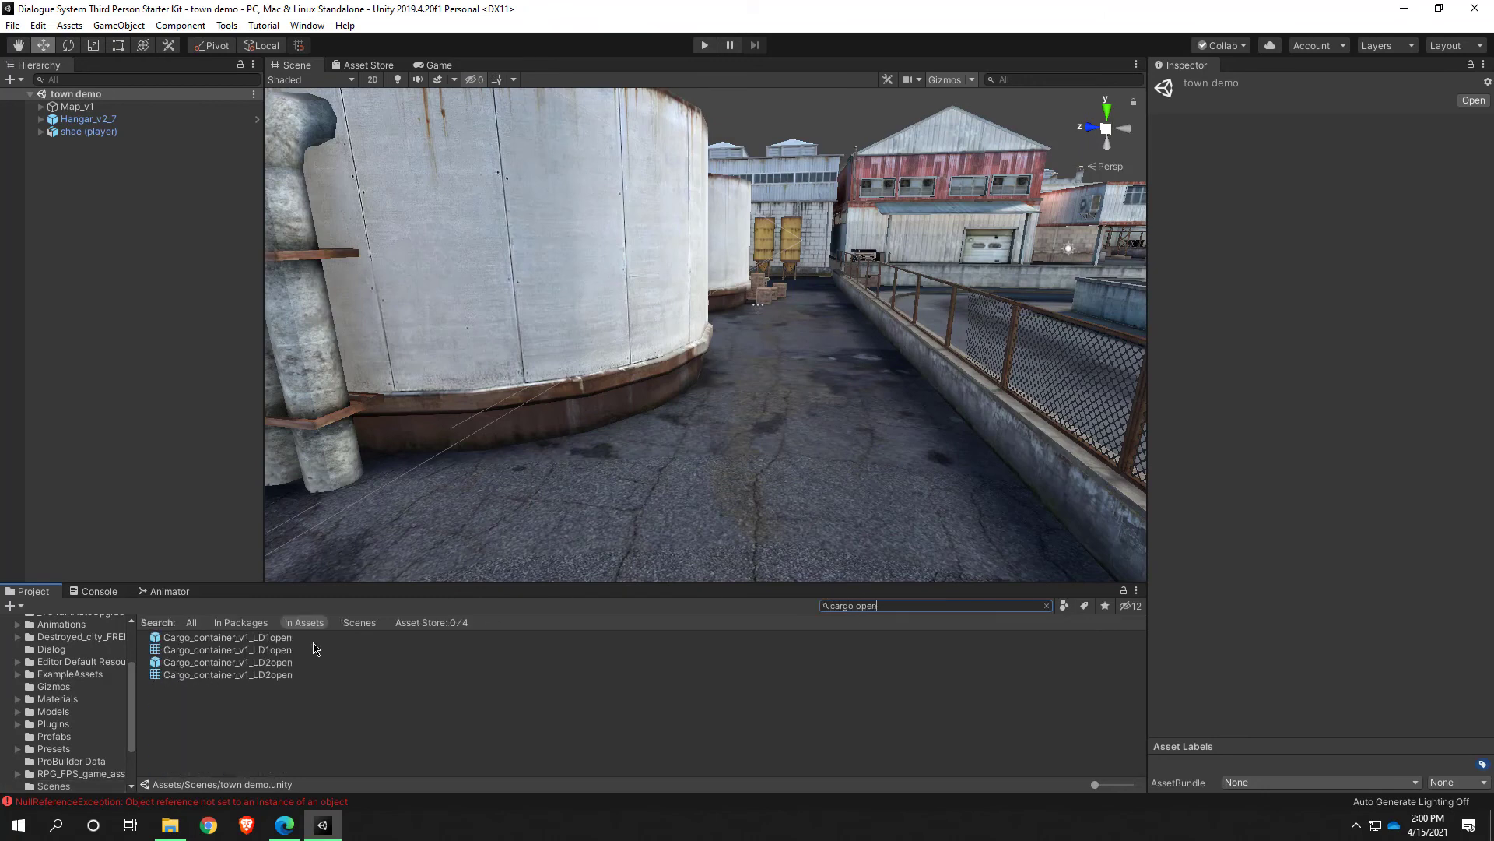
{"action": "left_click", "coordinate": [226, 637]}
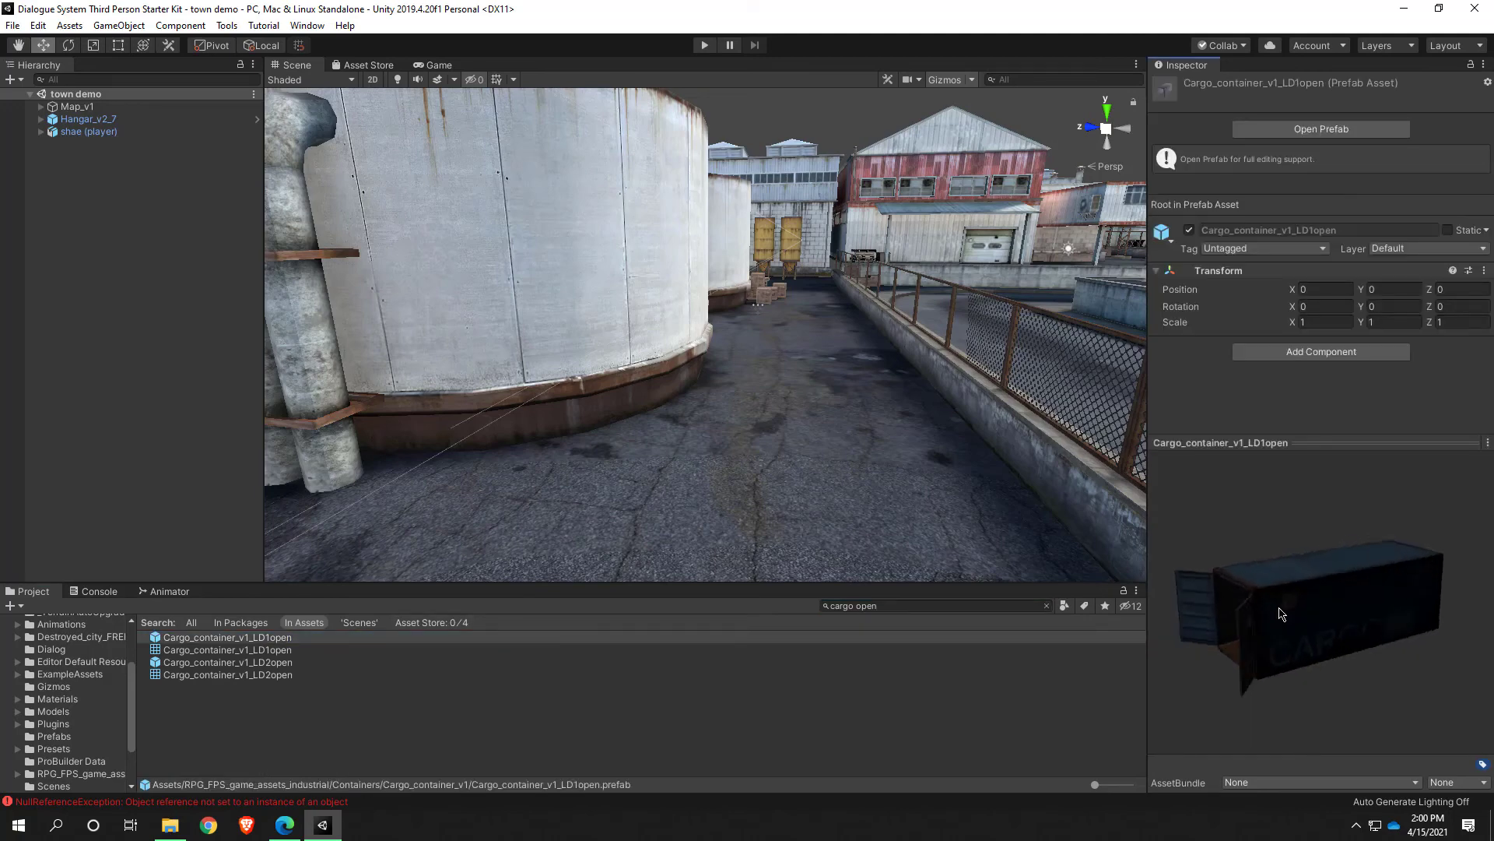
{"action": "left_click_drag", "start_coordinate": [1282, 612], "coordinate": [1258, 604]}
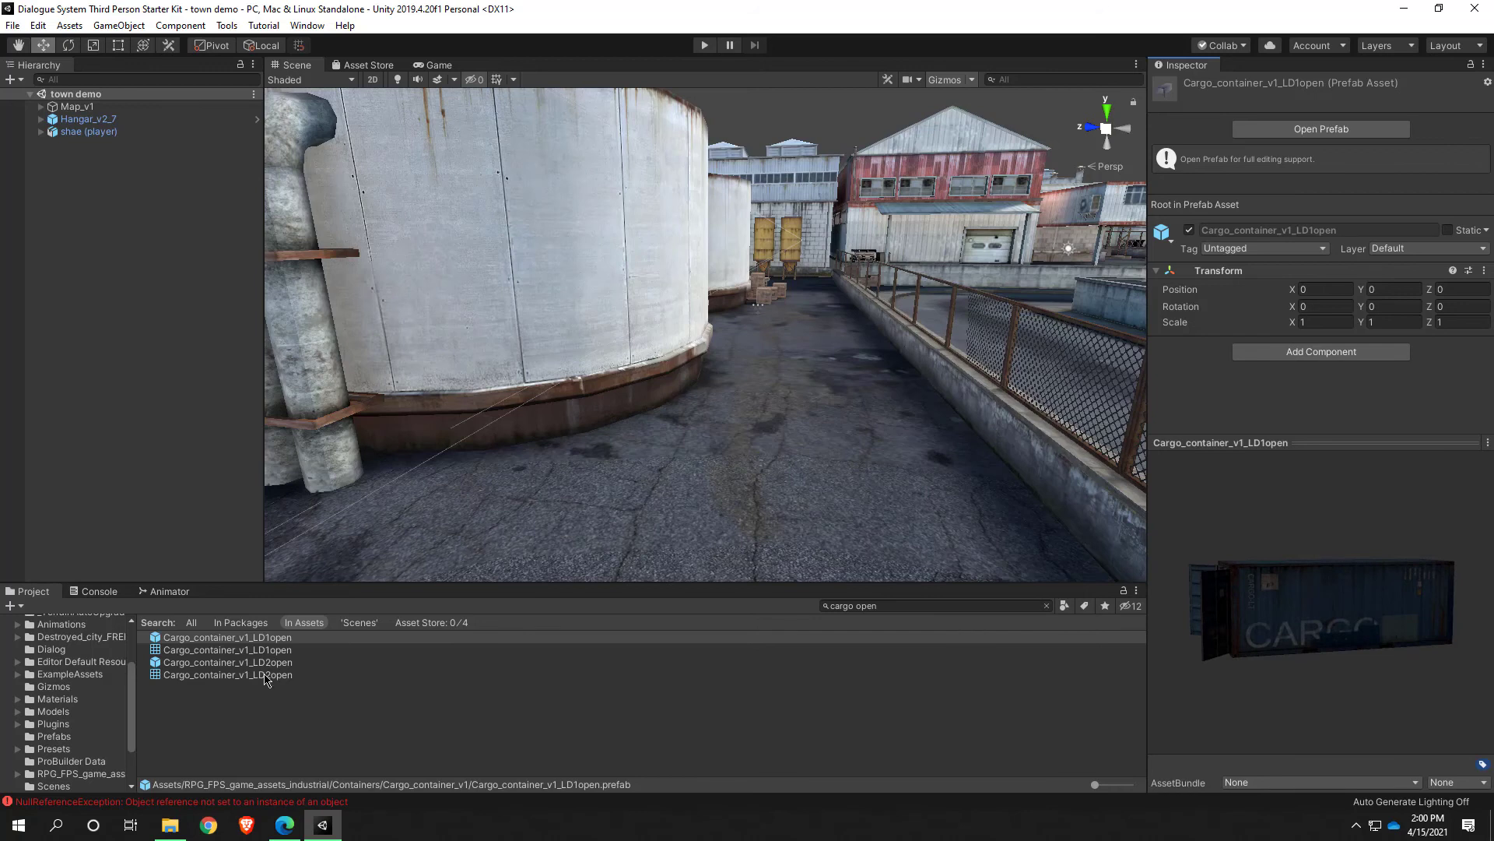
Place and raise an LD2open cargo container, then search 'cargo through' and preview LD2through
{"action": "left_click", "coordinate": [226, 662]}
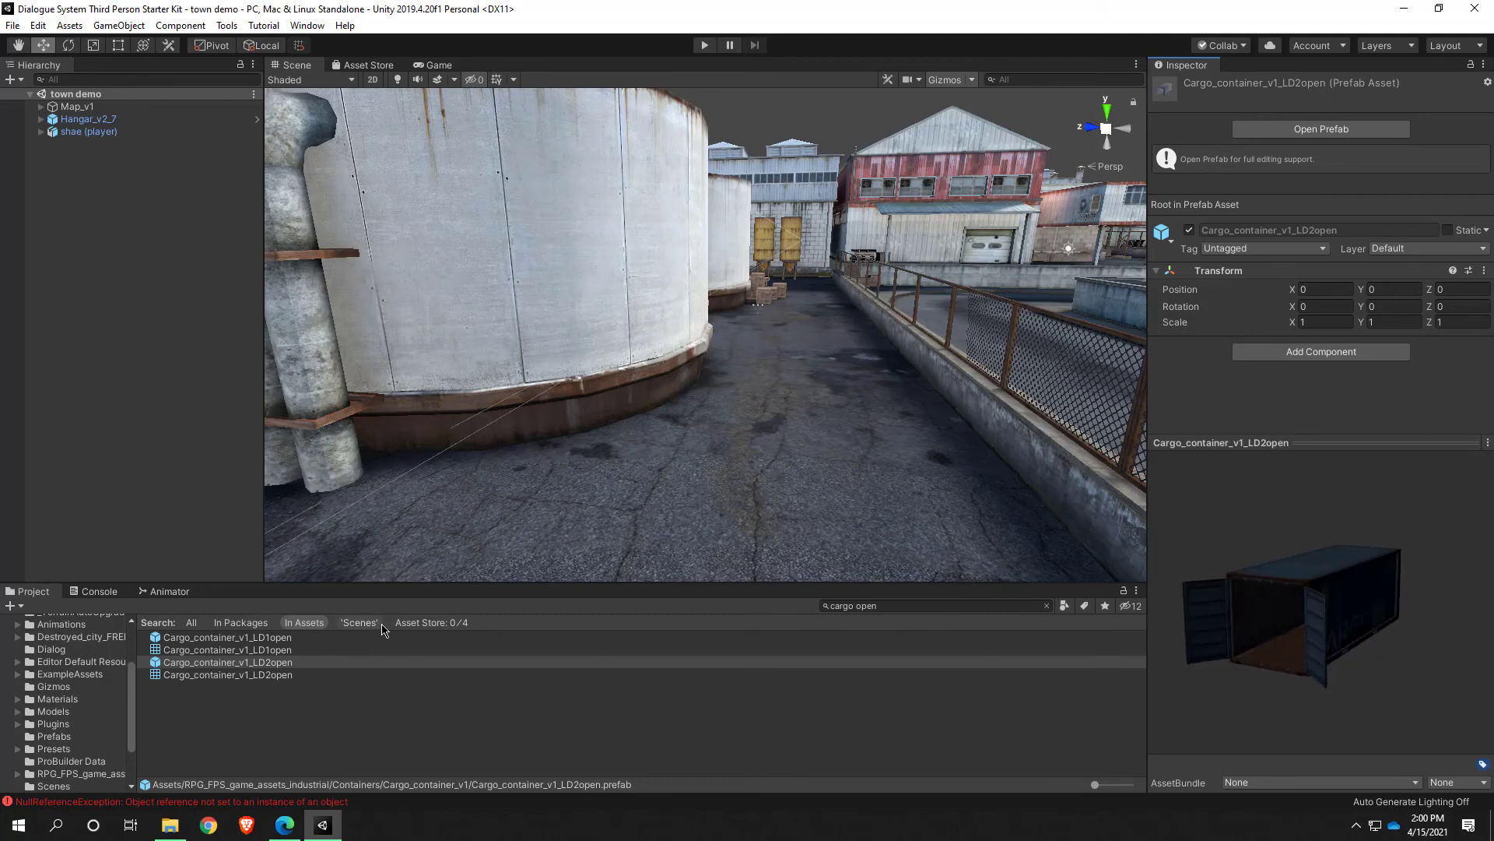
{"action": "left_click", "coordinate": [226, 662]}
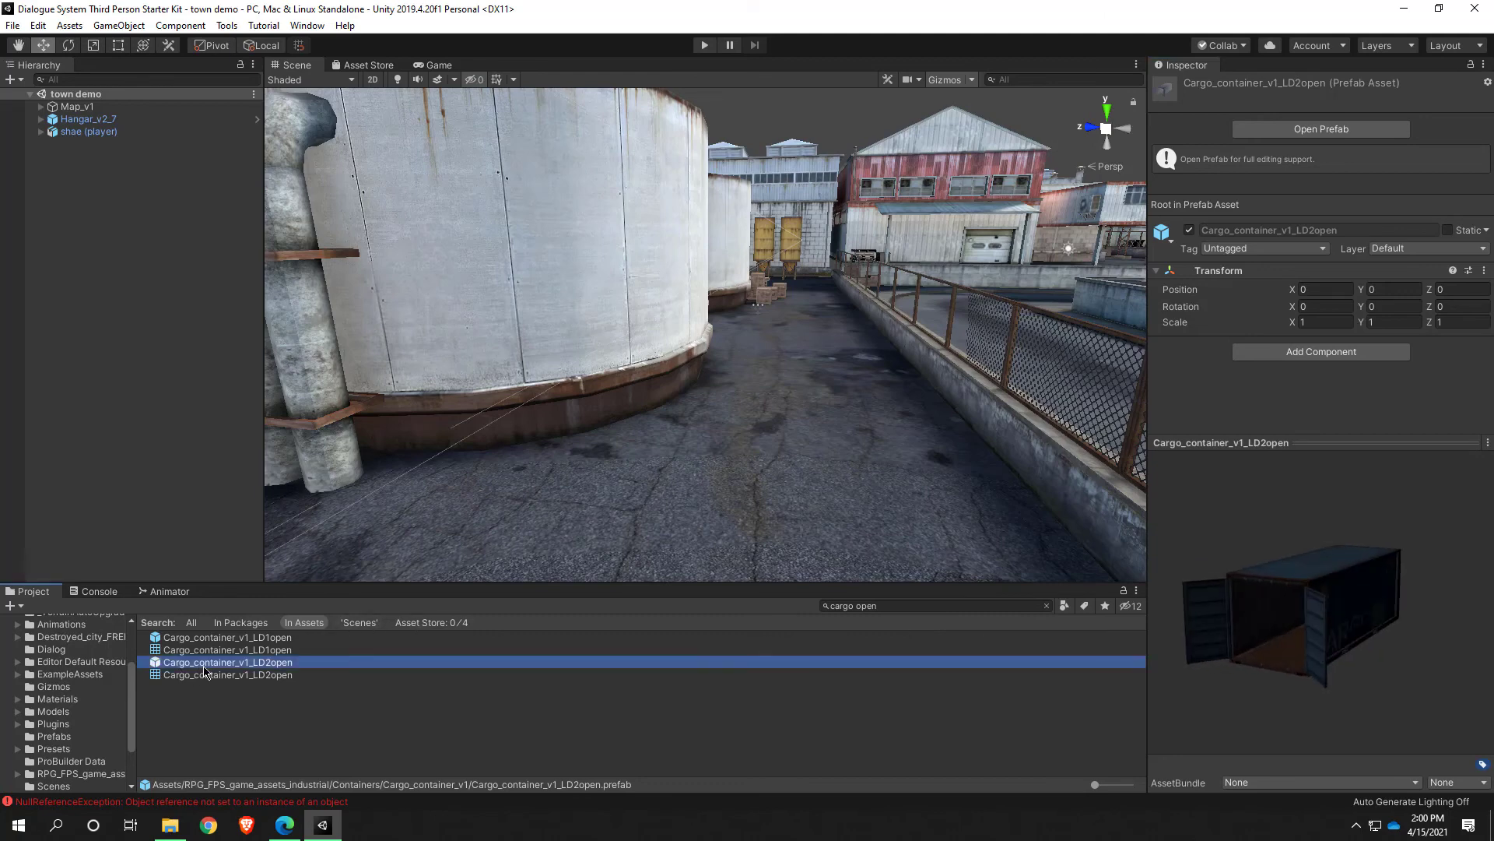
{"action": "left_click_drag", "start_coordinate": [227, 662], "coordinate": [705, 439]}
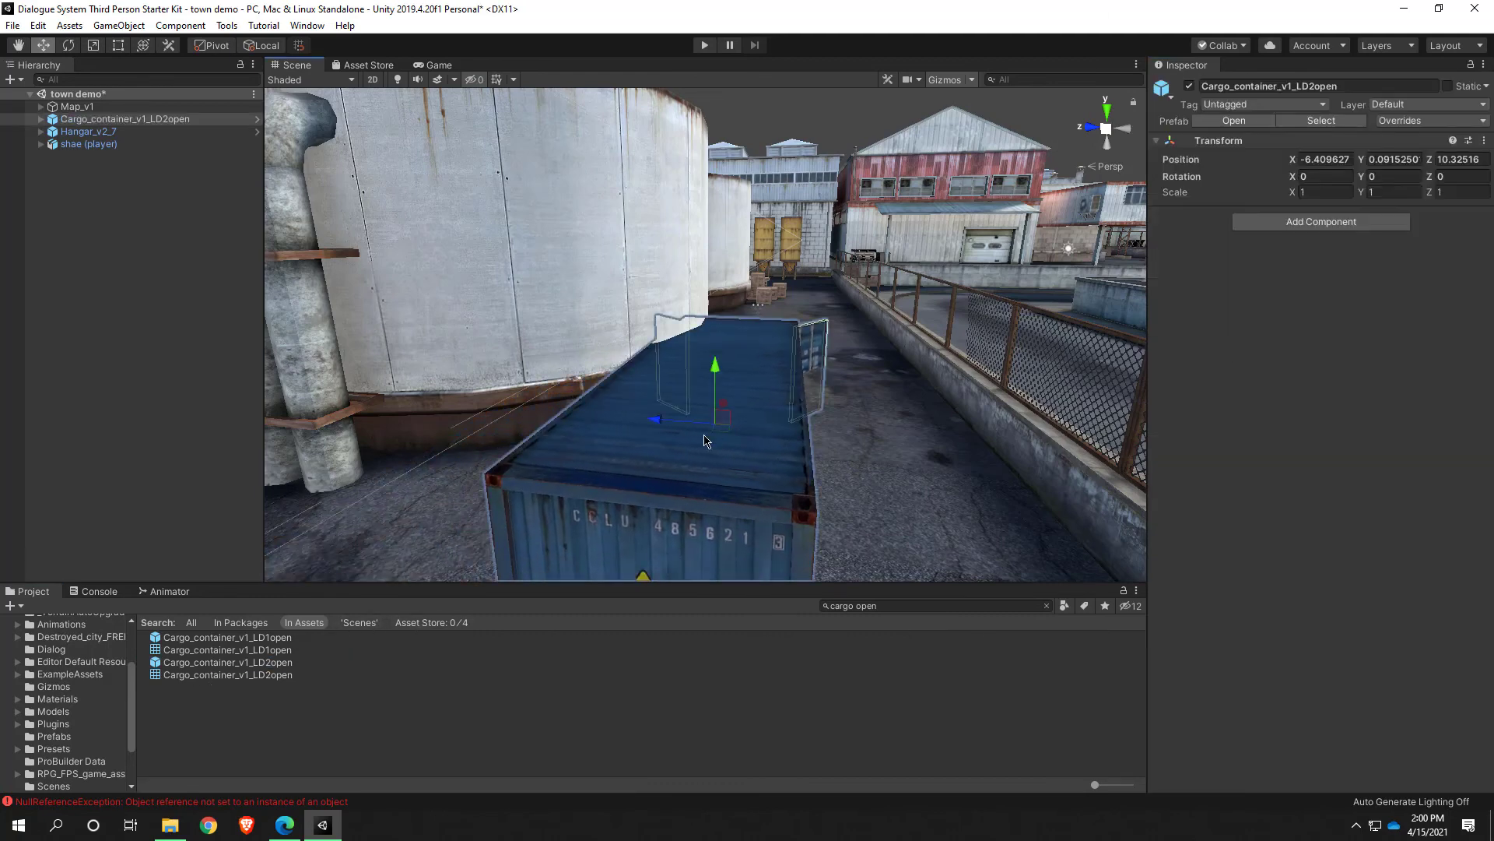
{"action": "left_click_drag", "start_coordinate": [715, 365], "coordinate": [717, 243]}
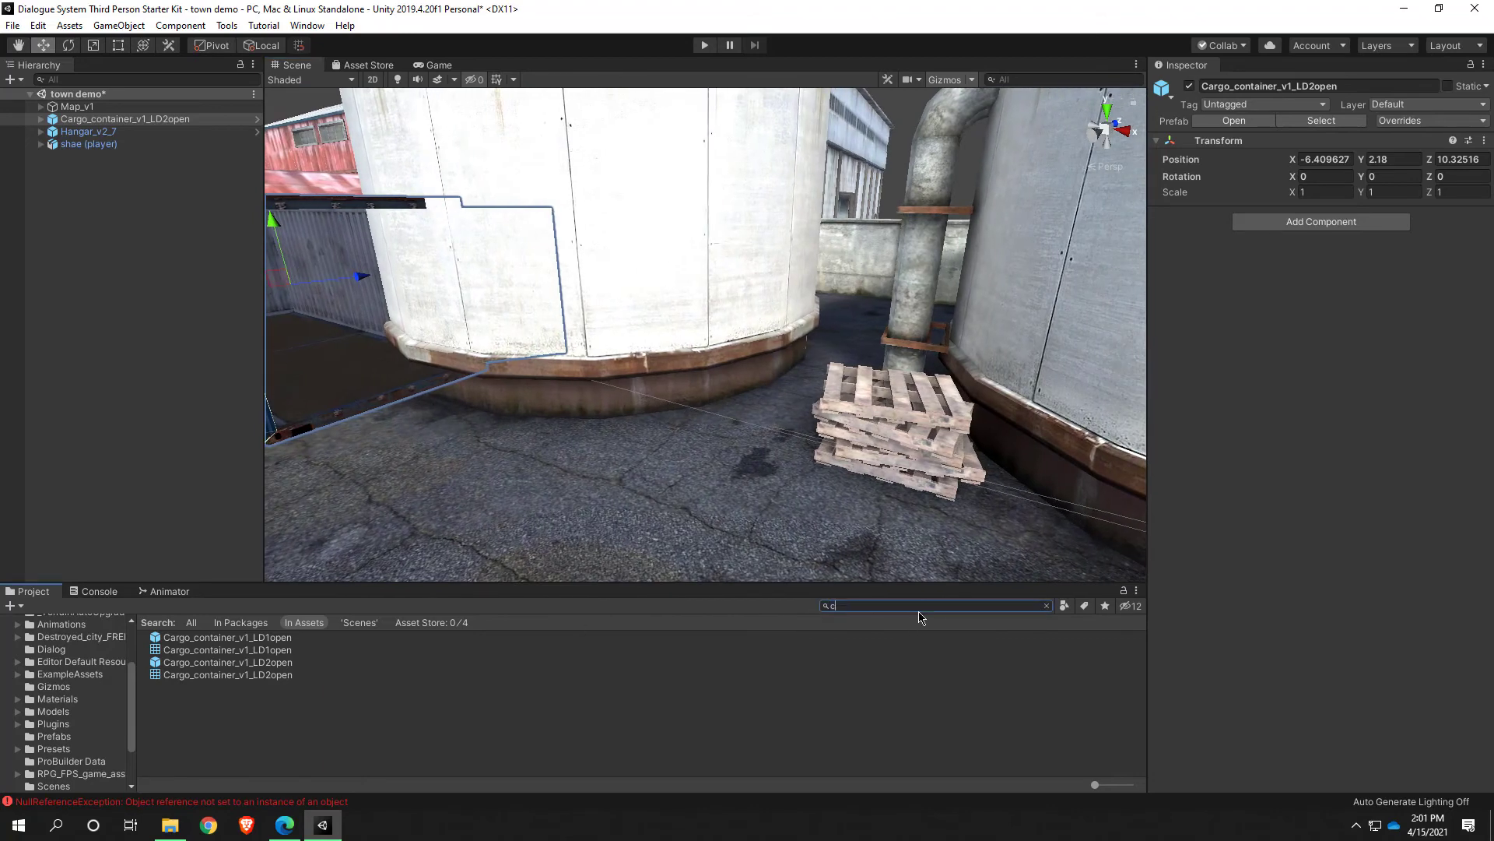
{"action": "type", "text": "cargo through"}
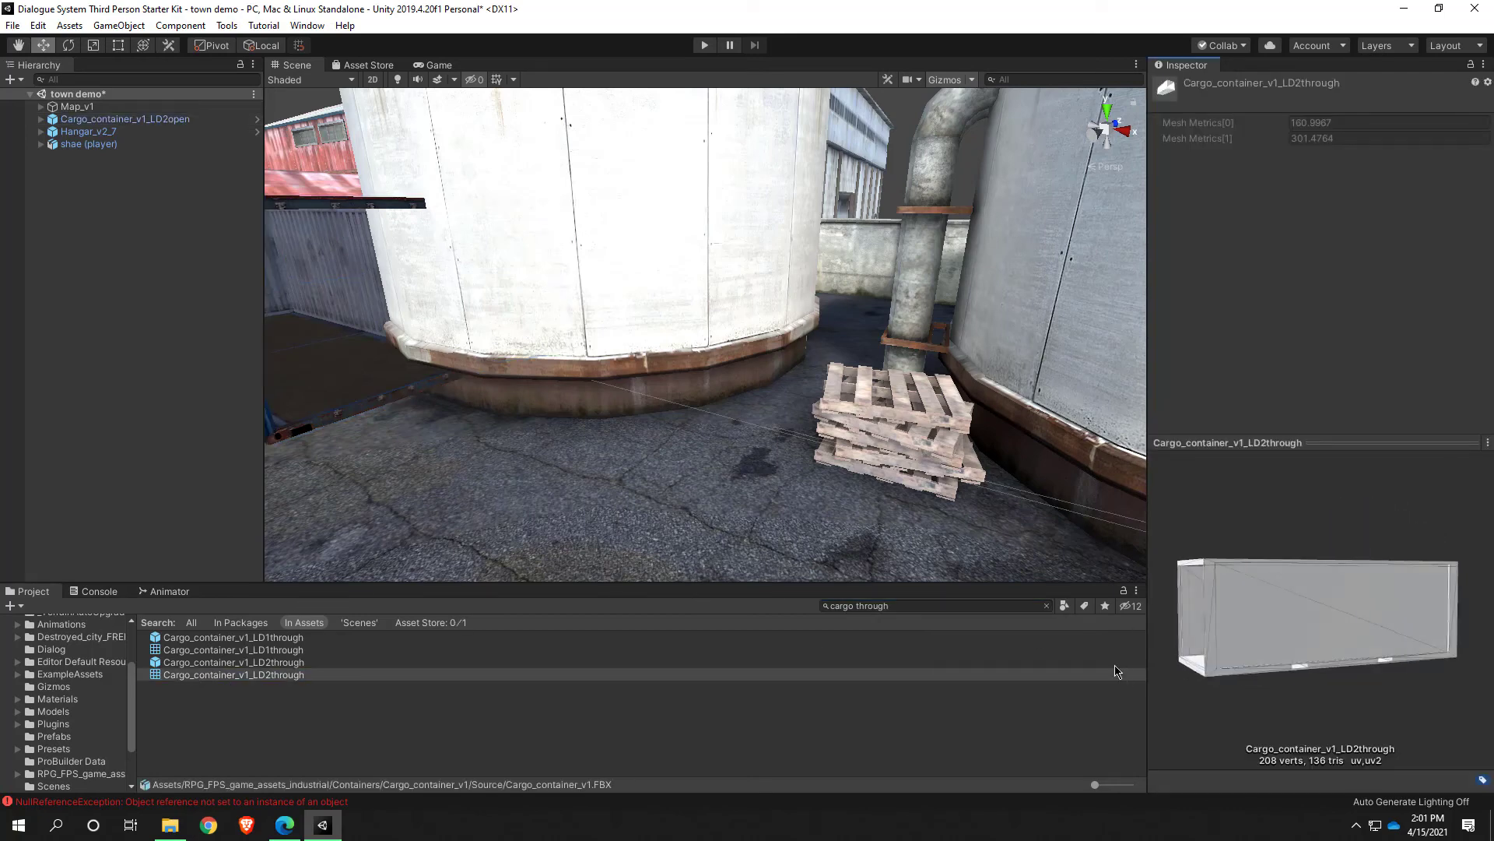
{"action": "left_click", "coordinate": [232, 662]}
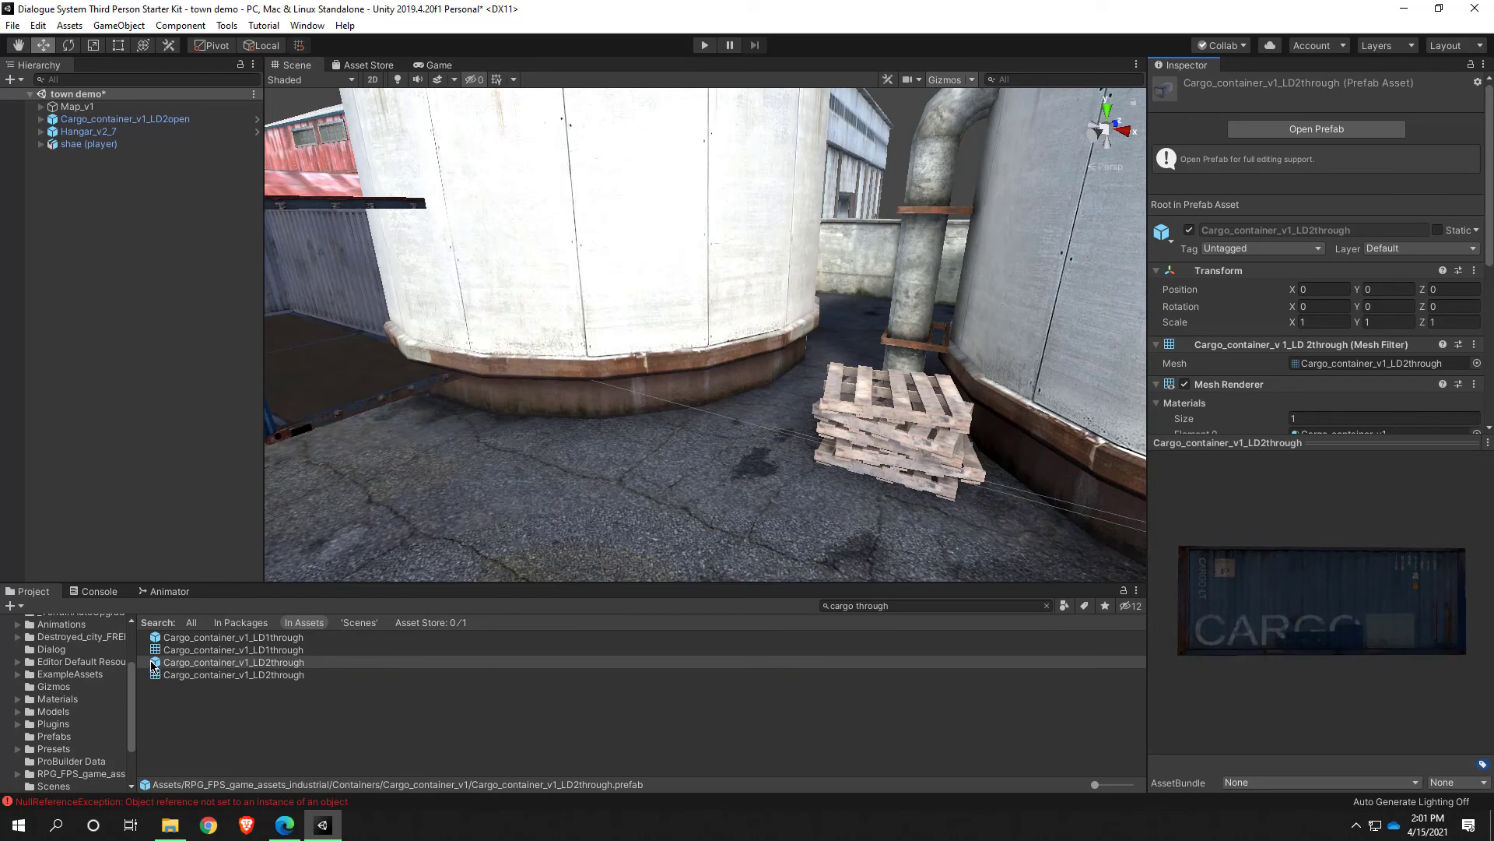
Select the Cargo_container_v1_LD2through prefab in the Project results
{"action": "left_click", "coordinate": [233, 637]}
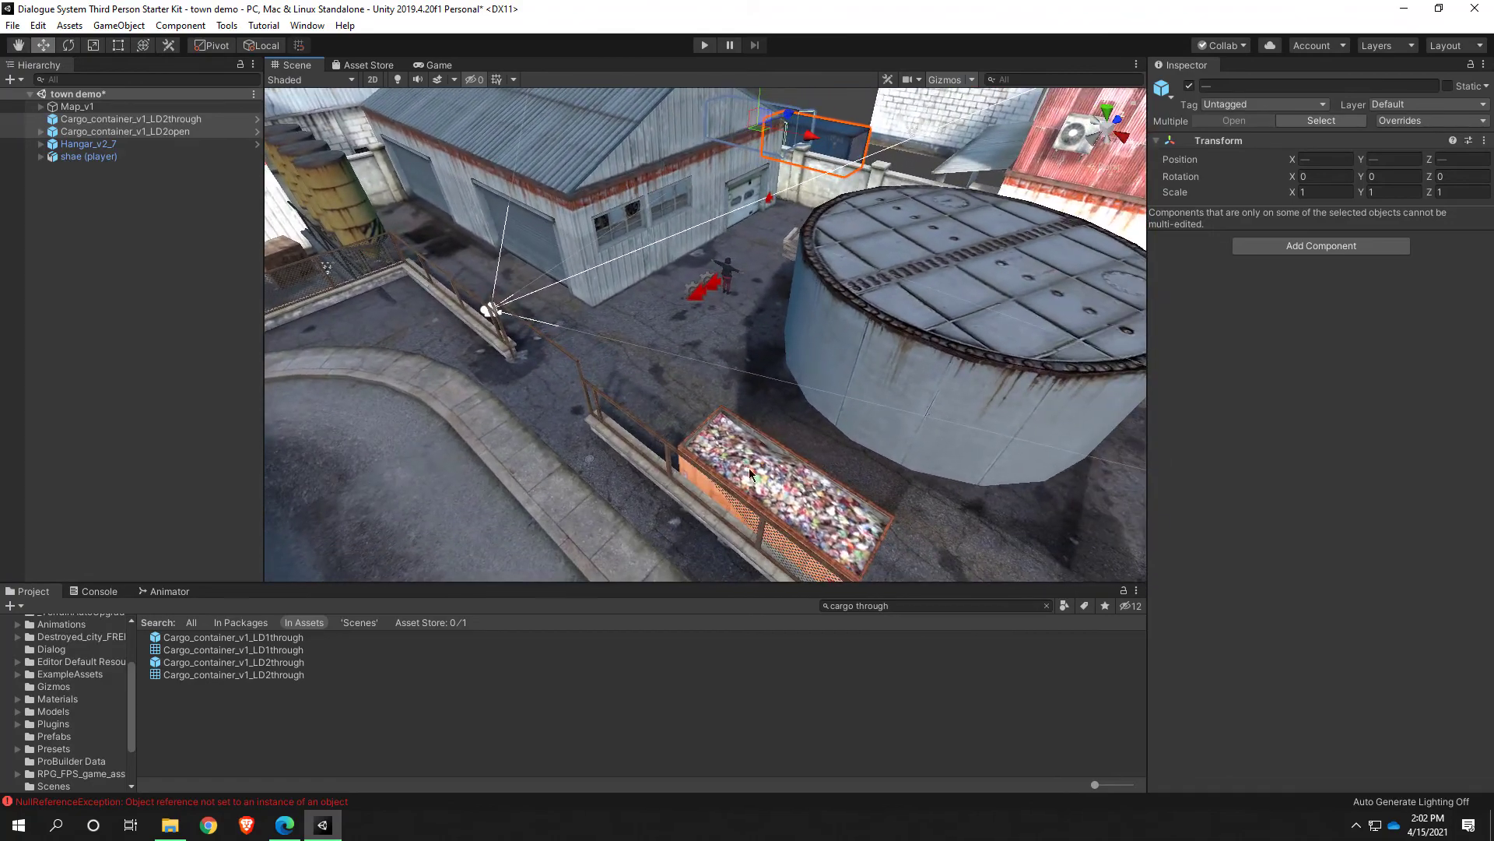
Move the garbage dumpster into the alley by the hangar and frame the concrete wall behind it
{"action": "left_click", "coordinate": [753, 474]}
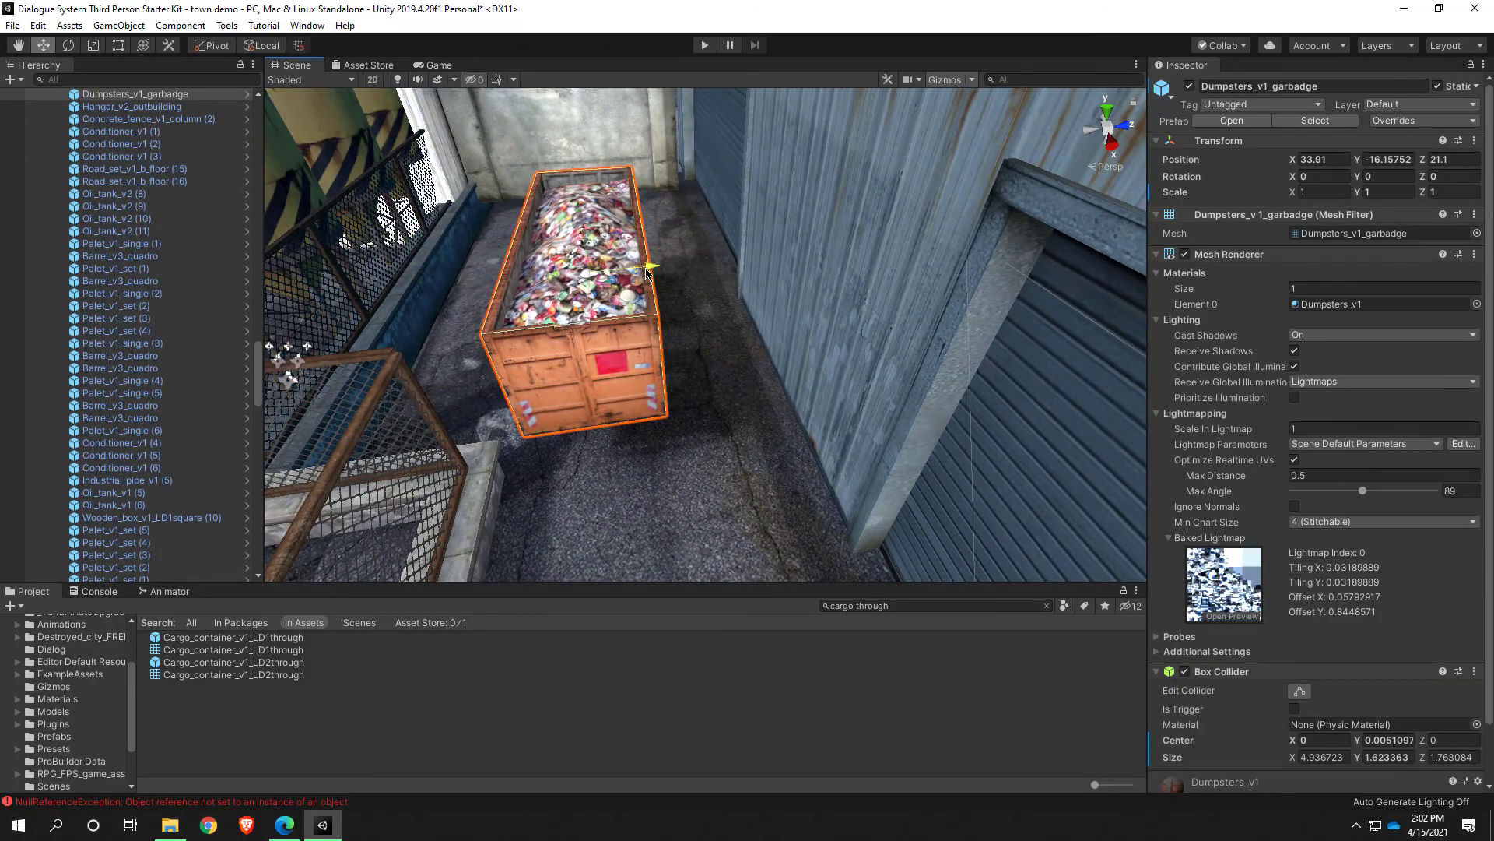
{"action": "left_click_drag", "start_coordinate": [653, 267], "coordinate": [524, 281]}
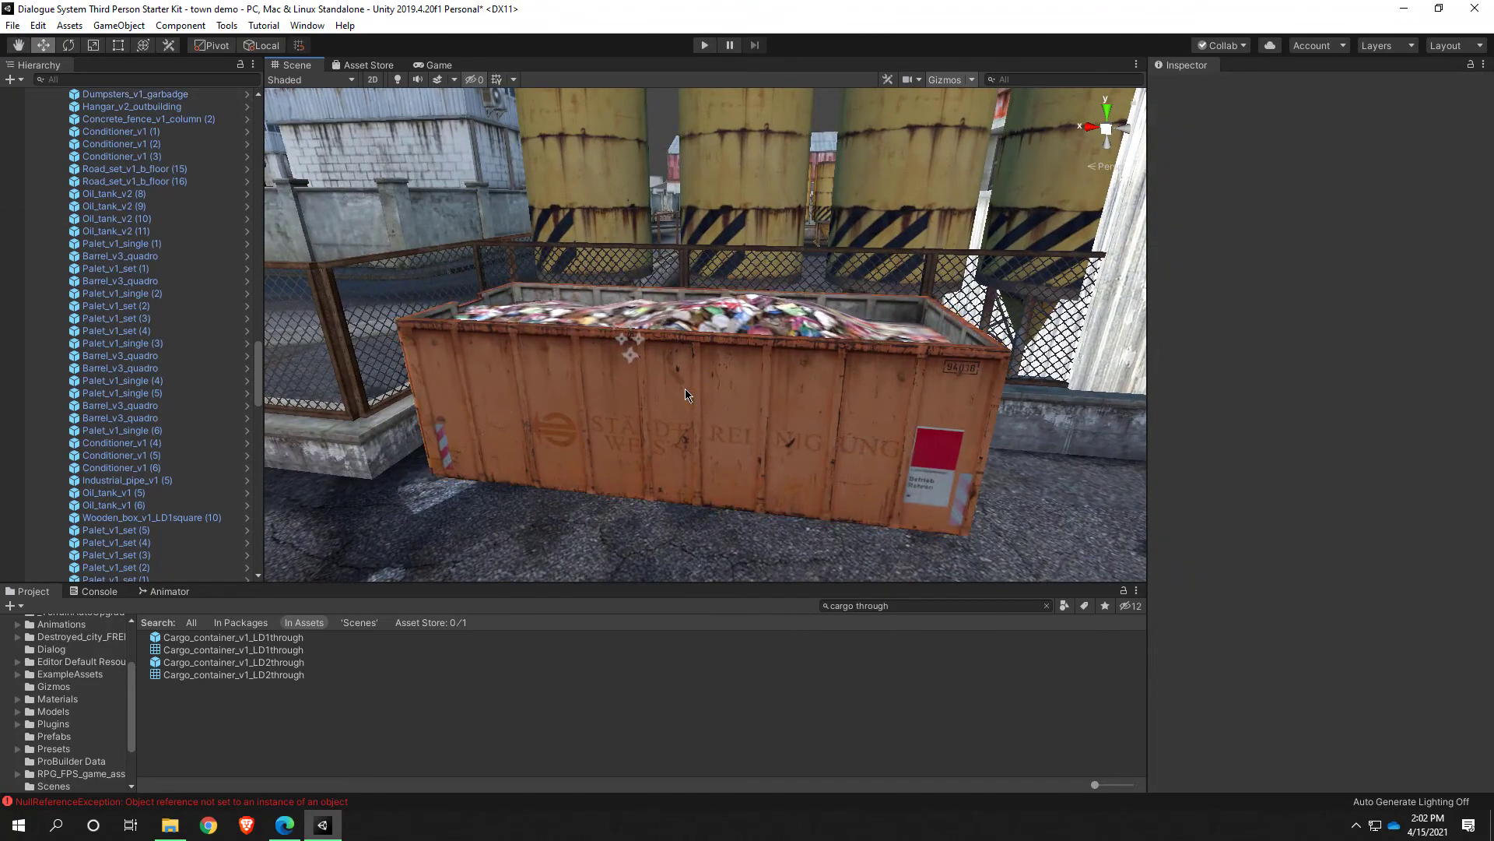
{"action": "left_click", "coordinate": [686, 395]}
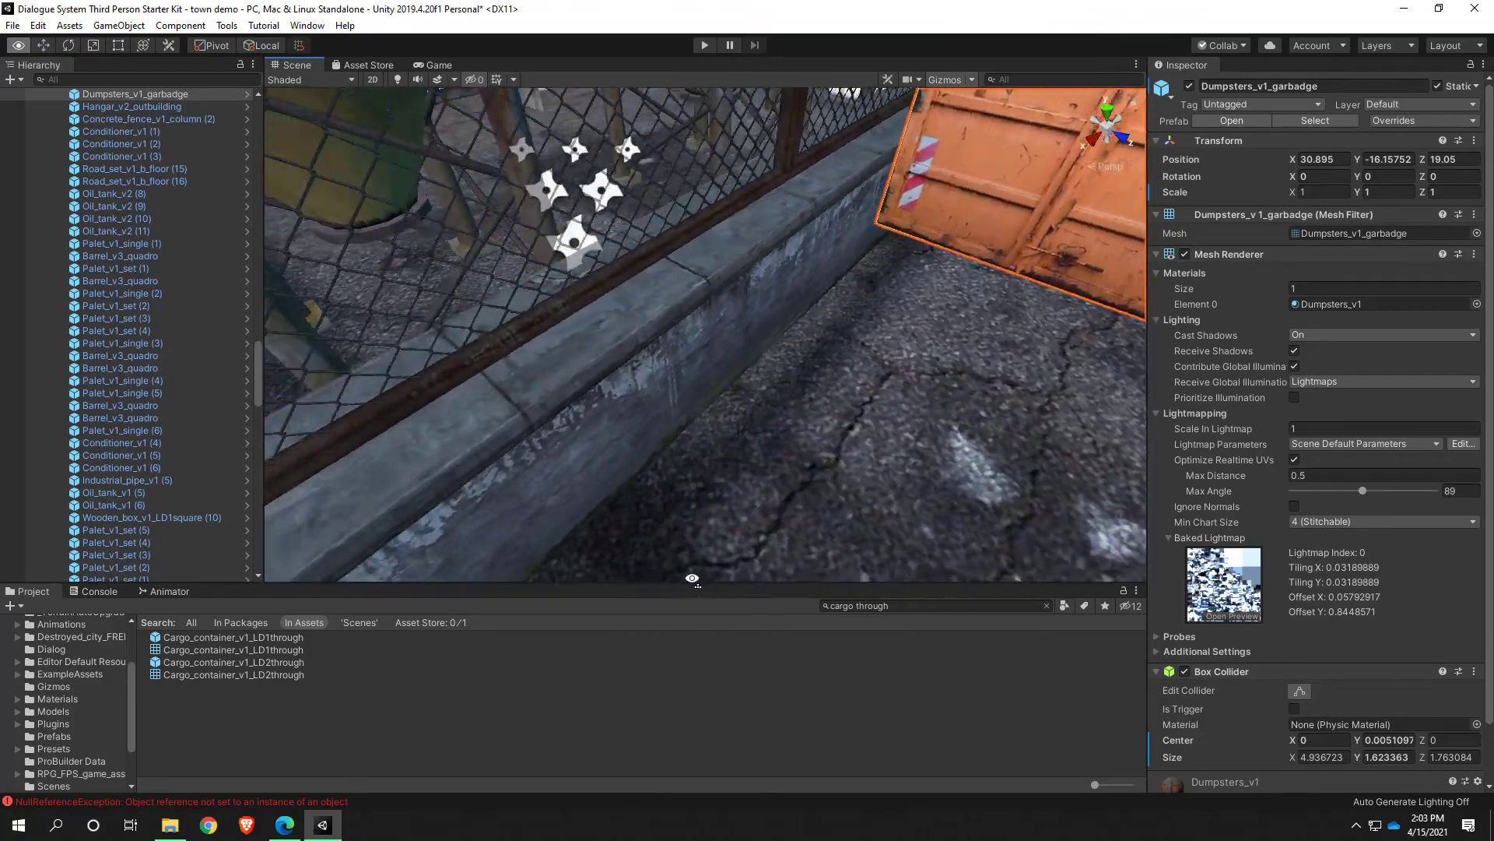
{"action": "left_click_drag", "start_coordinate": [693, 578], "coordinate": [853, 382]}
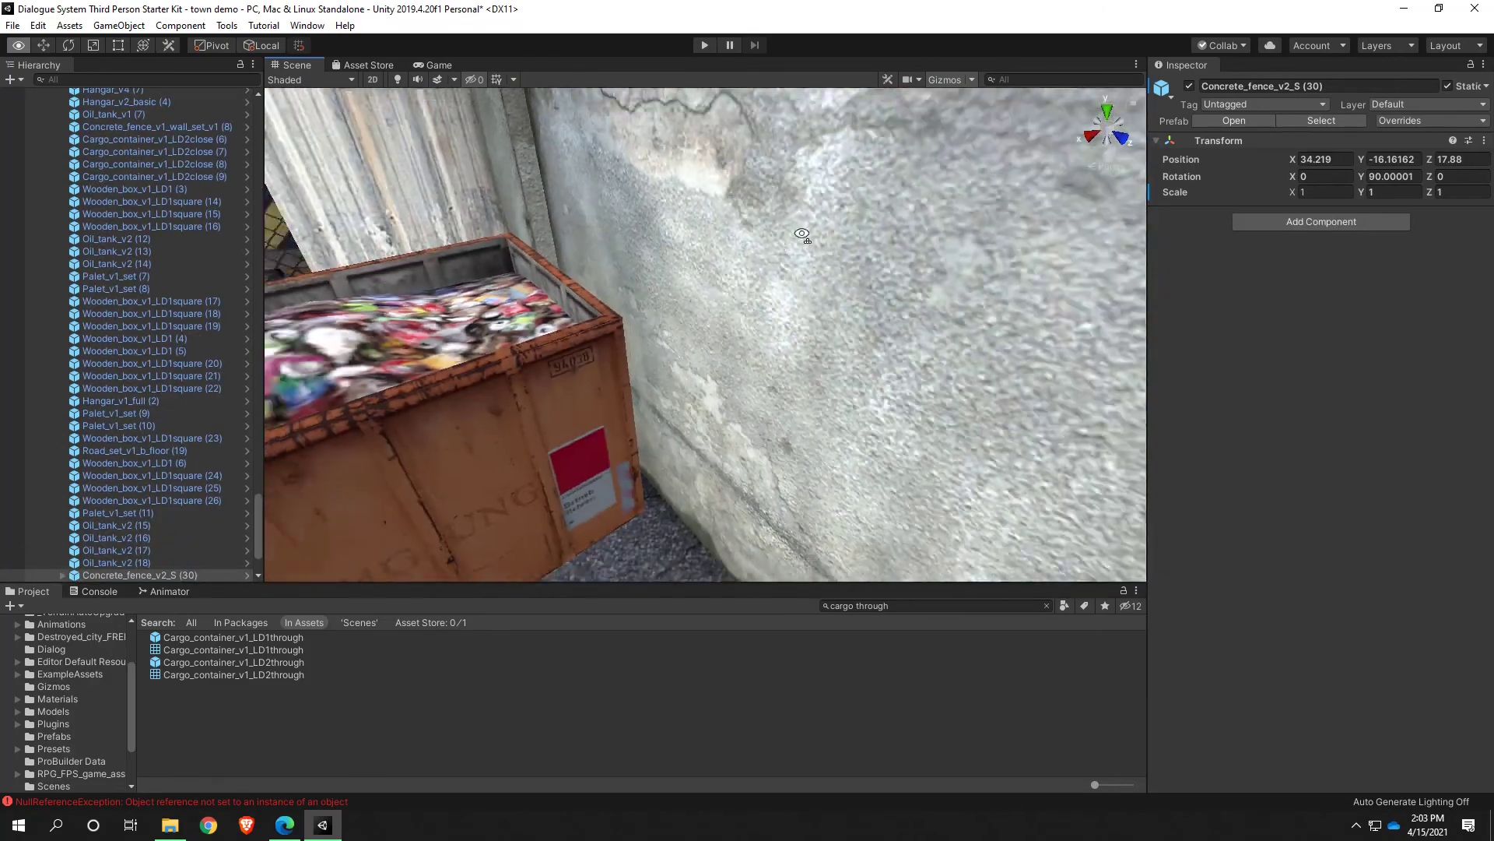
From a top-down view, slide the concrete fence pieces flush along the fence line
{"action": "left_click_drag", "start_coordinate": [803, 234], "coordinate": [739, 258]}
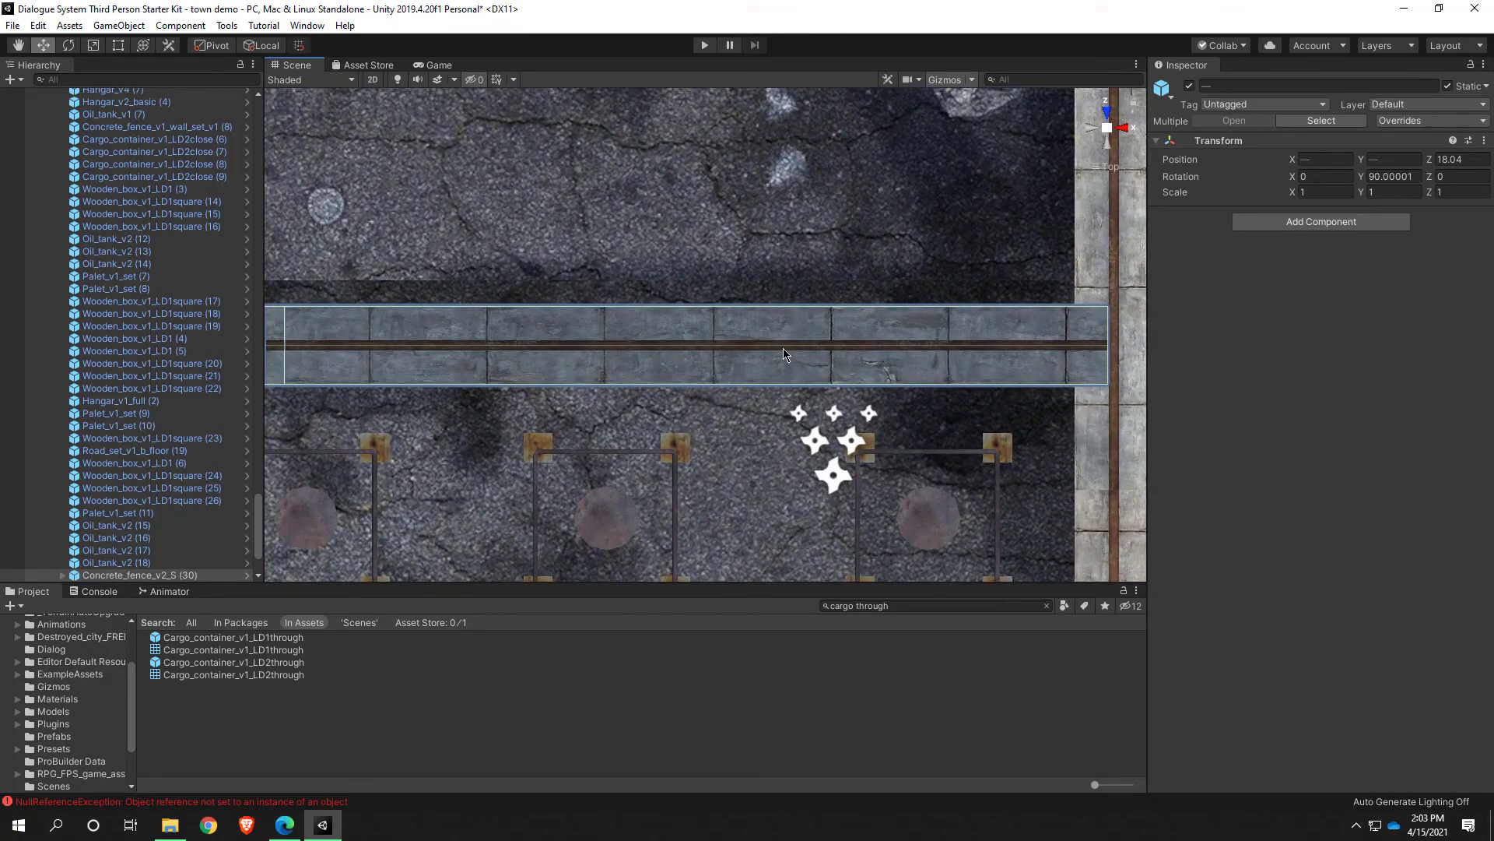
{"action": "left_click_drag", "start_coordinate": [781, 356], "coordinate": [624, 204]}
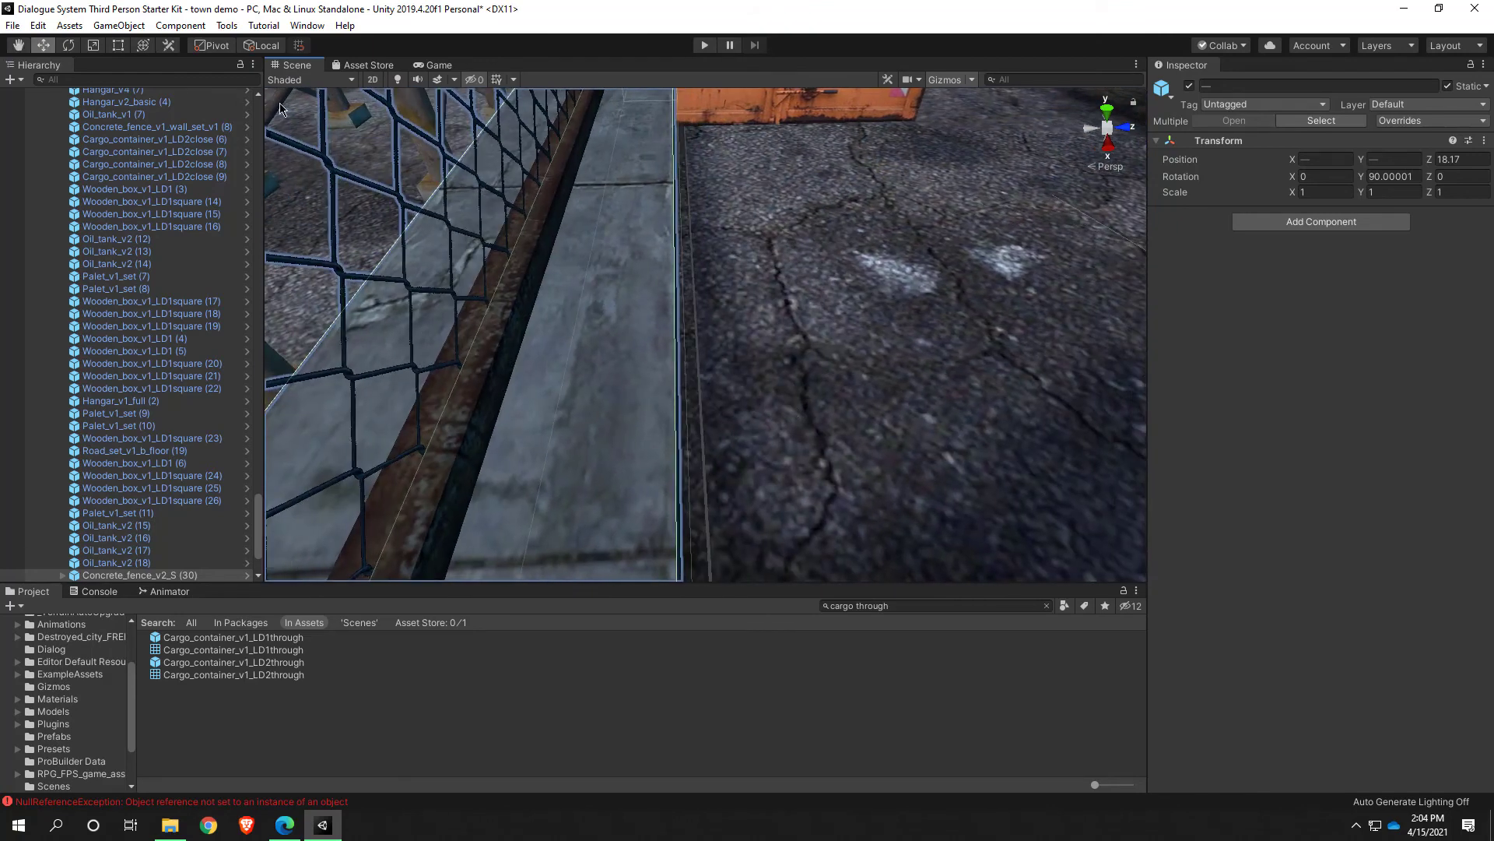
{"action": "mouse_move", "coordinate": [1193, 199]}
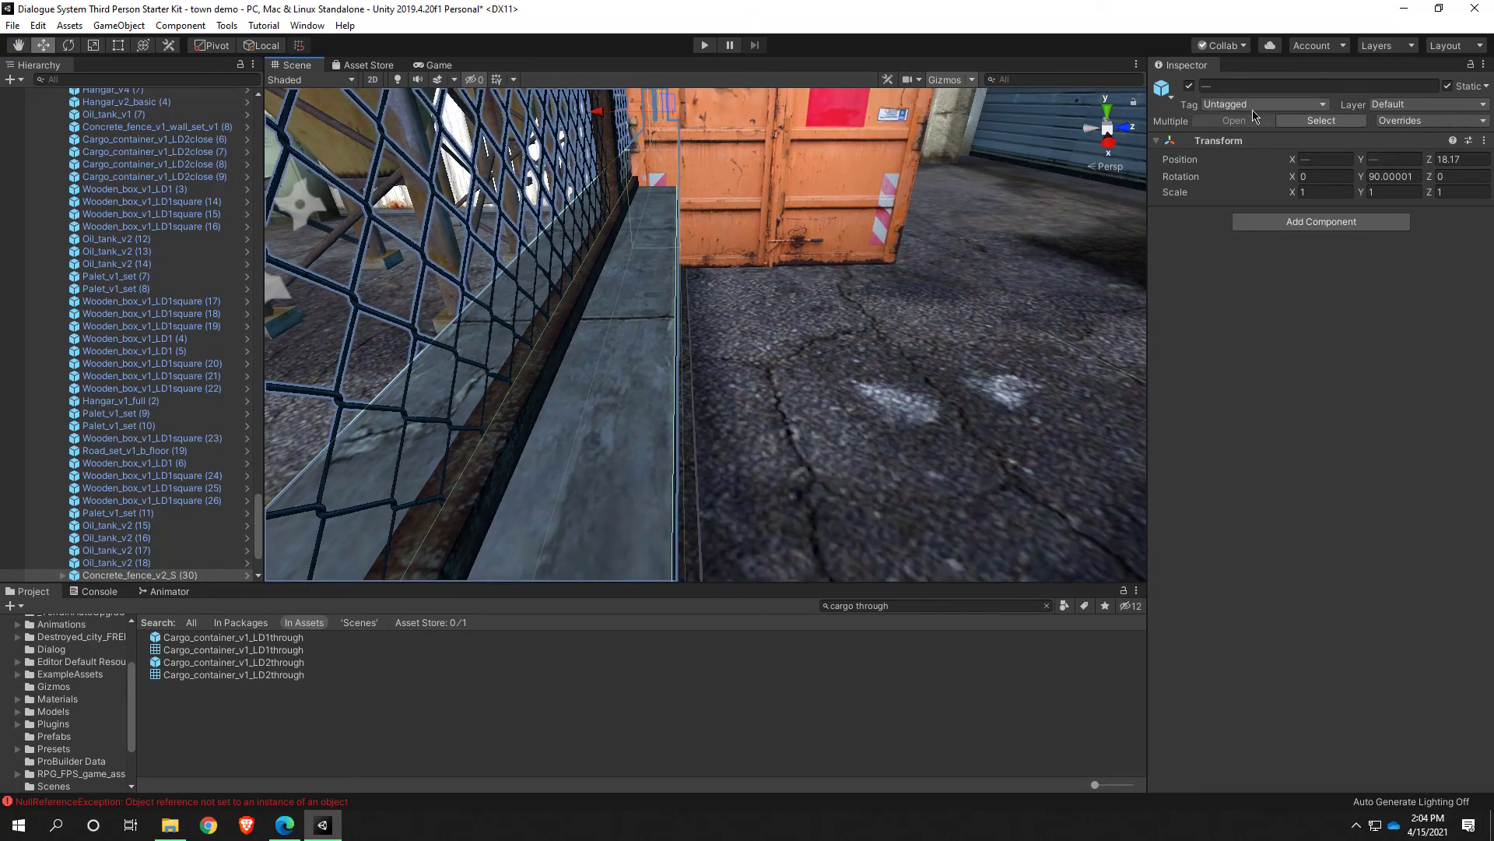
Switch the move handles to global axes and select the player character, Shae
{"action": "left_click", "coordinate": [1392, 159]}
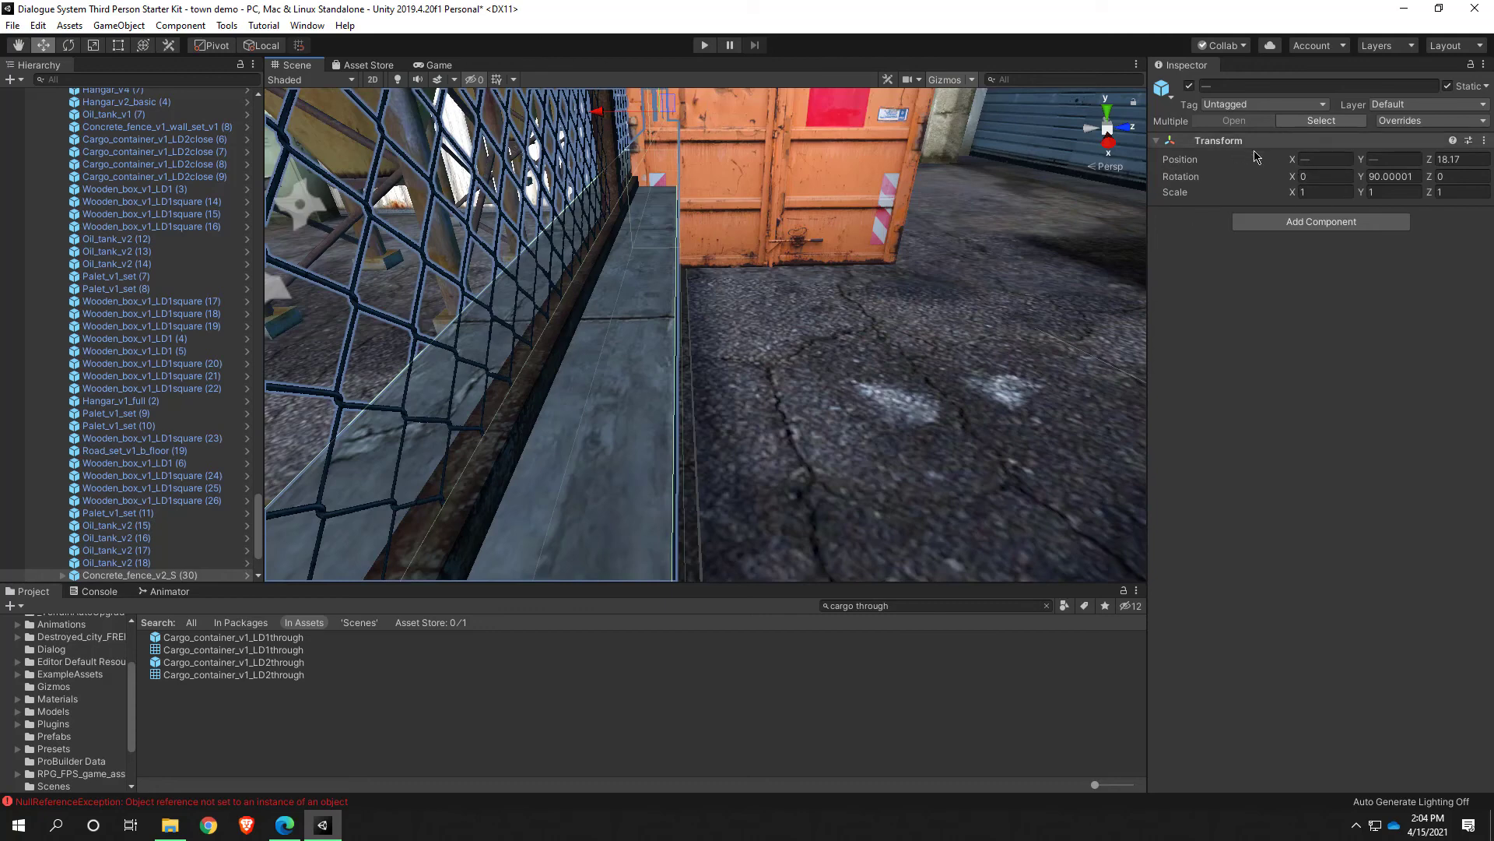
{"action": "left_click", "coordinate": [1323, 176]}
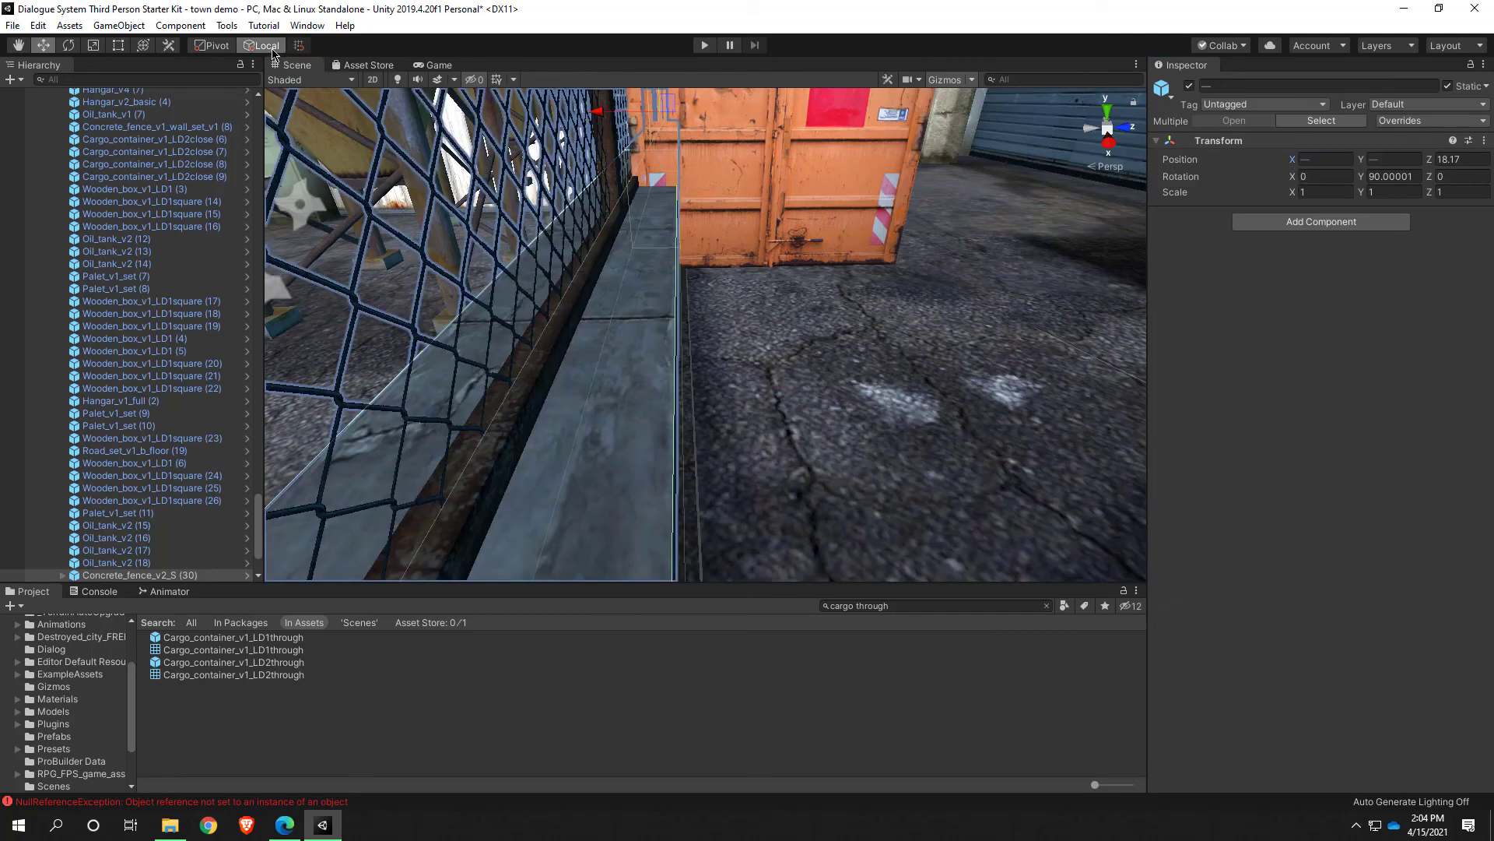
{"action": "left_click", "coordinate": [266, 45]}
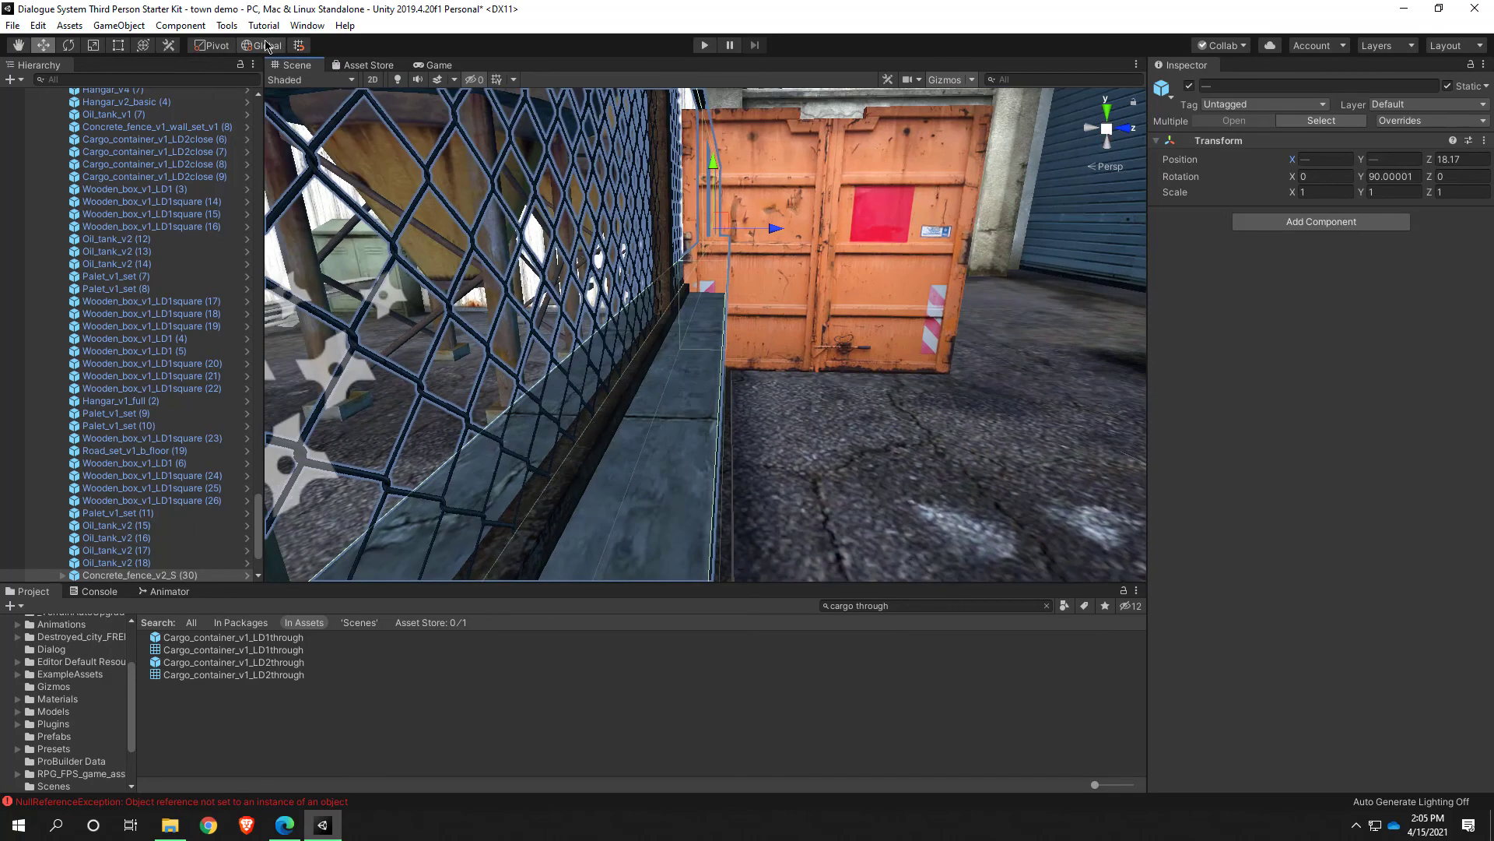
{"action": "mouse_move", "coordinate": [268, 47]}
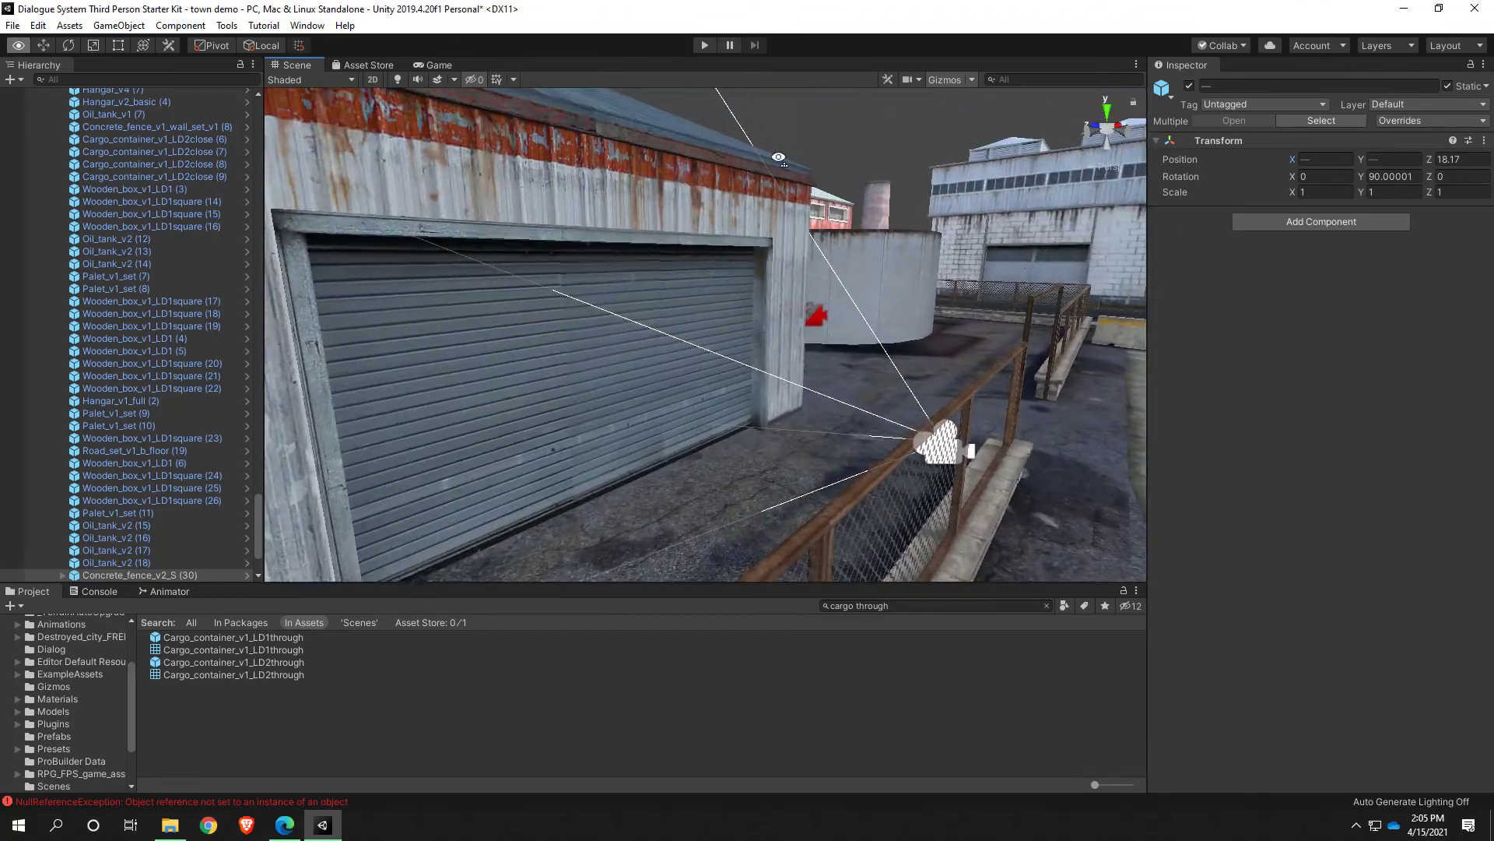
{"action": "left_click", "coordinate": [77, 575]}
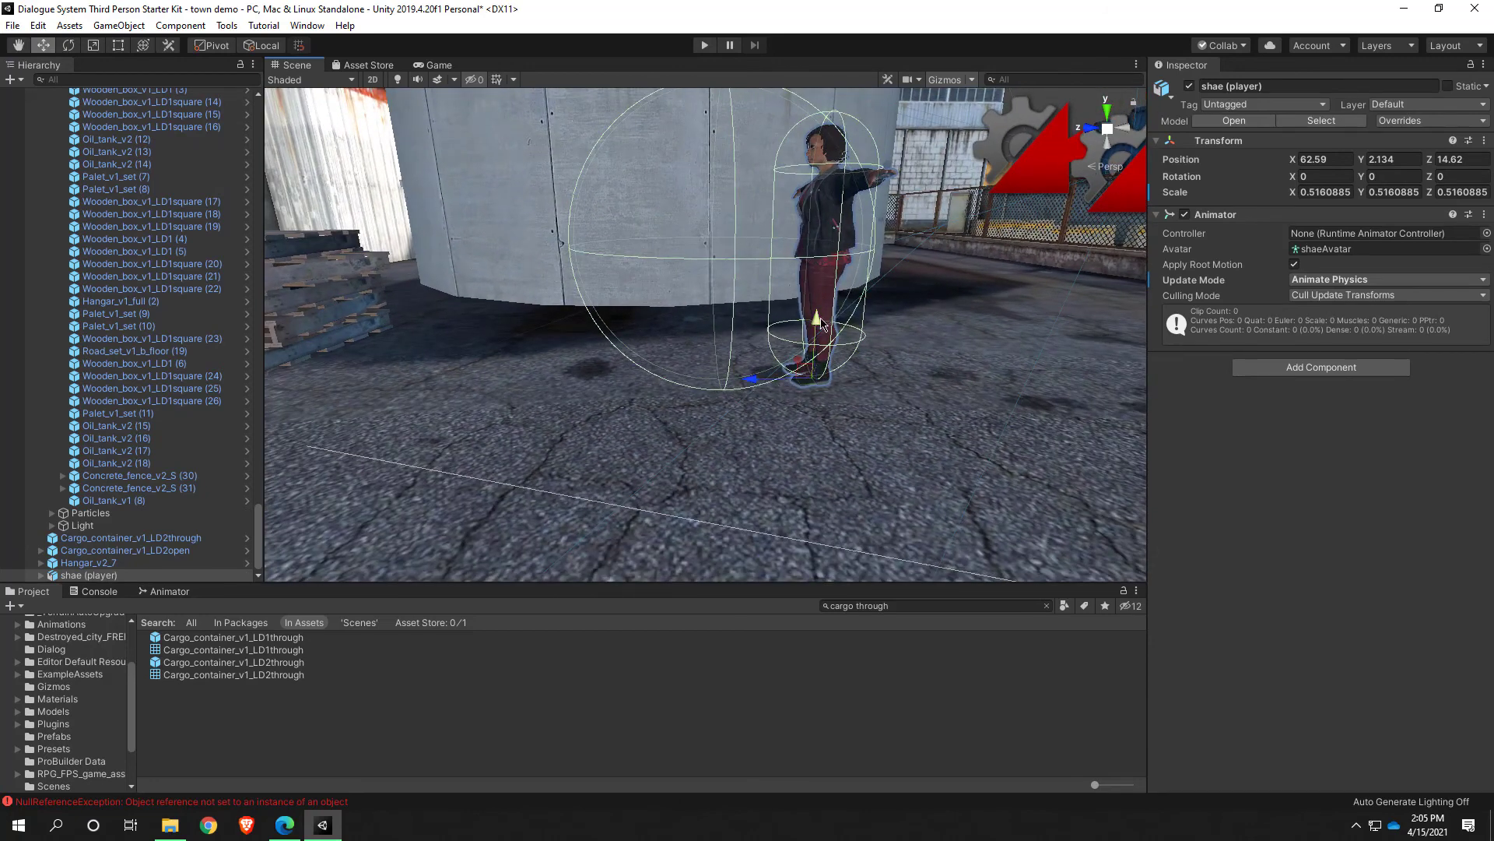
Set Shae's Transform Rotation Y to -41.3, then reselect the concrete wall pieces
{"action": "left_click", "coordinate": [1326, 158]}
{"action": "type", "text": "-145.3"}
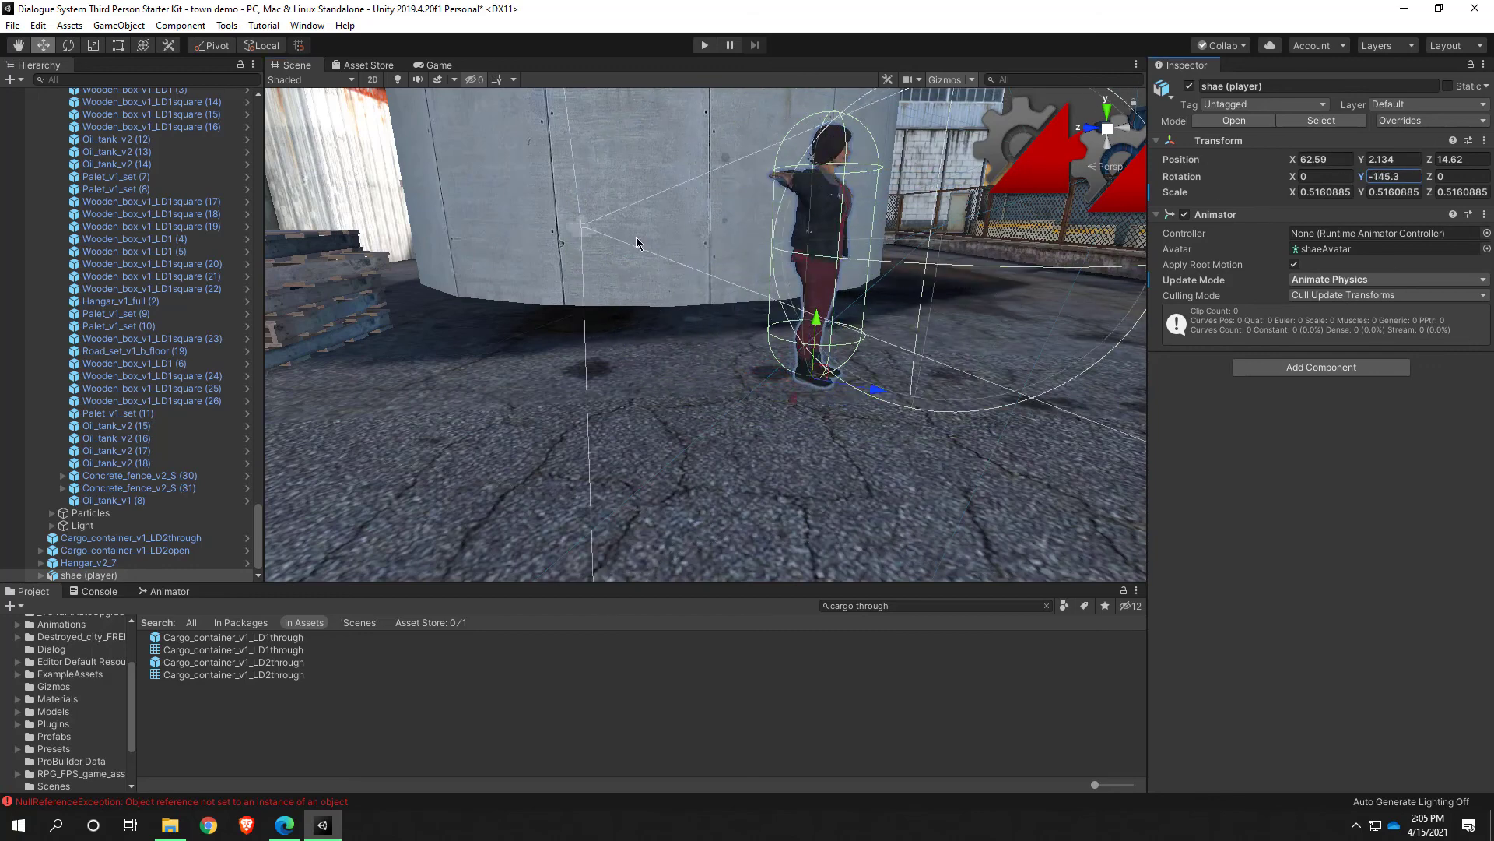
{"action": "type", "text": "-41.3"}
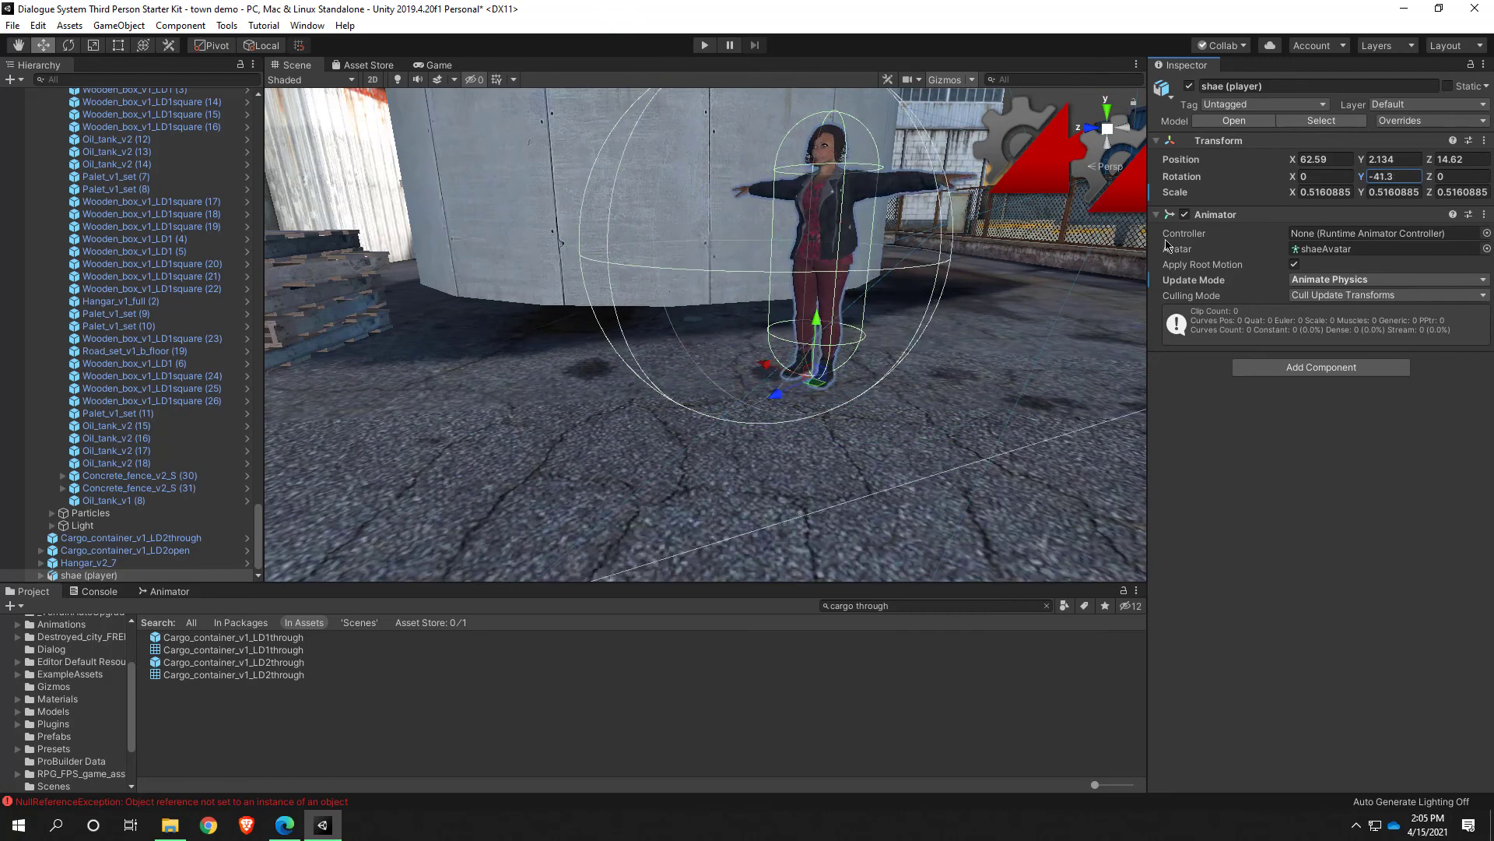
{"action": "left_click", "coordinate": [264, 45]}
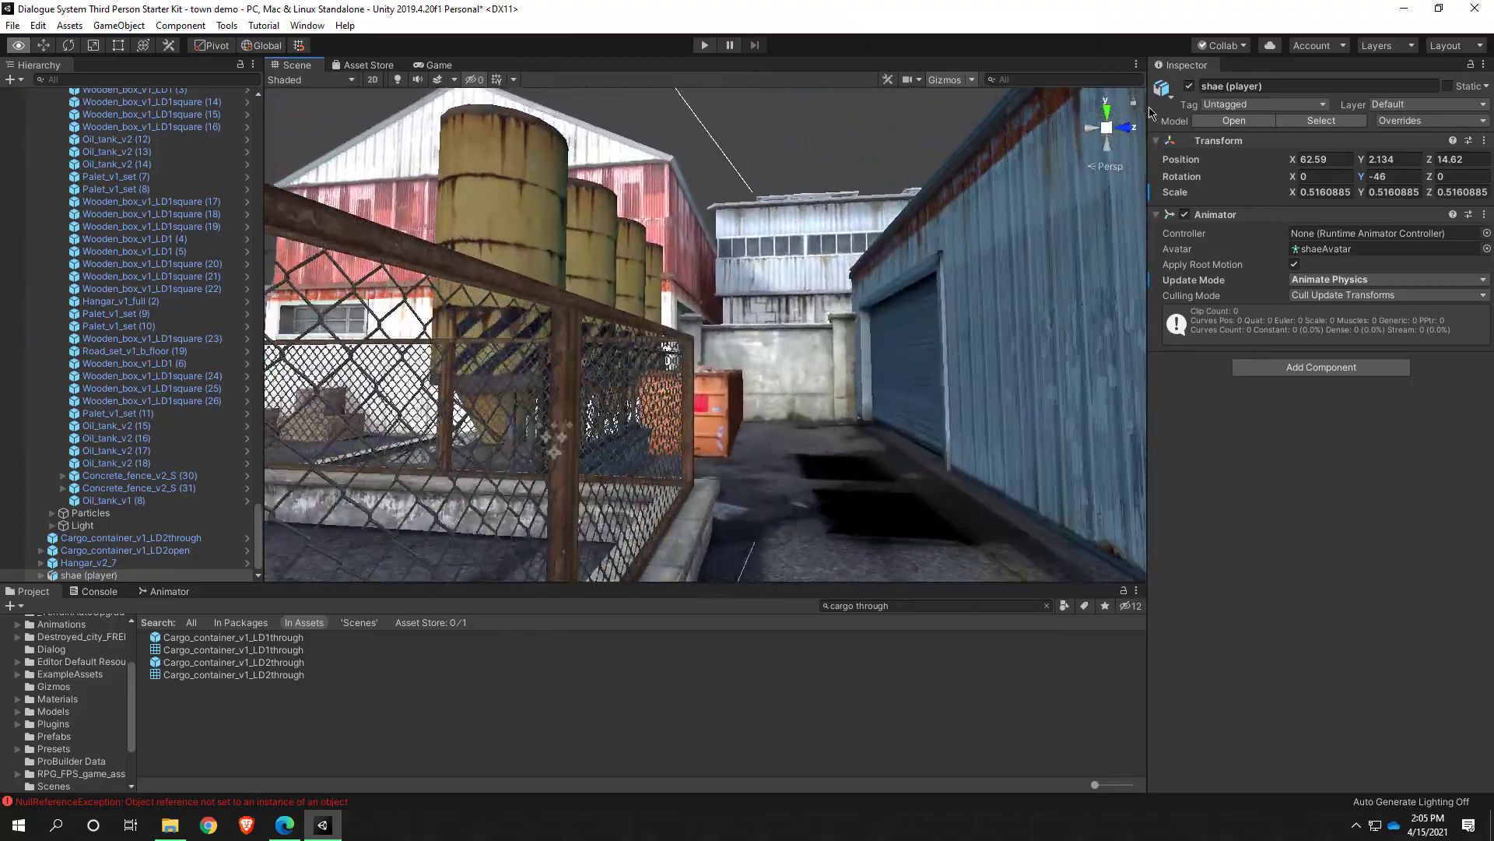
{"action": "left_click", "coordinate": [138, 475]}
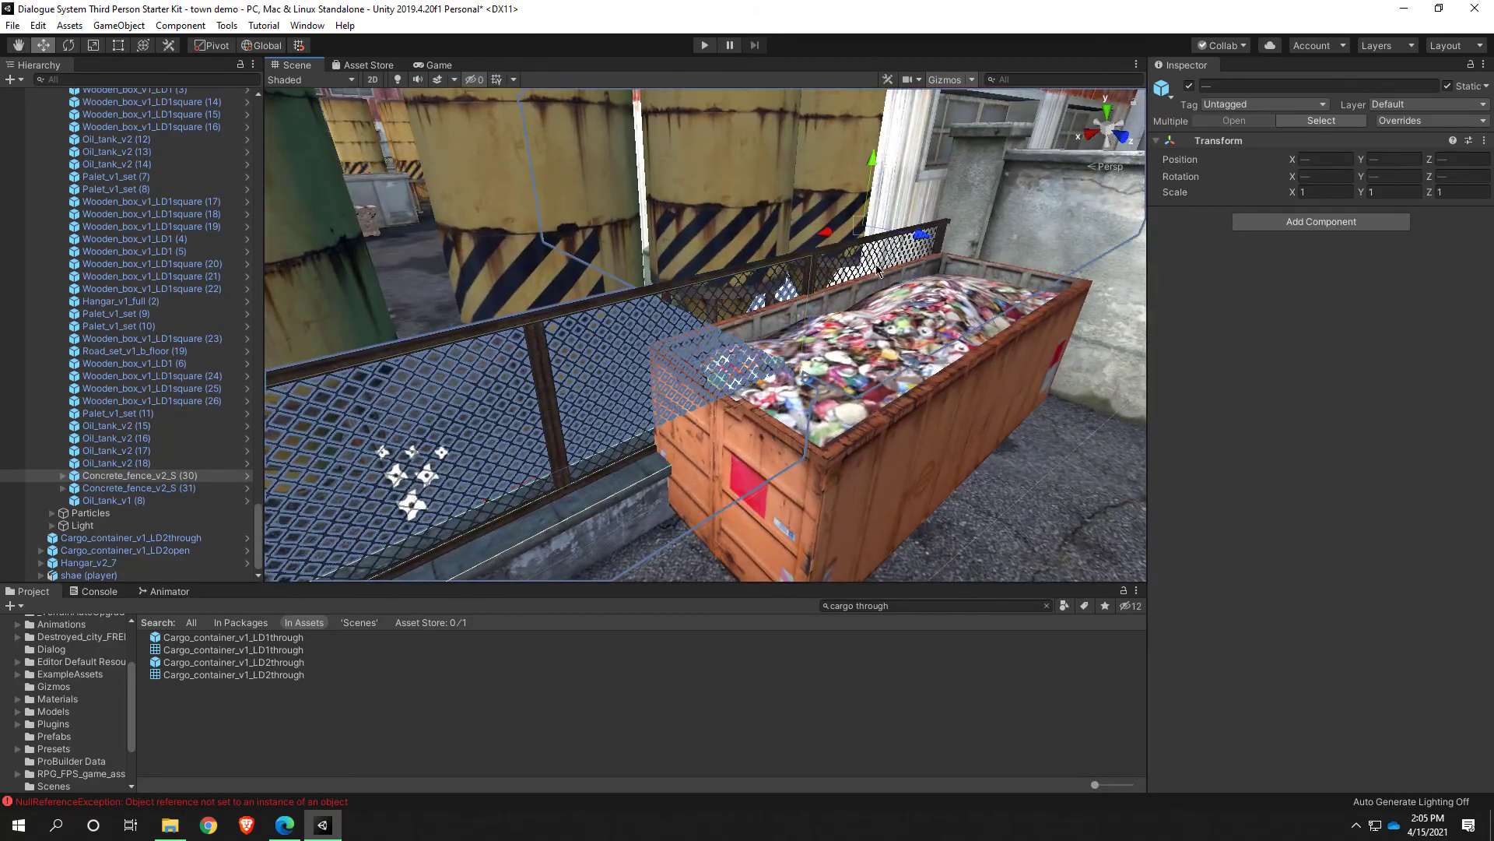
Select the pass-through cargo container to inspect it beside the round concrete tank
{"action": "left_click", "coordinate": [138, 487]}
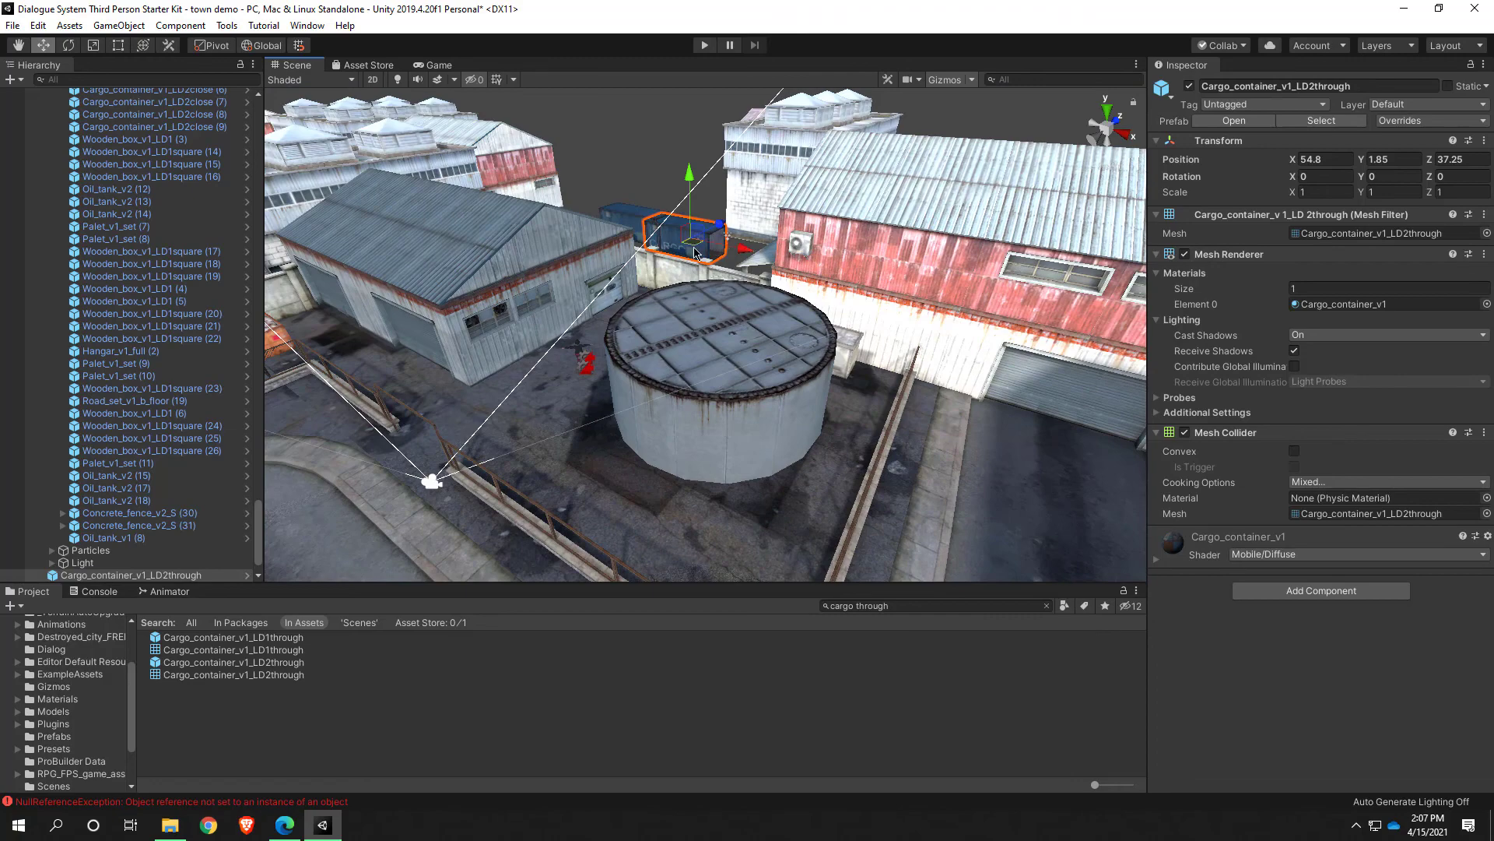
Move the blue cargo container beside the round concrete tank
{"action": "left_click_drag", "start_coordinate": [688, 238], "coordinate": [648, 495]}
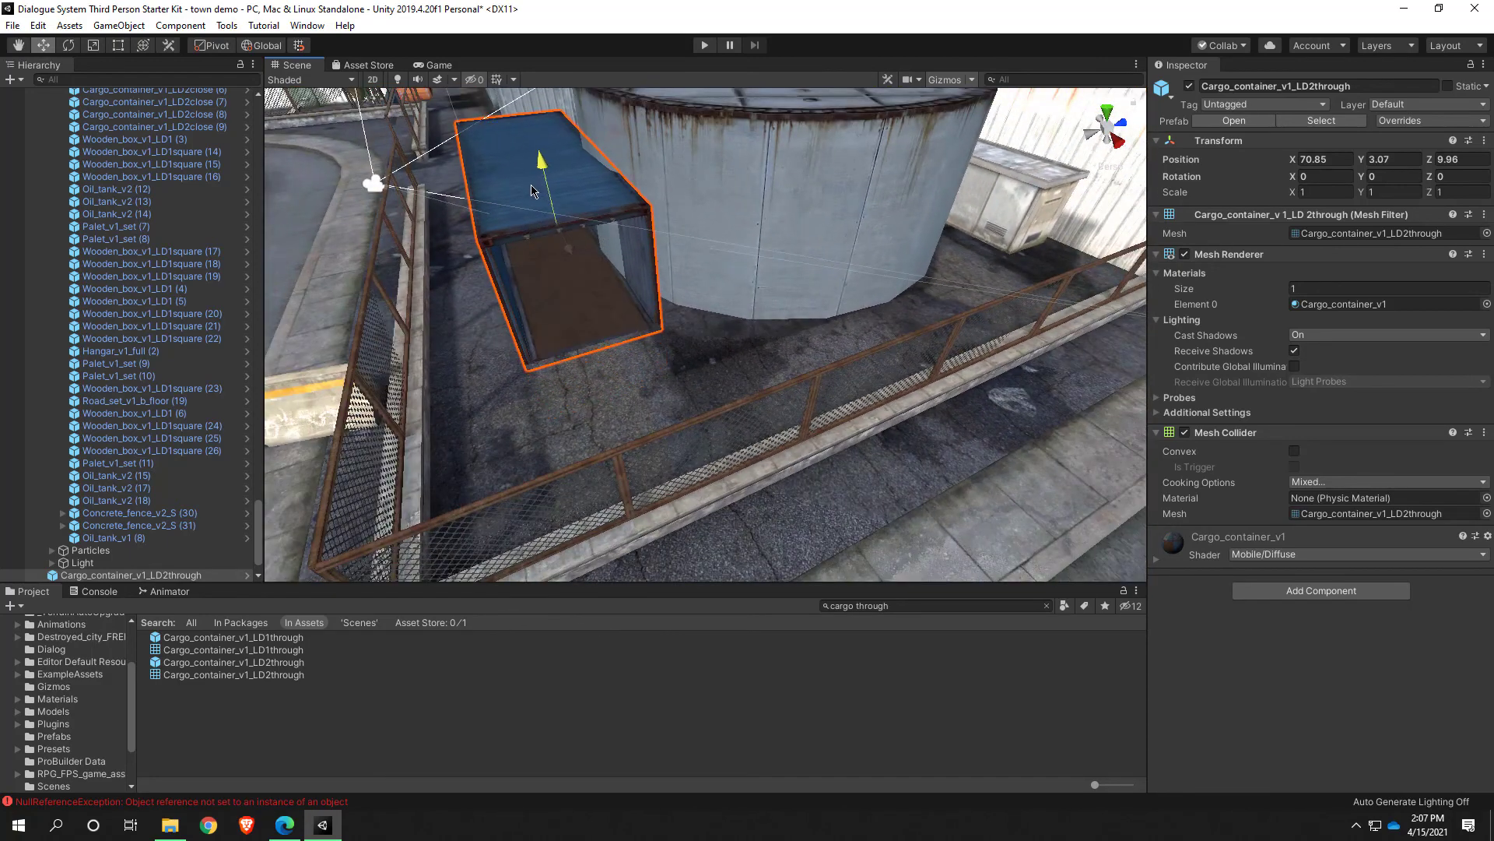
{"action": "left_click_drag", "start_coordinate": [540, 166], "coordinate": [572, 219]}
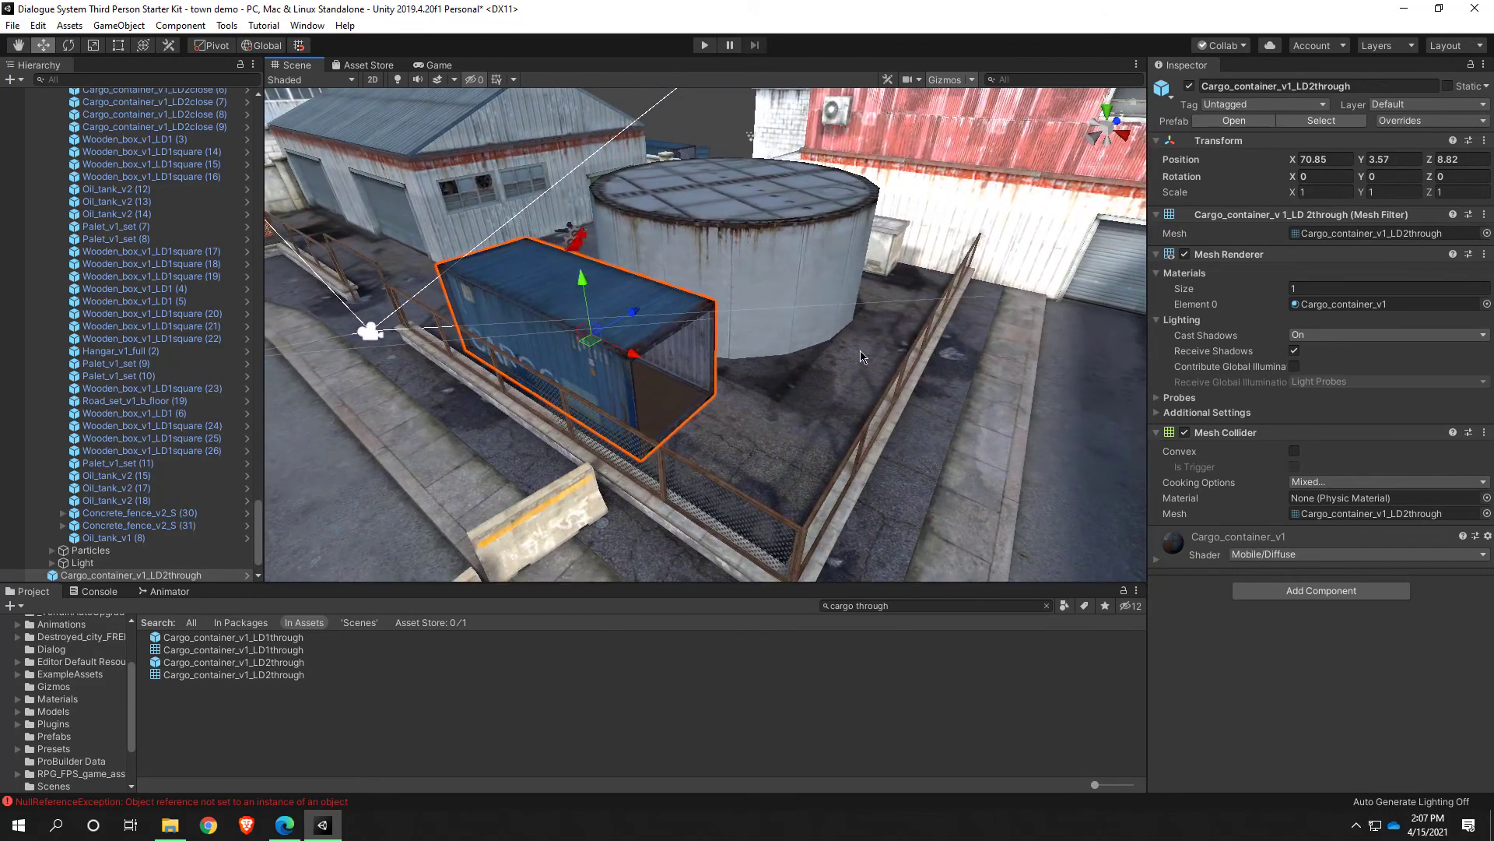
{"action": "left_click_drag", "start_coordinate": [858, 357], "coordinate": [696, 334]}
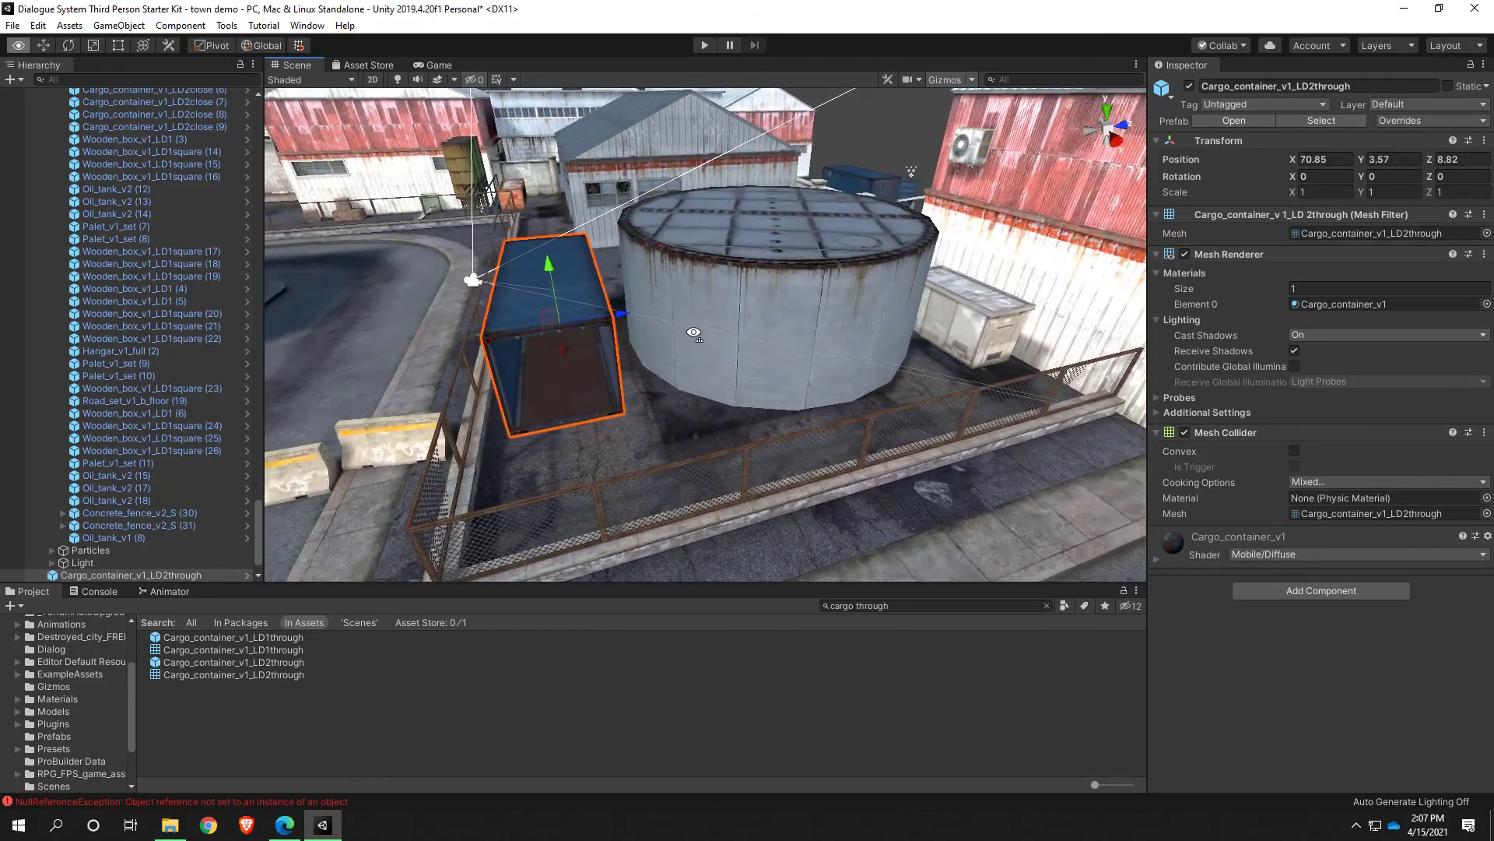
Rotate the container to about -37 degrees so it angles along the fence
{"action": "left_click_drag", "start_coordinate": [693, 334], "coordinate": [558, 374]}
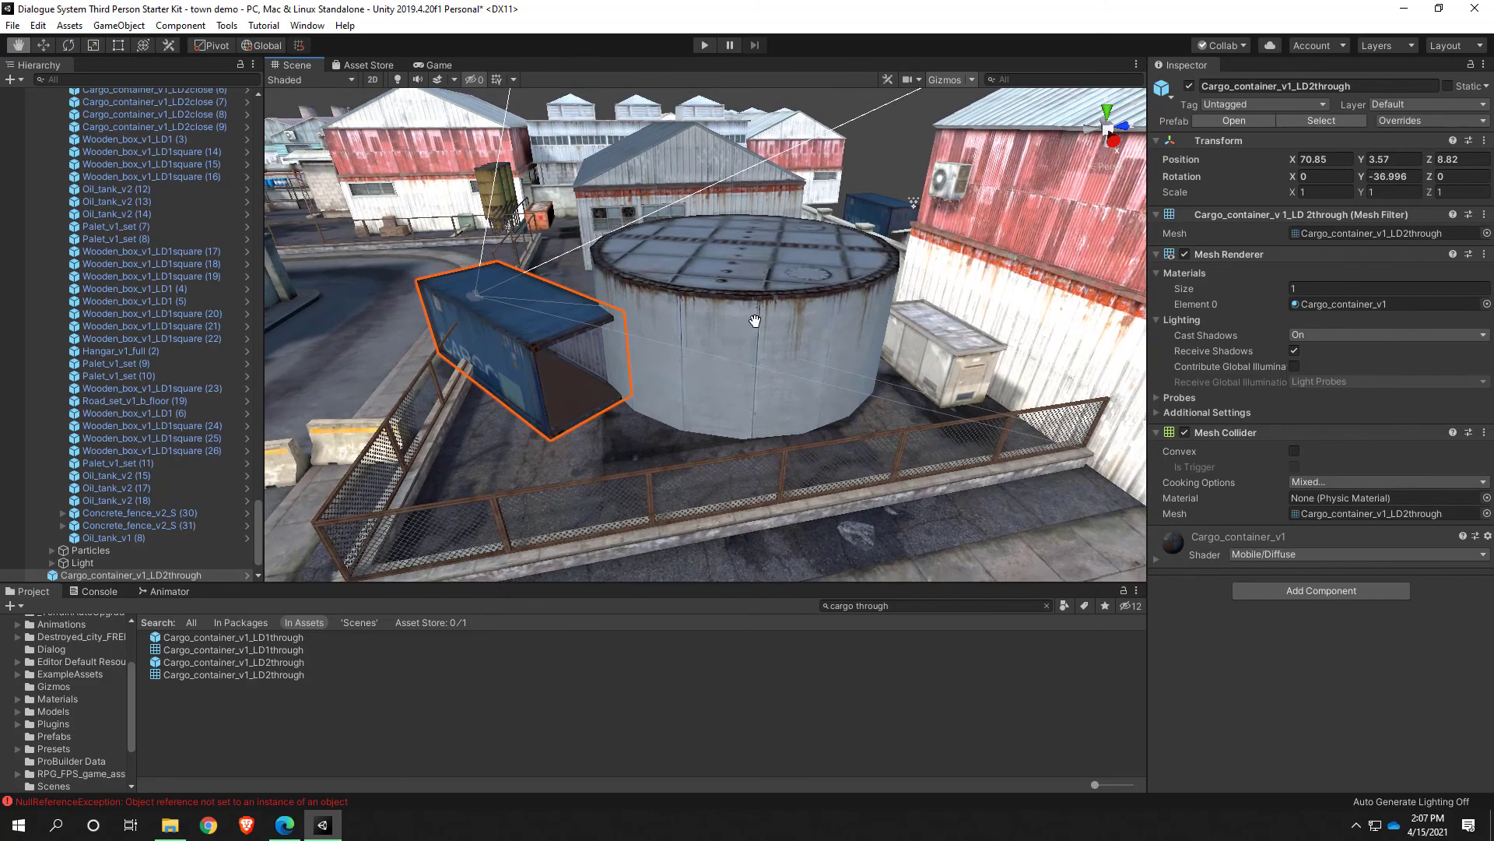
{"action": "left_click_drag", "start_coordinate": [753, 320], "coordinate": [598, 394]}
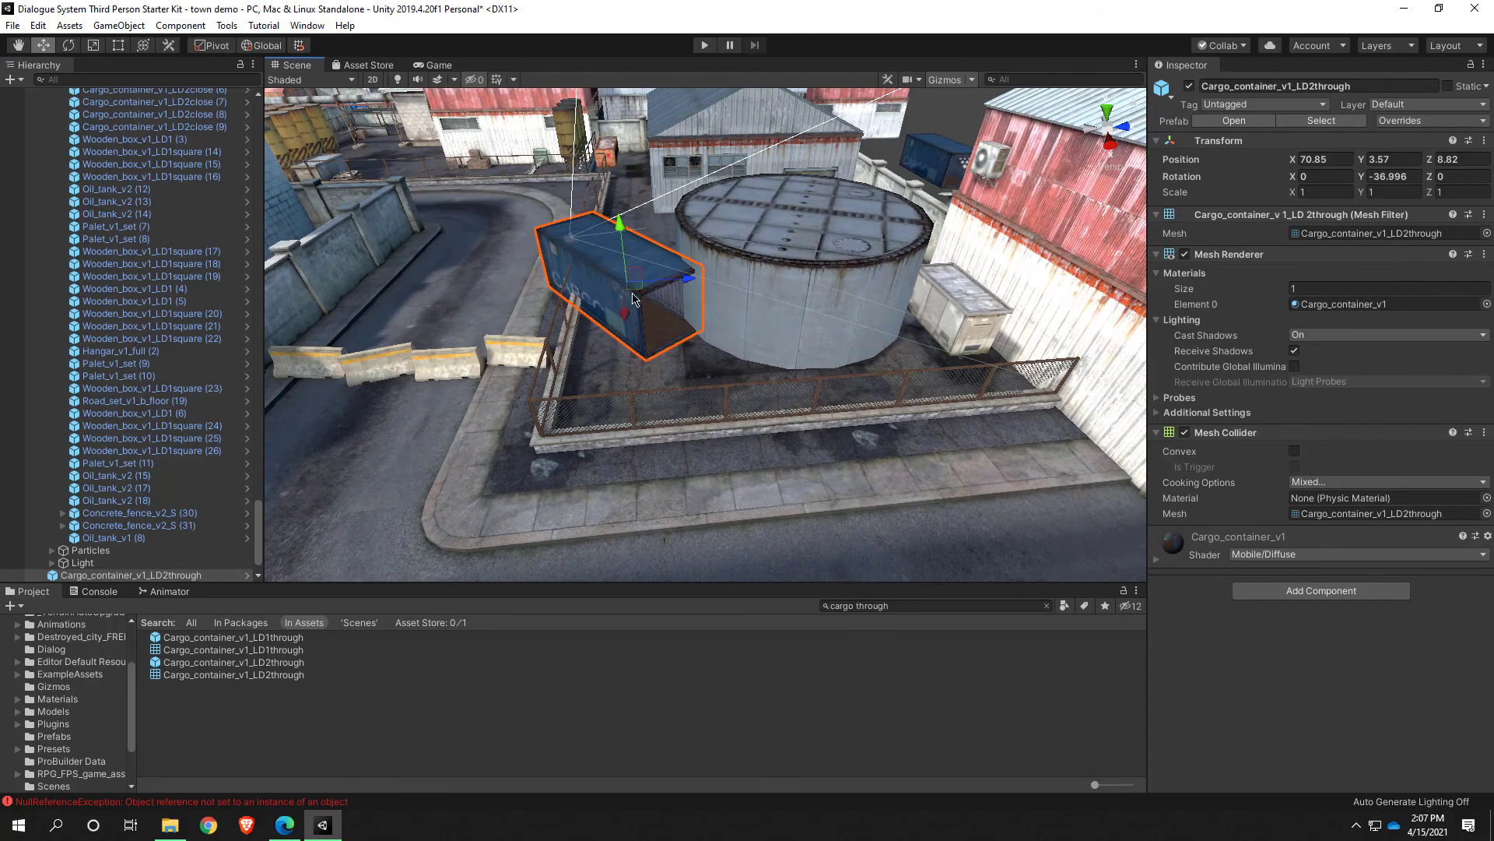
{"action": "left_click_drag", "start_coordinate": [633, 298], "coordinate": [1019, 134]}
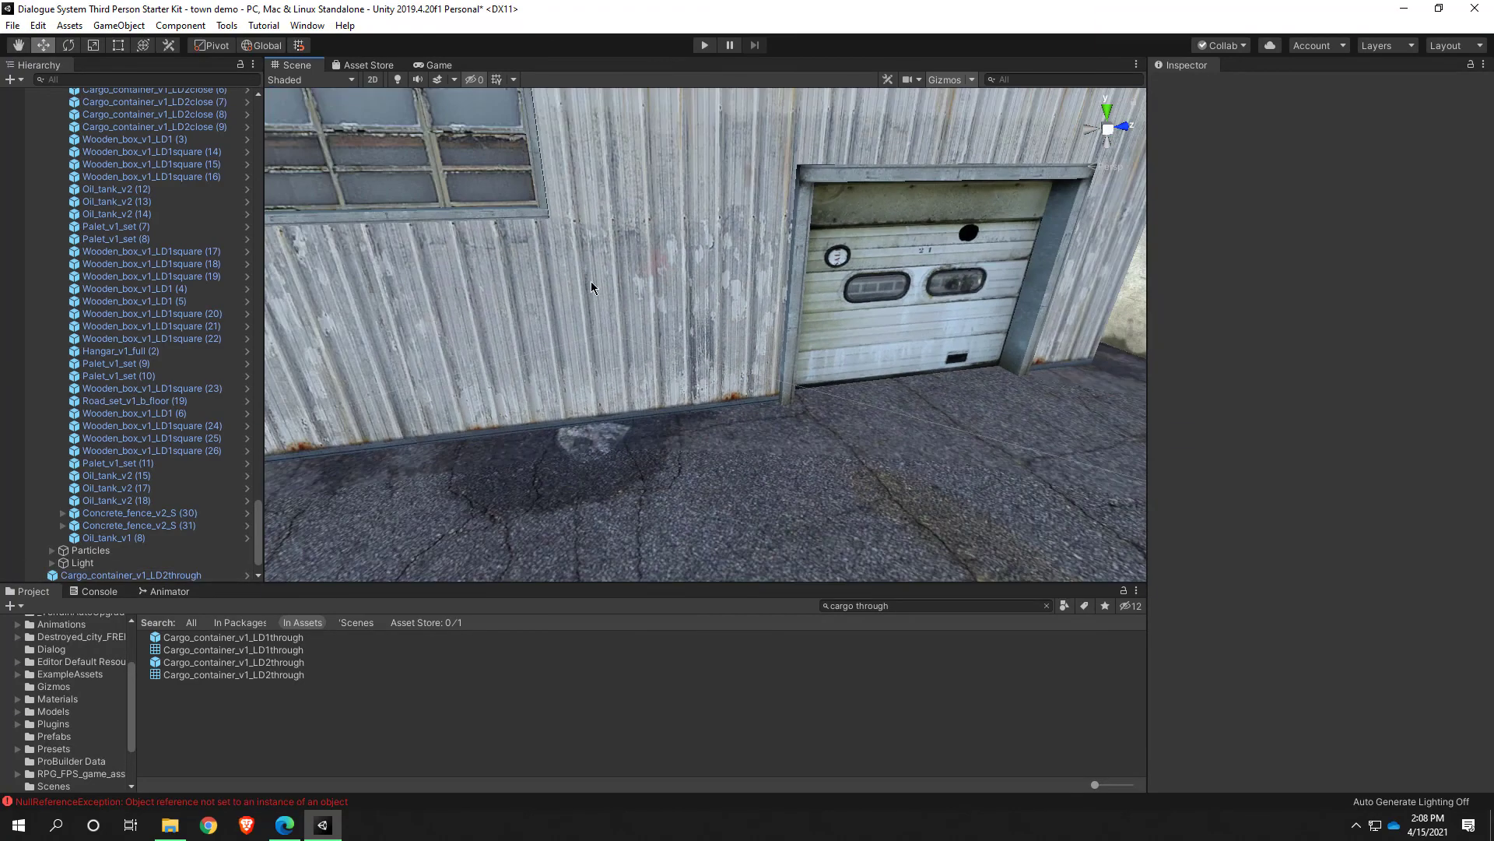
{"action": "left_click_drag", "start_coordinate": [591, 288], "coordinate": [752, 400]}
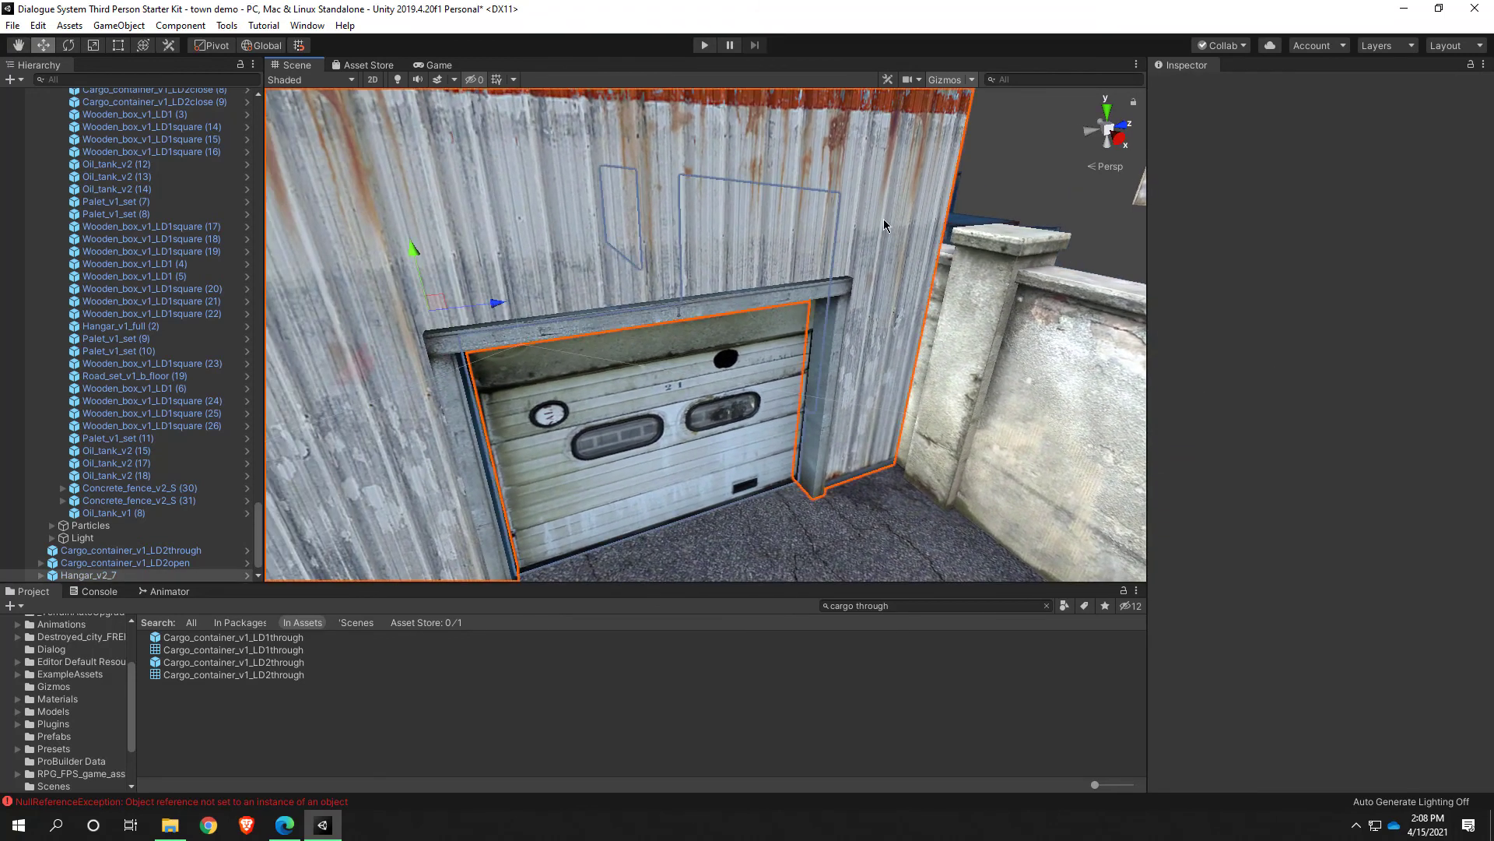
{"action": "left_click", "coordinate": [81, 575]}
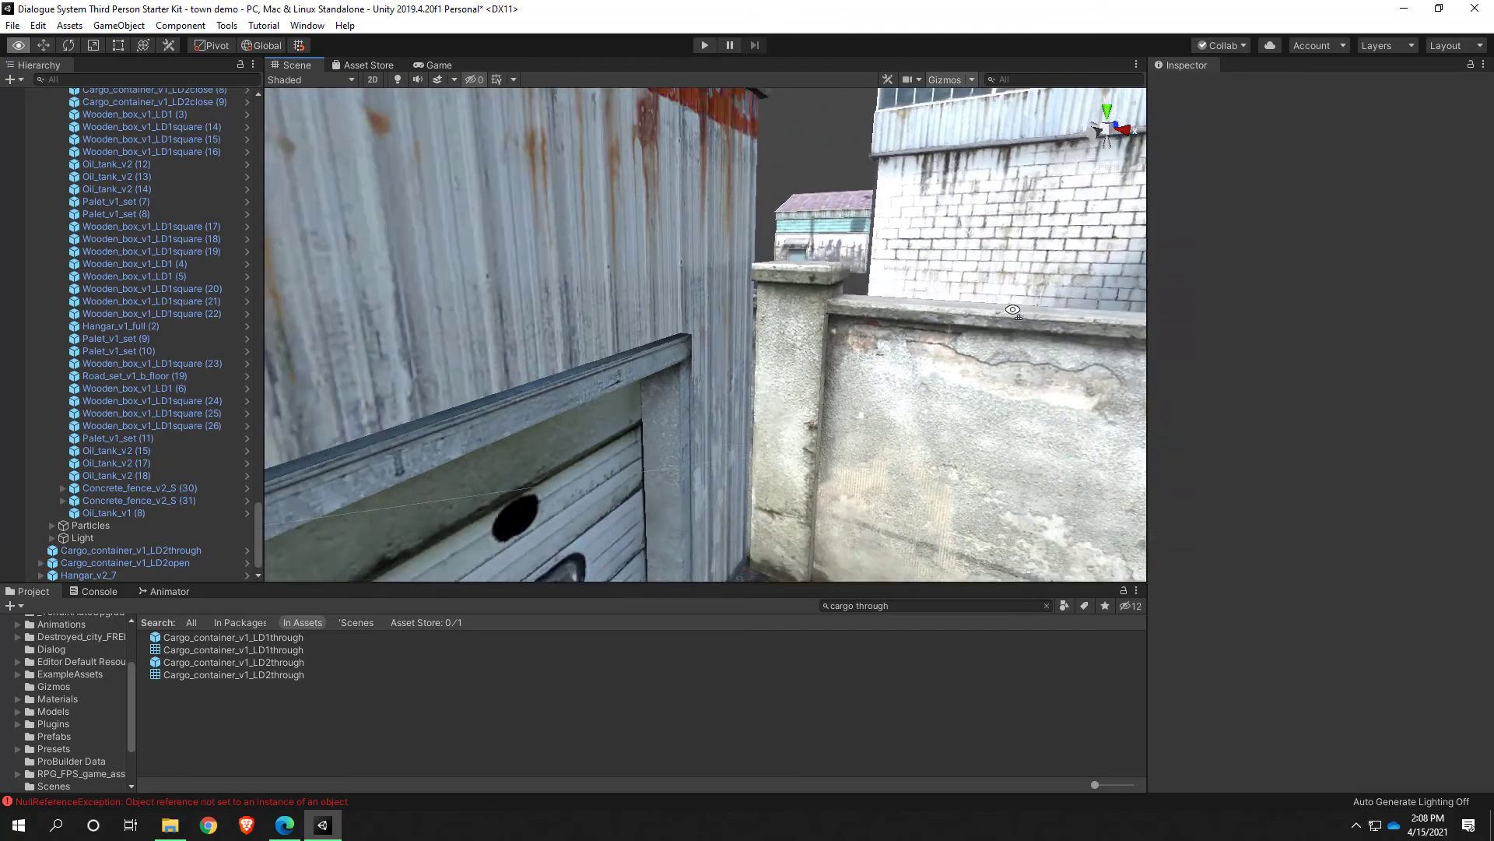
{"action": "left_click", "coordinate": [70, 576]}
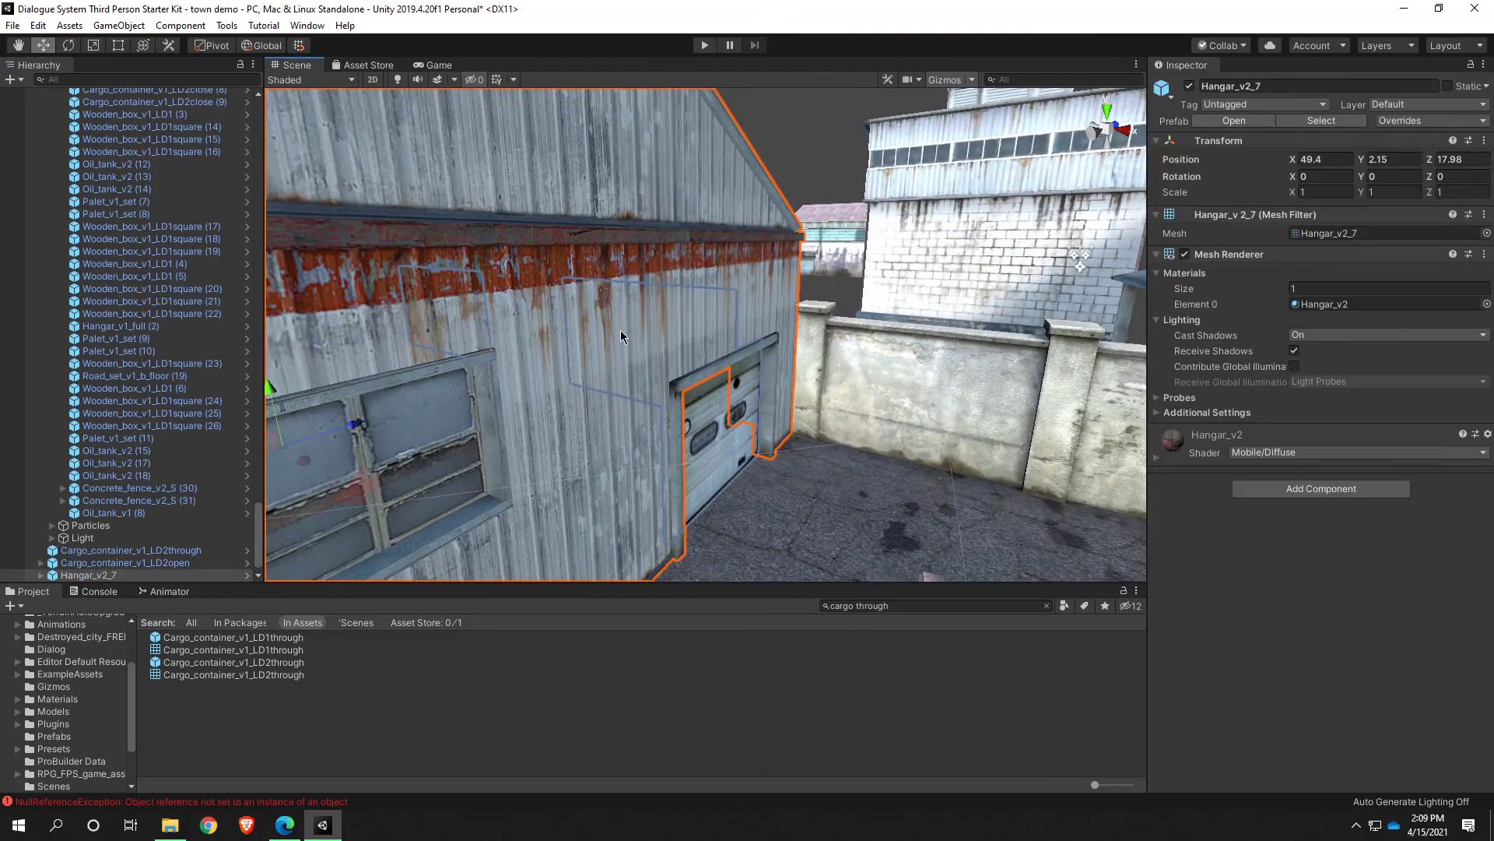
{"action": "left_click_drag", "start_coordinate": [620, 336], "coordinate": [324, 420]}
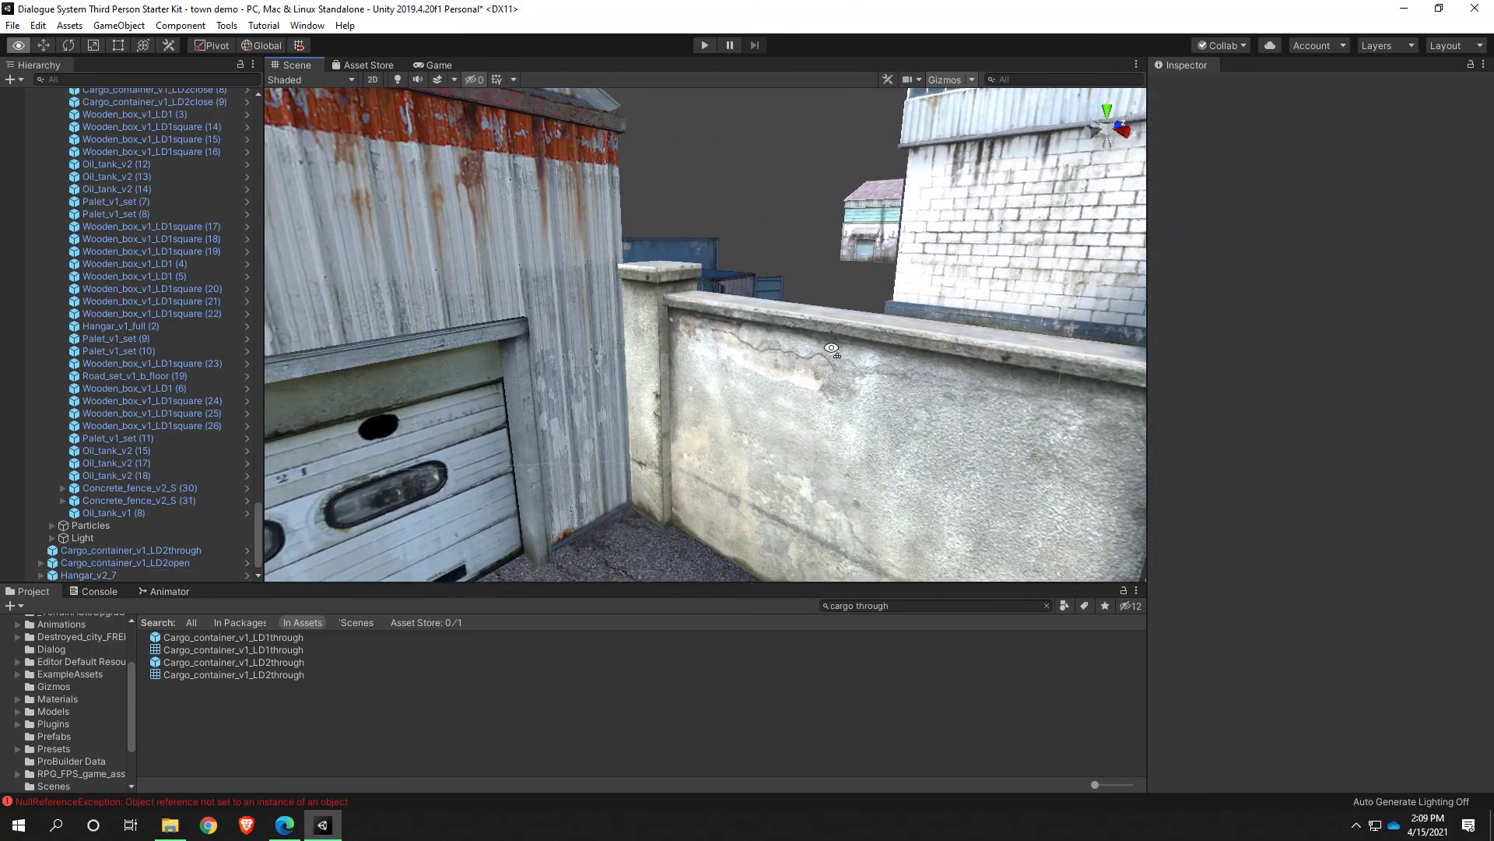
{"action": "left_click_drag", "start_coordinate": [829, 348], "coordinate": [787, 393]}
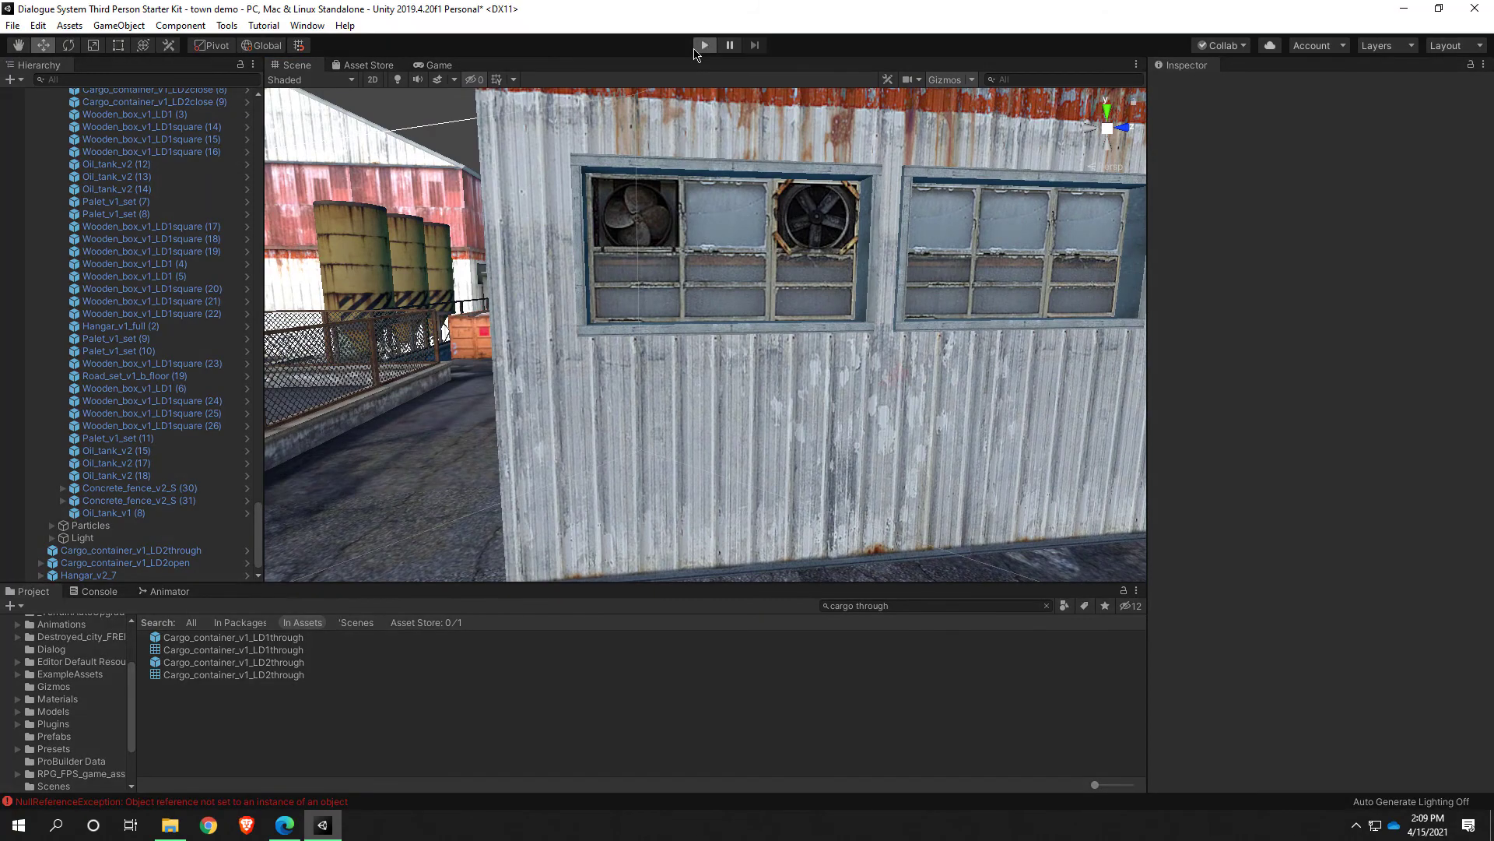
{"action": "left_click", "coordinate": [703, 45]}
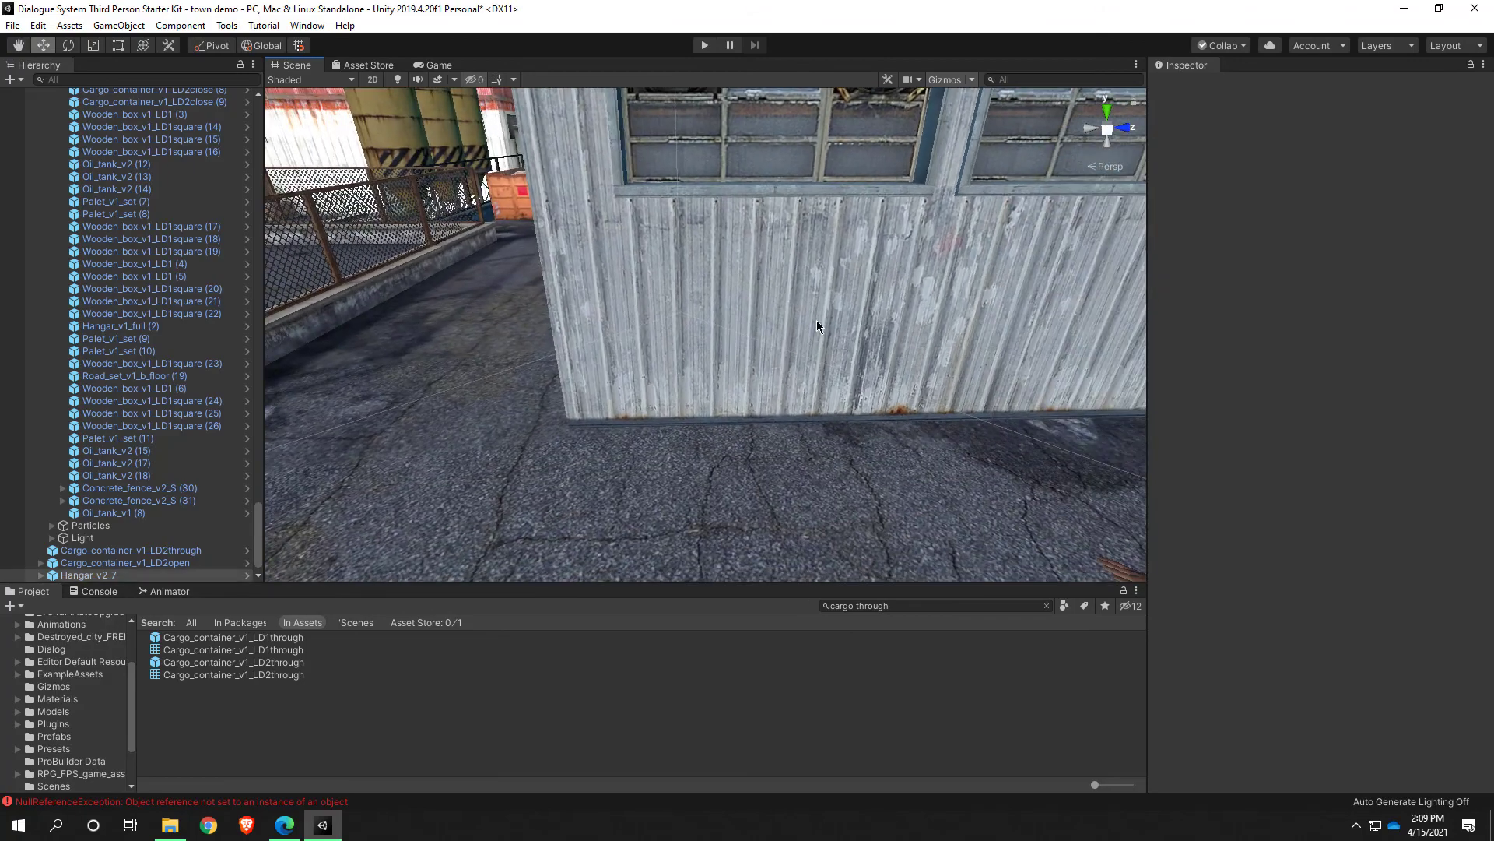
Orbit the view around the player and select the Hangar_v2_7 building
{"action": "left_click", "coordinate": [78, 574]}
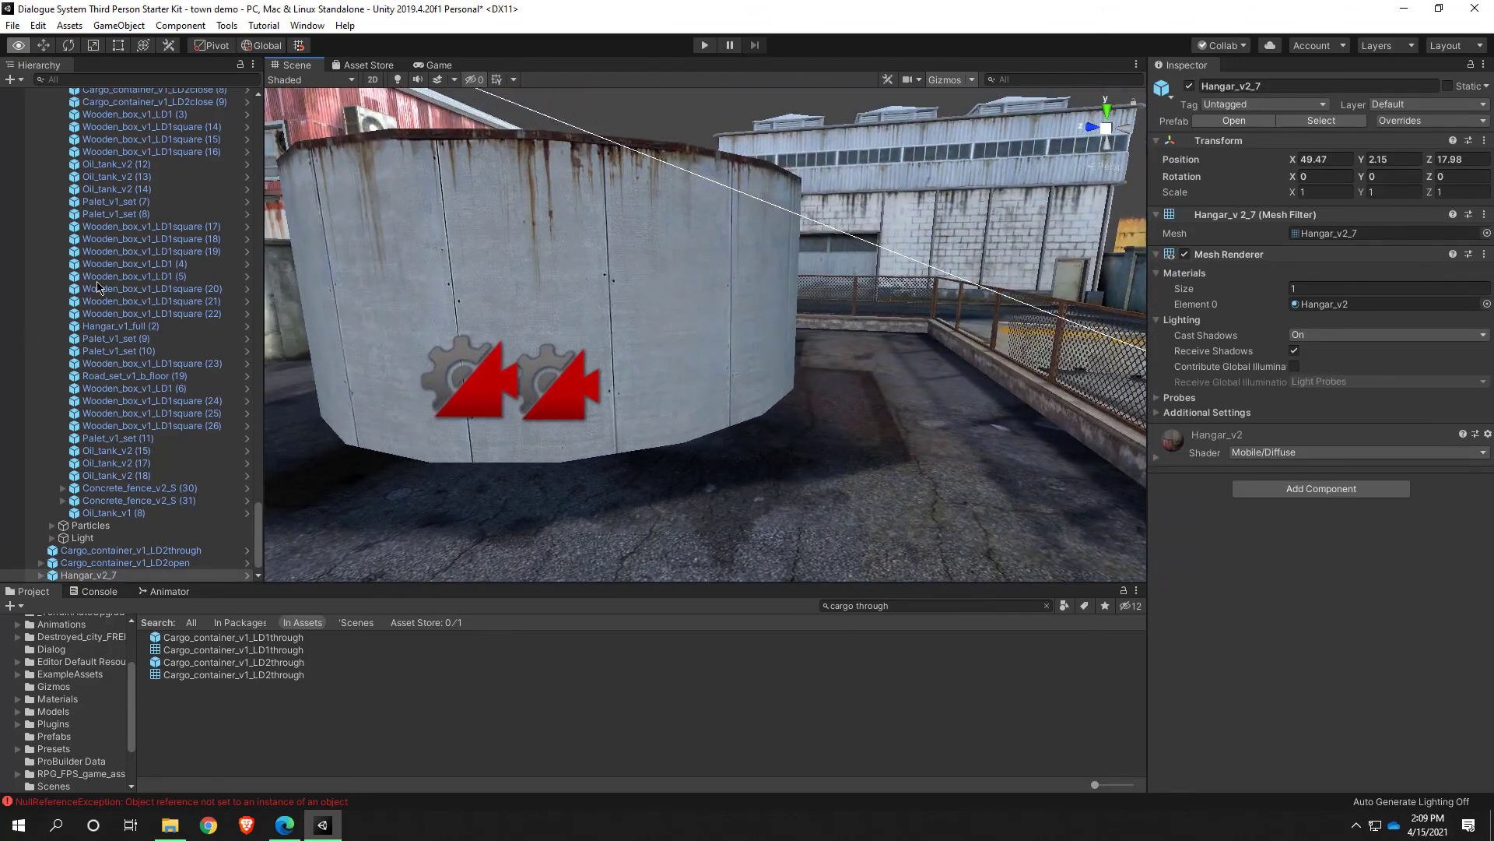
{"action": "left_click", "coordinate": [113, 513]}
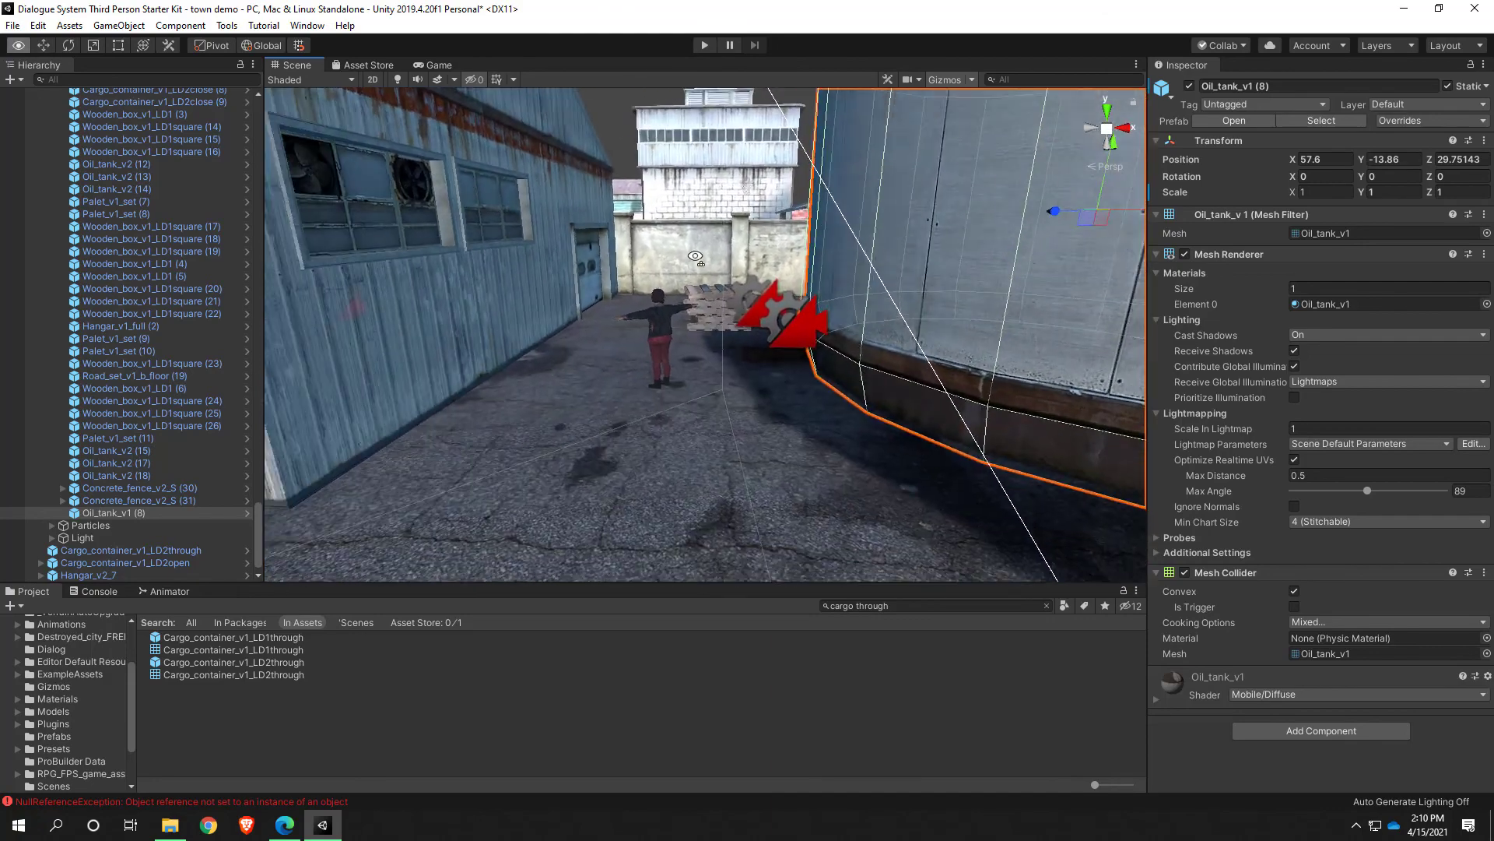
{"action": "left_click", "coordinate": [77, 576]}
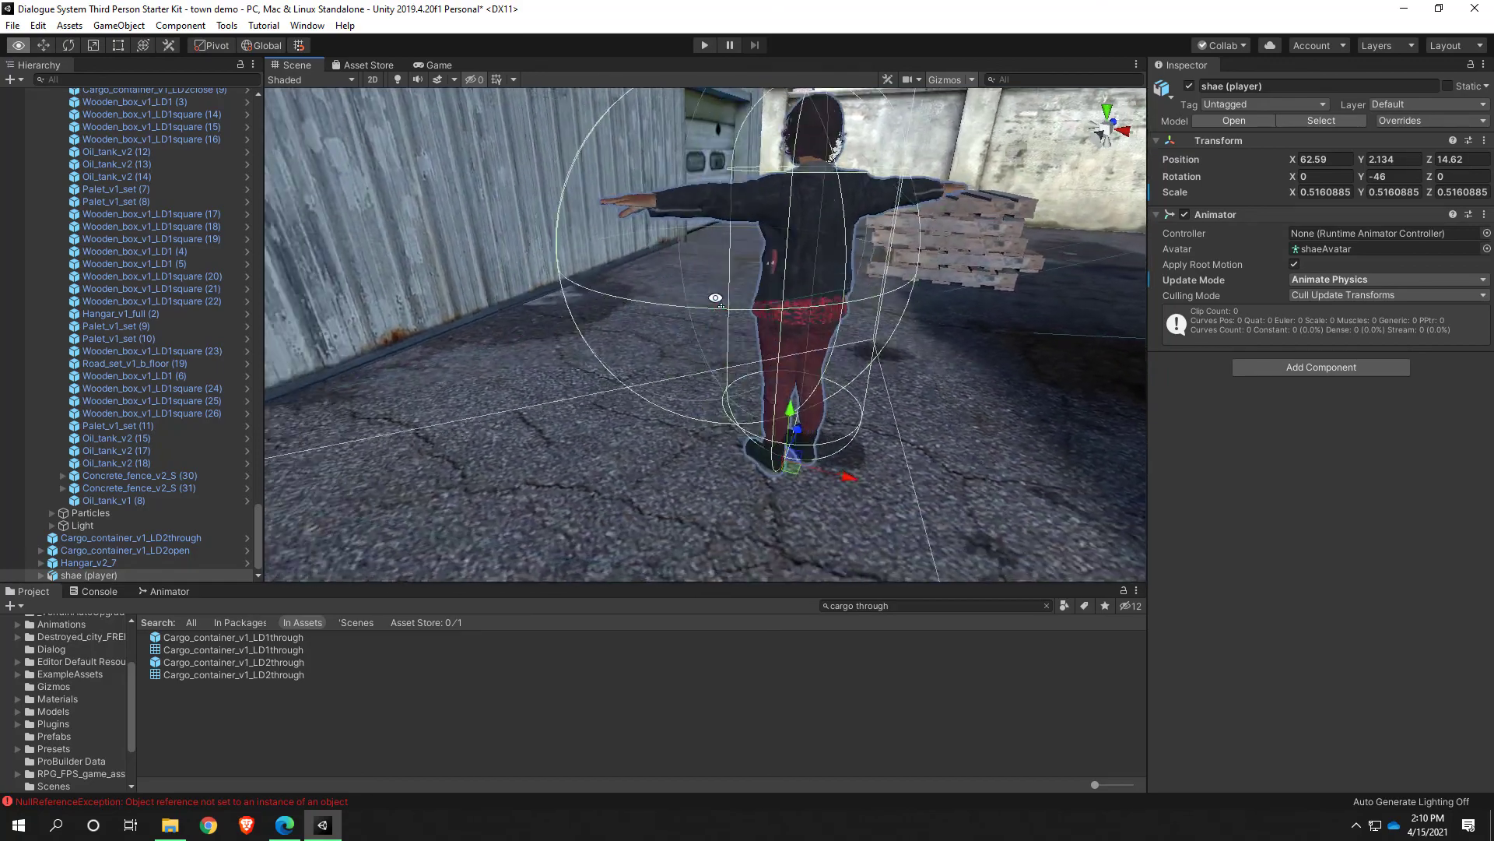
{"action": "left_click_drag", "start_coordinate": [715, 297], "coordinate": [822, 303]}
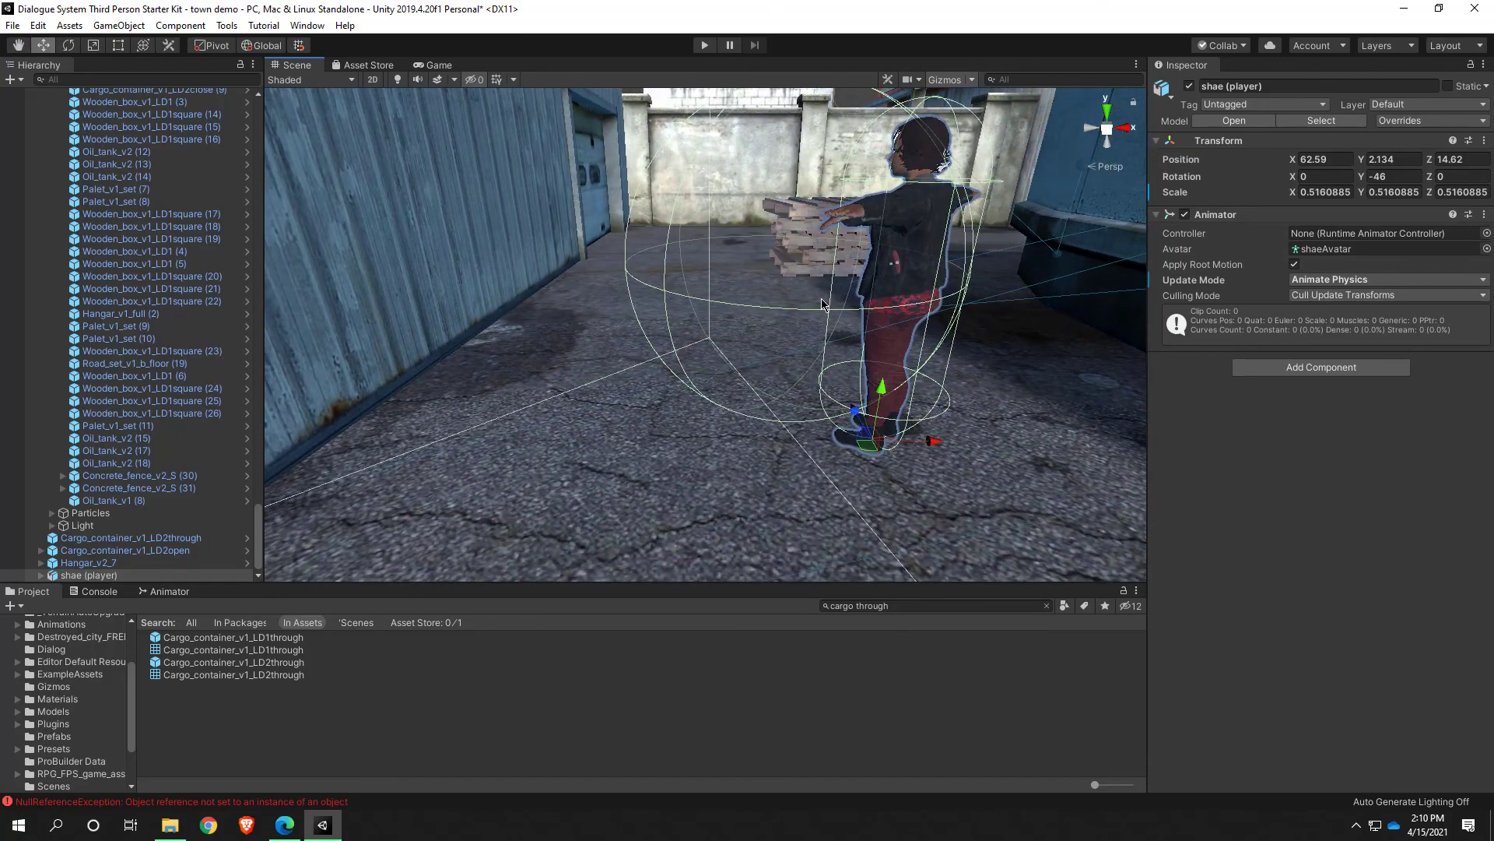
{"action": "left_click", "coordinate": [74, 562]}
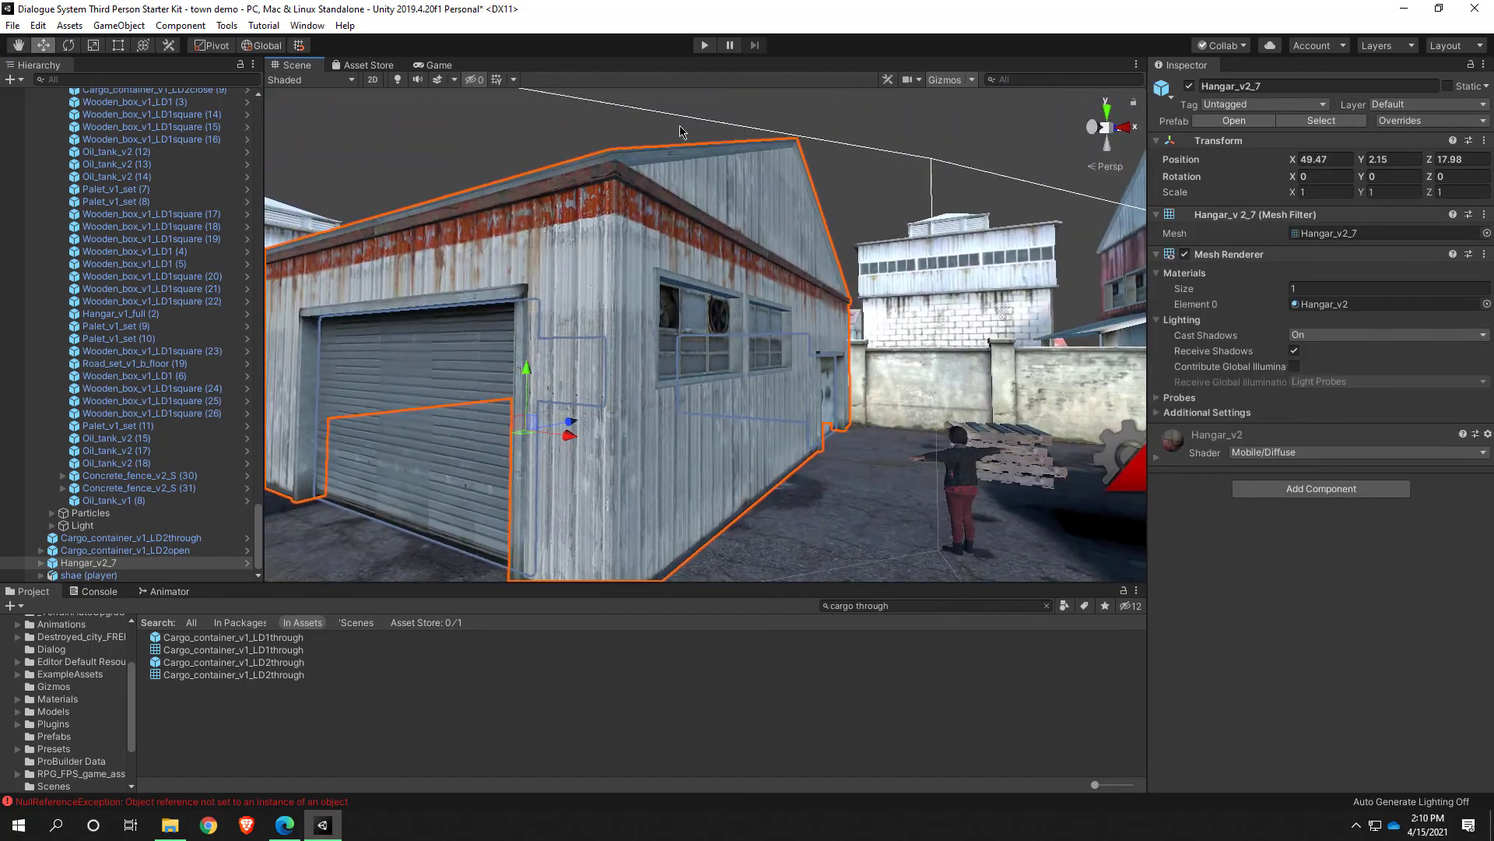
Add a Mesh Collider to Hangar_v2_7, then select its door1 child
{"action": "left_click", "coordinate": [1321, 488]}
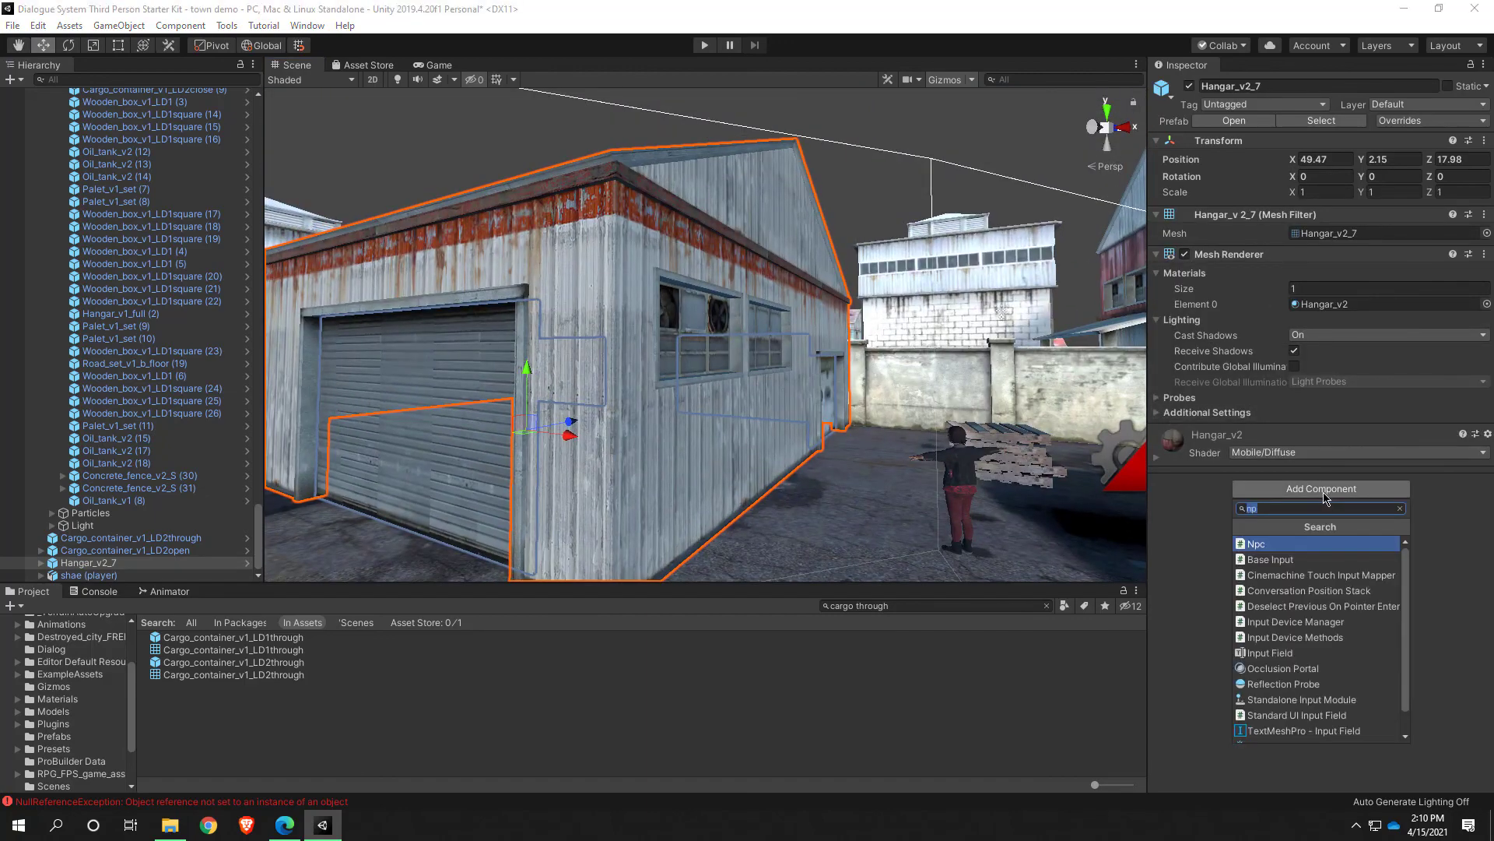
{"action": "type", "text": "mesh"}
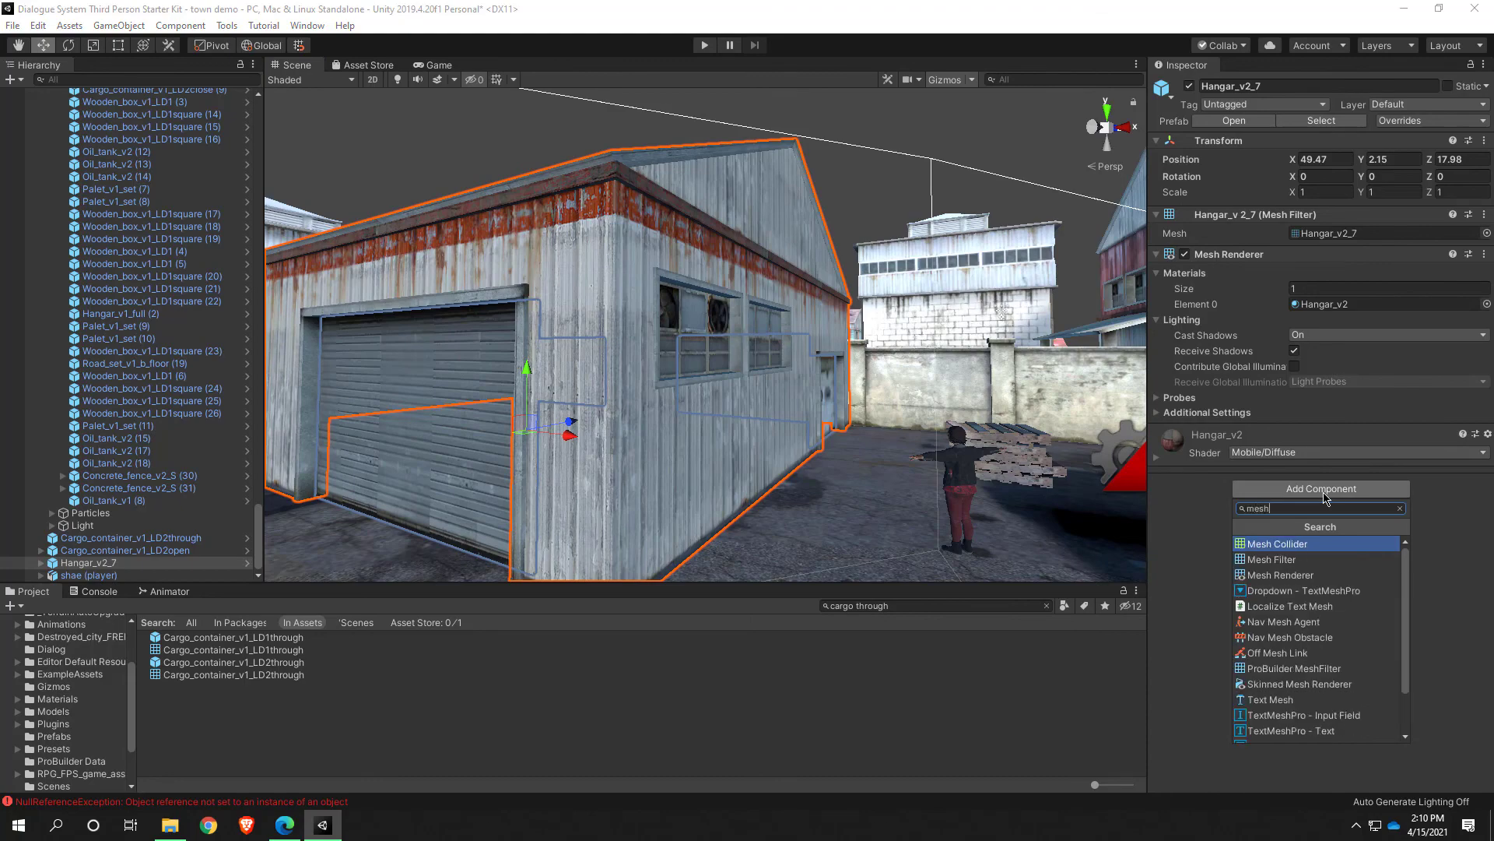
{"action": "left_click", "coordinate": [1276, 543]}
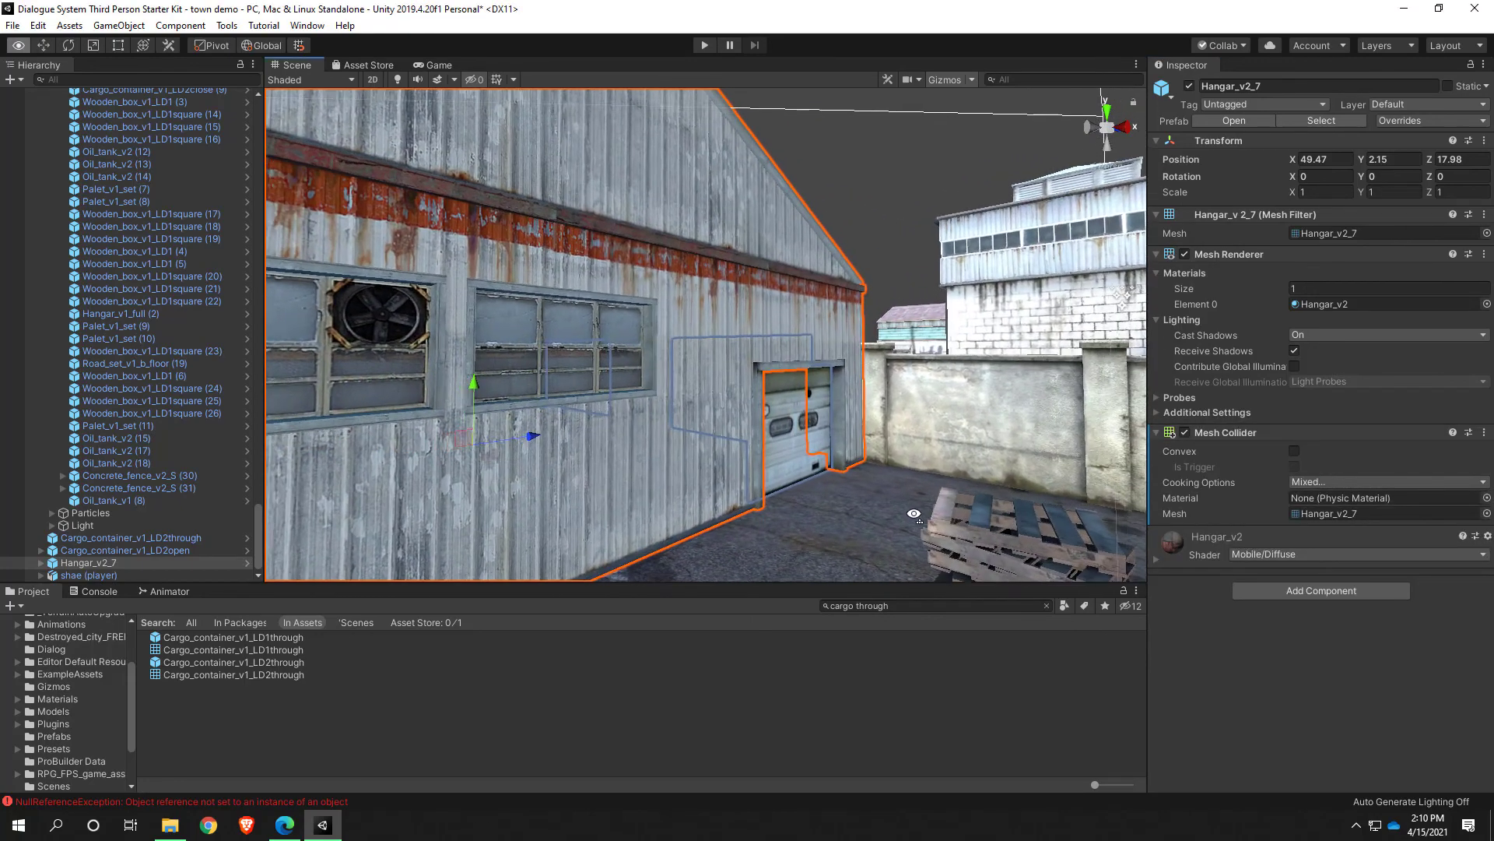
{"action": "left_click", "coordinate": [705, 44]}
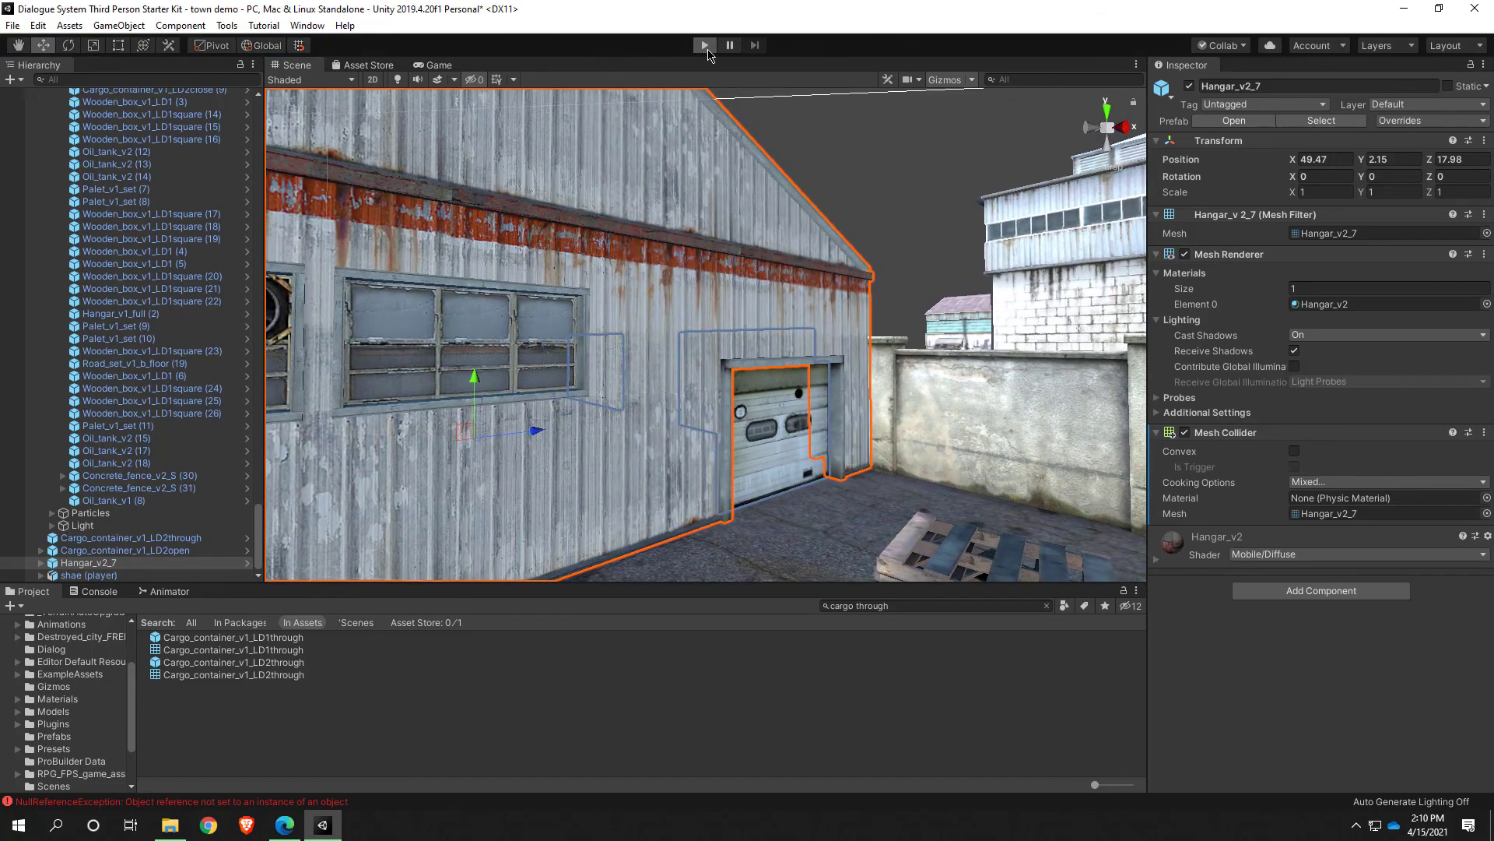
{"action": "left_click", "coordinate": [703, 44]}
{"action": "type", "text": "t"}
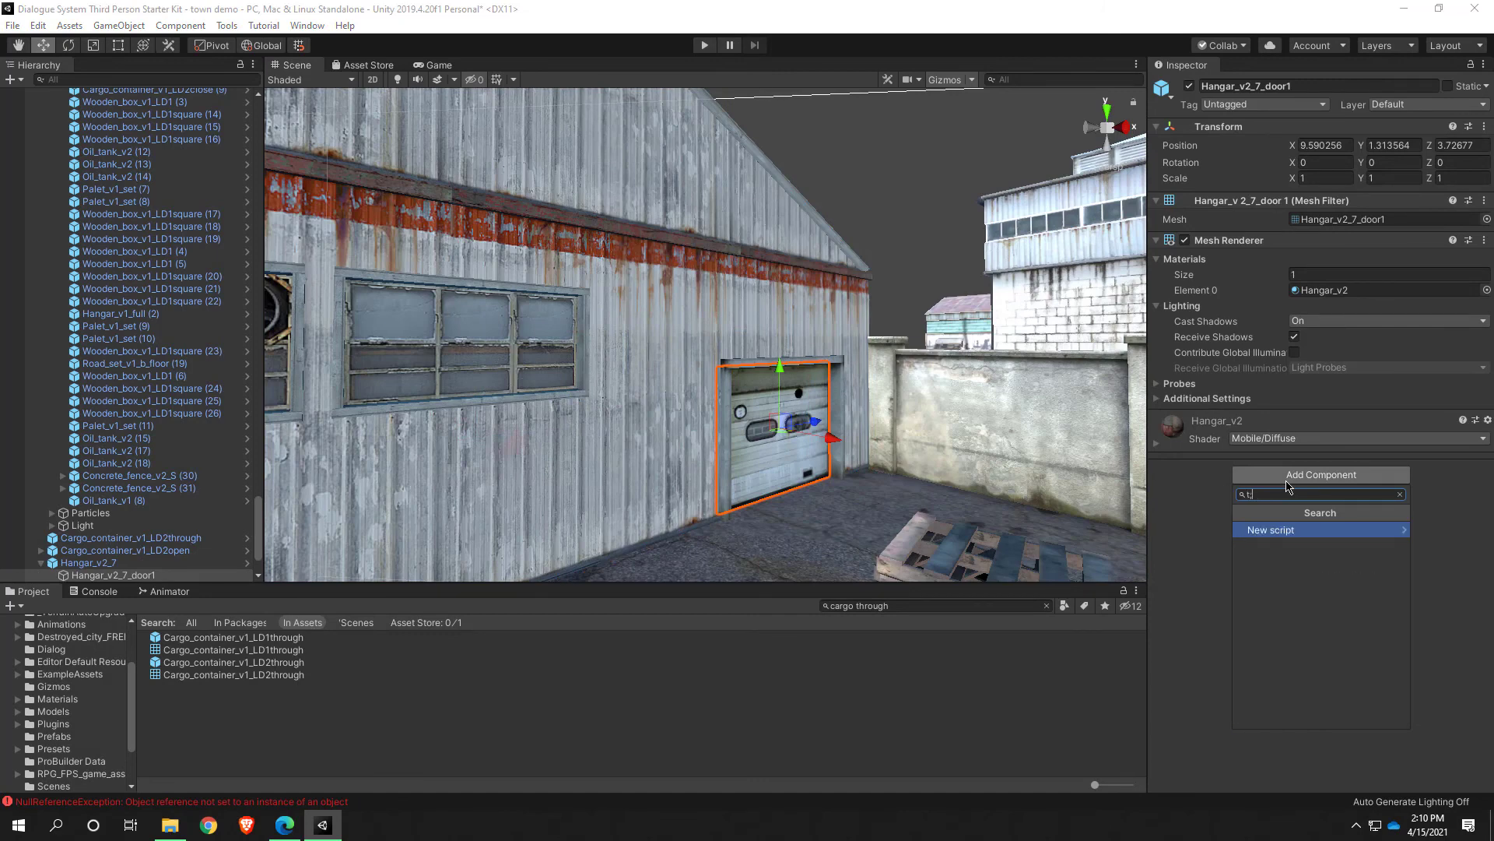
Add Box Colliders to Hangar_v2_7_door1, gate2 and gate1
{"action": "type", "text": "box"}
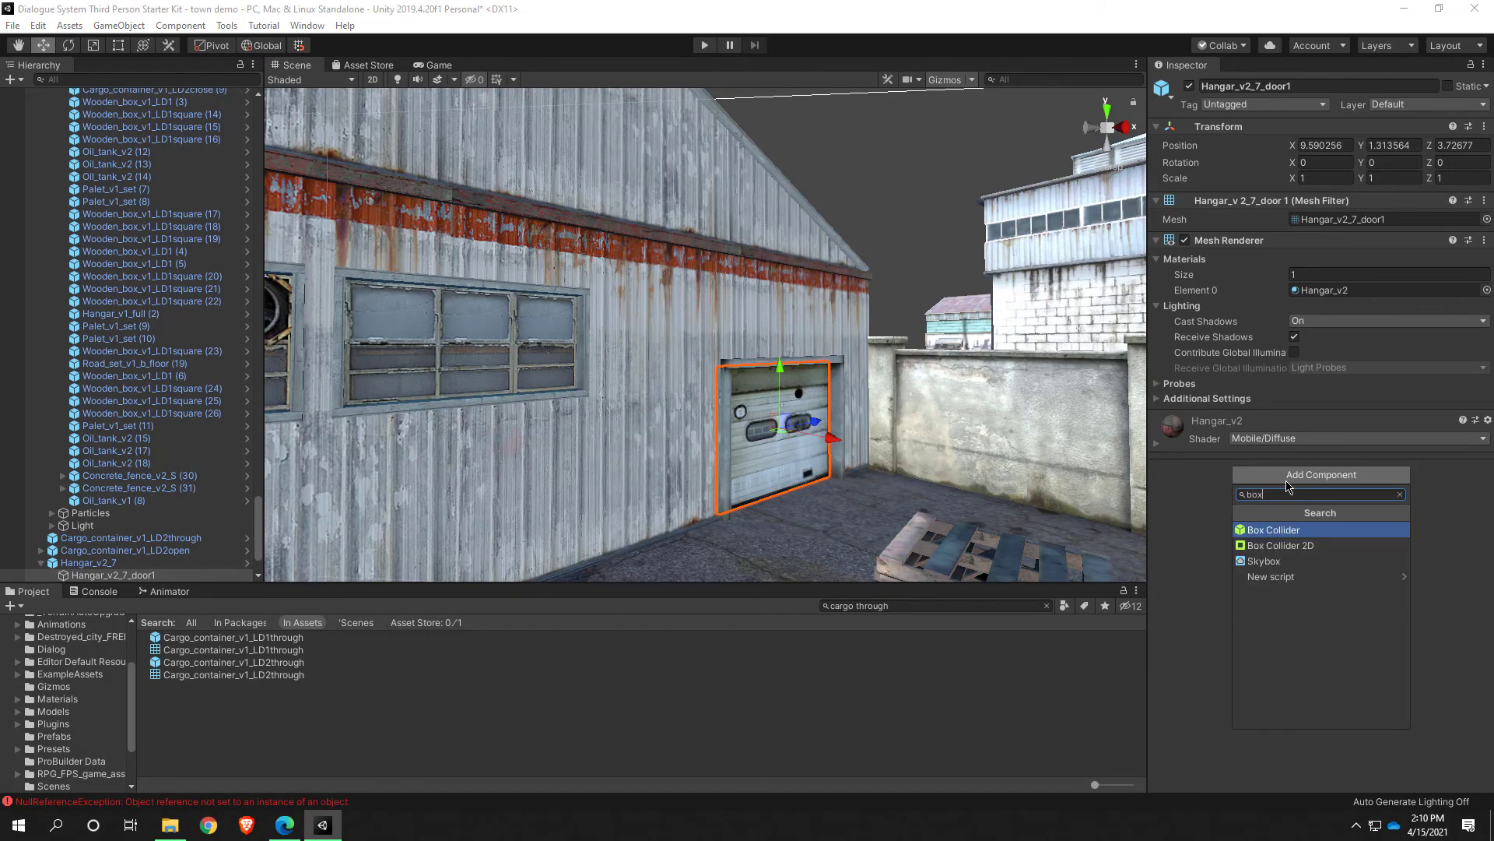
{"action": "left_click", "coordinate": [1272, 529]}
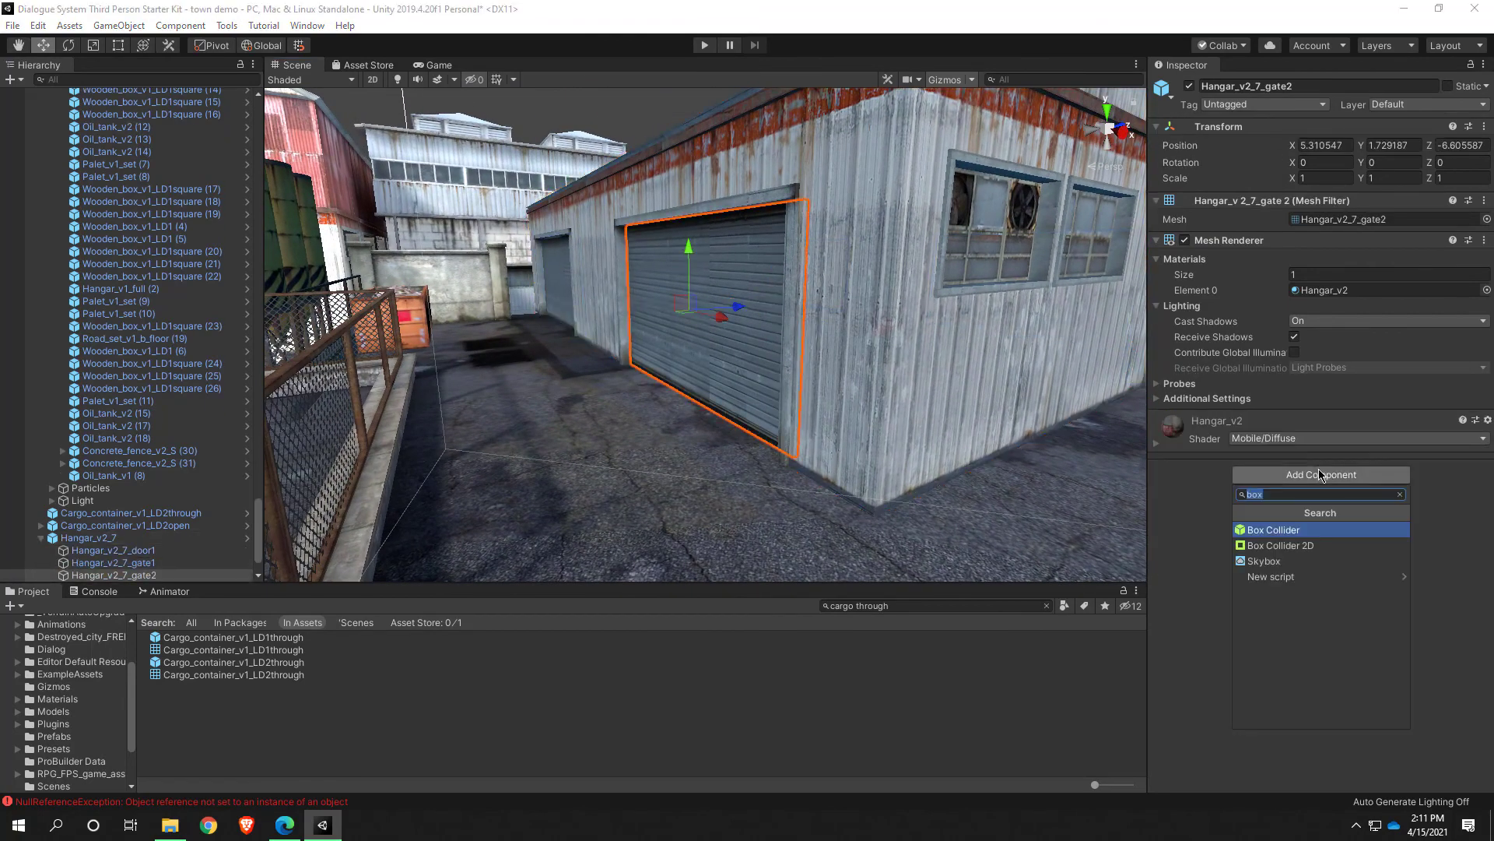
{"action": "left_click", "coordinate": [1272, 529]}
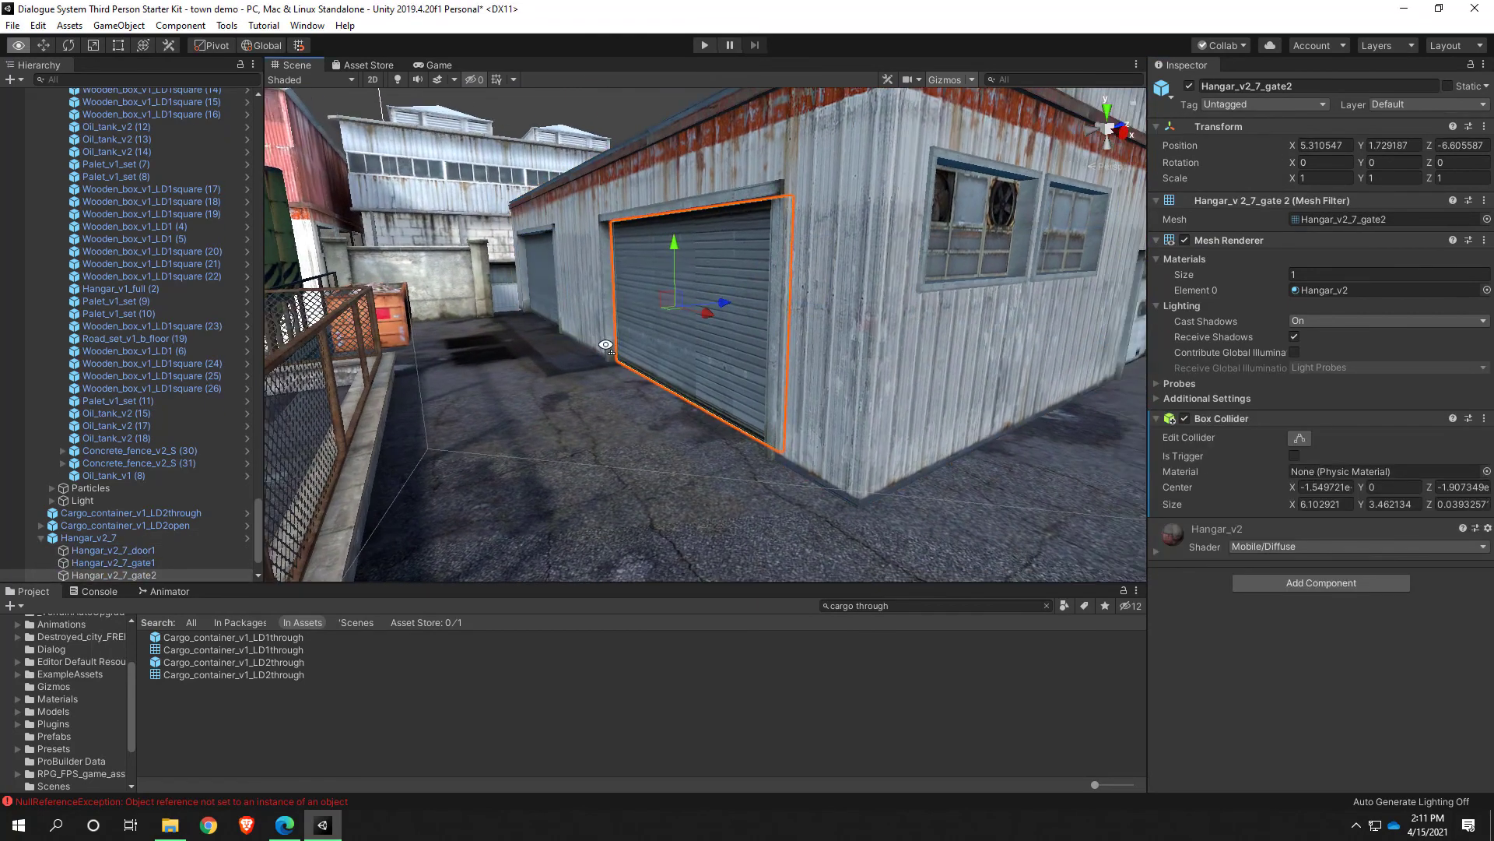
{"action": "left_click", "coordinate": [115, 562]}
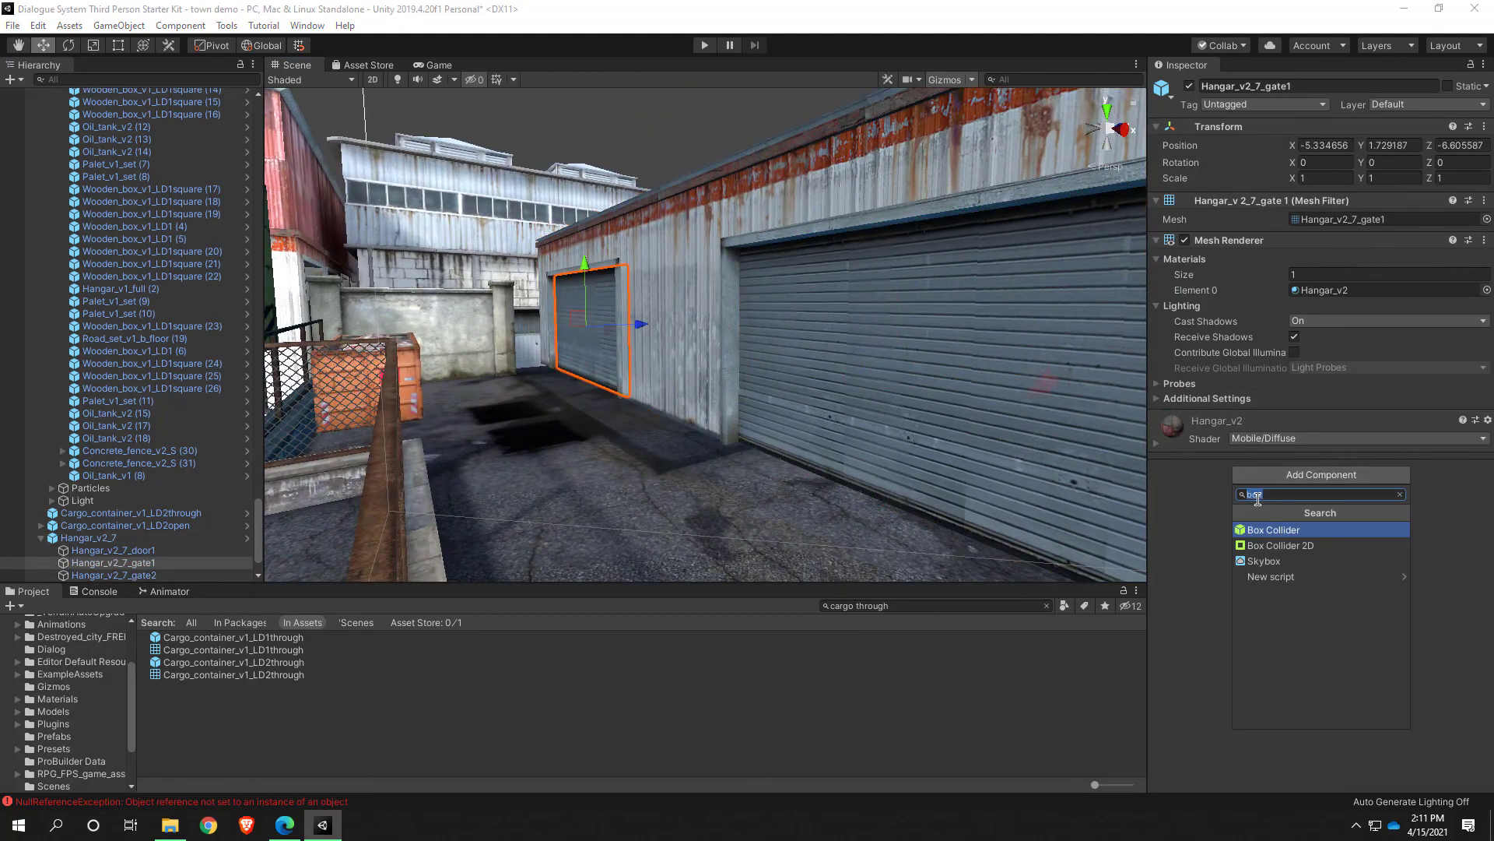
{"action": "left_click", "coordinate": [1272, 529]}
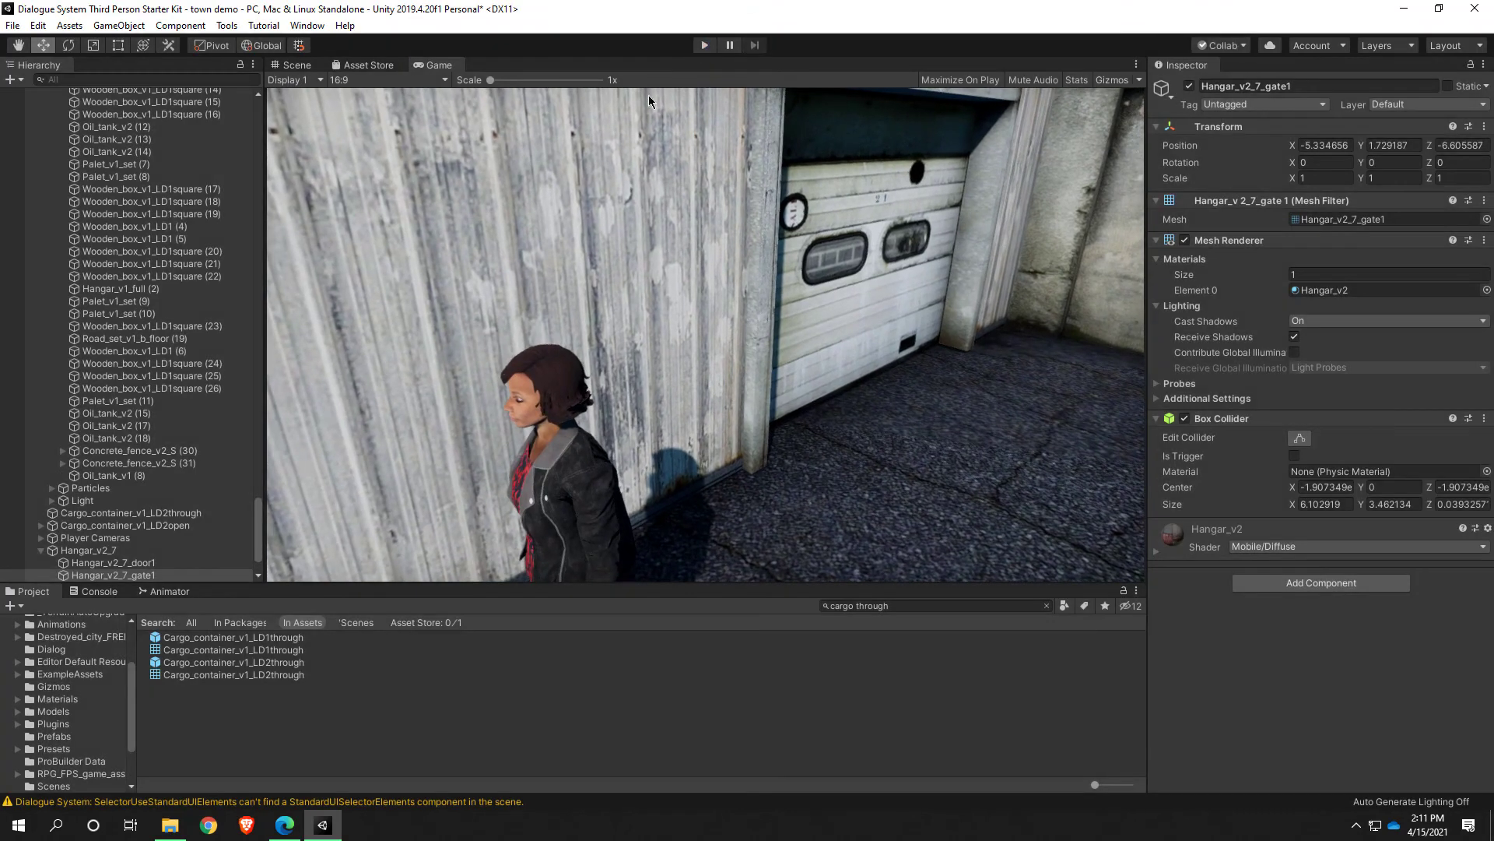
Stop the game, expand the player's children, then run and stop another test play
{"action": "left_click", "coordinate": [292, 64]}
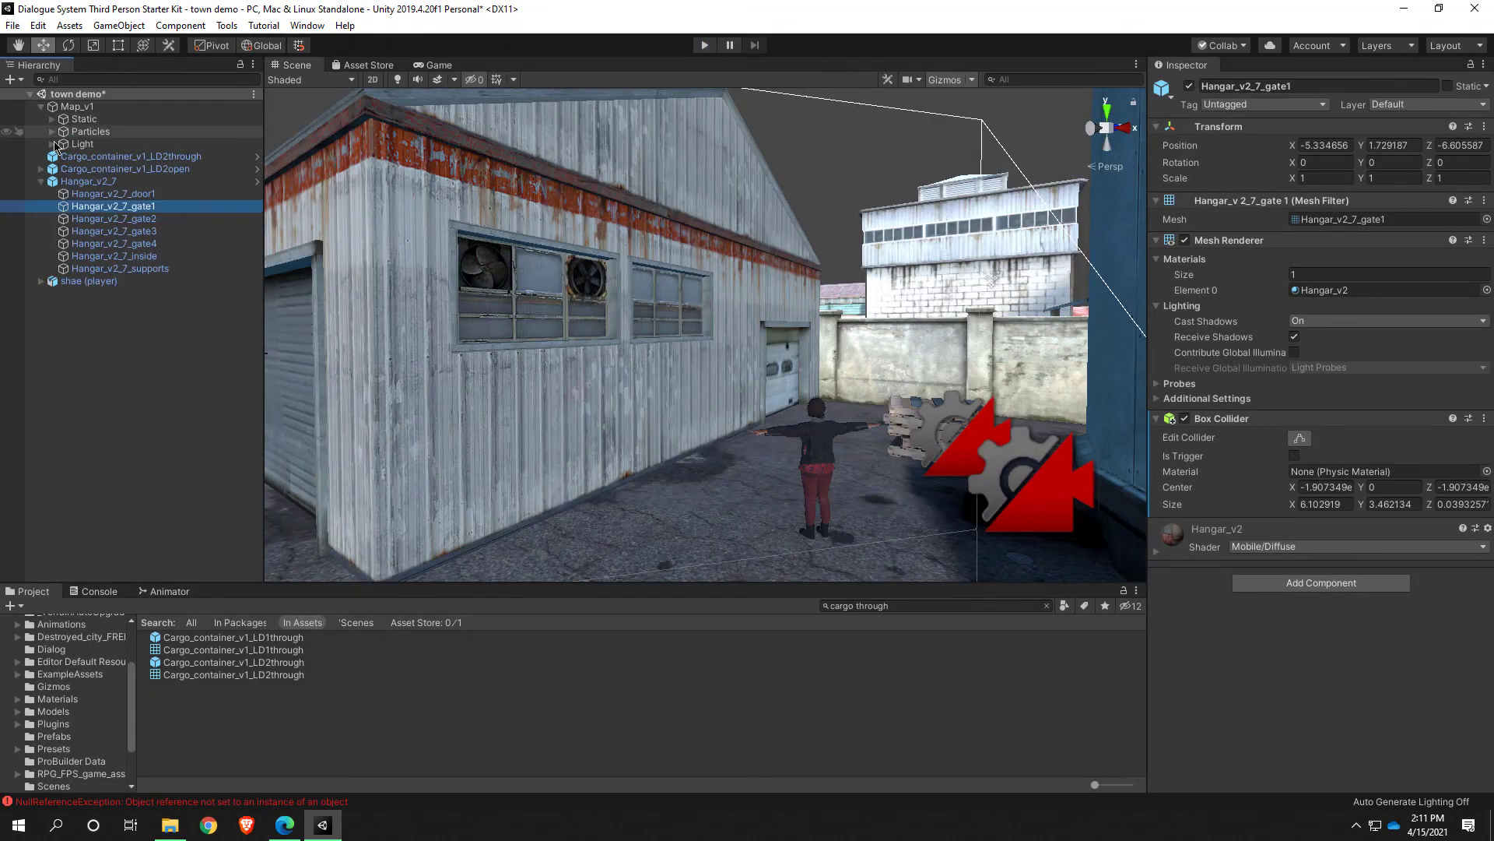
{"action": "left_click", "coordinate": [88, 281]}
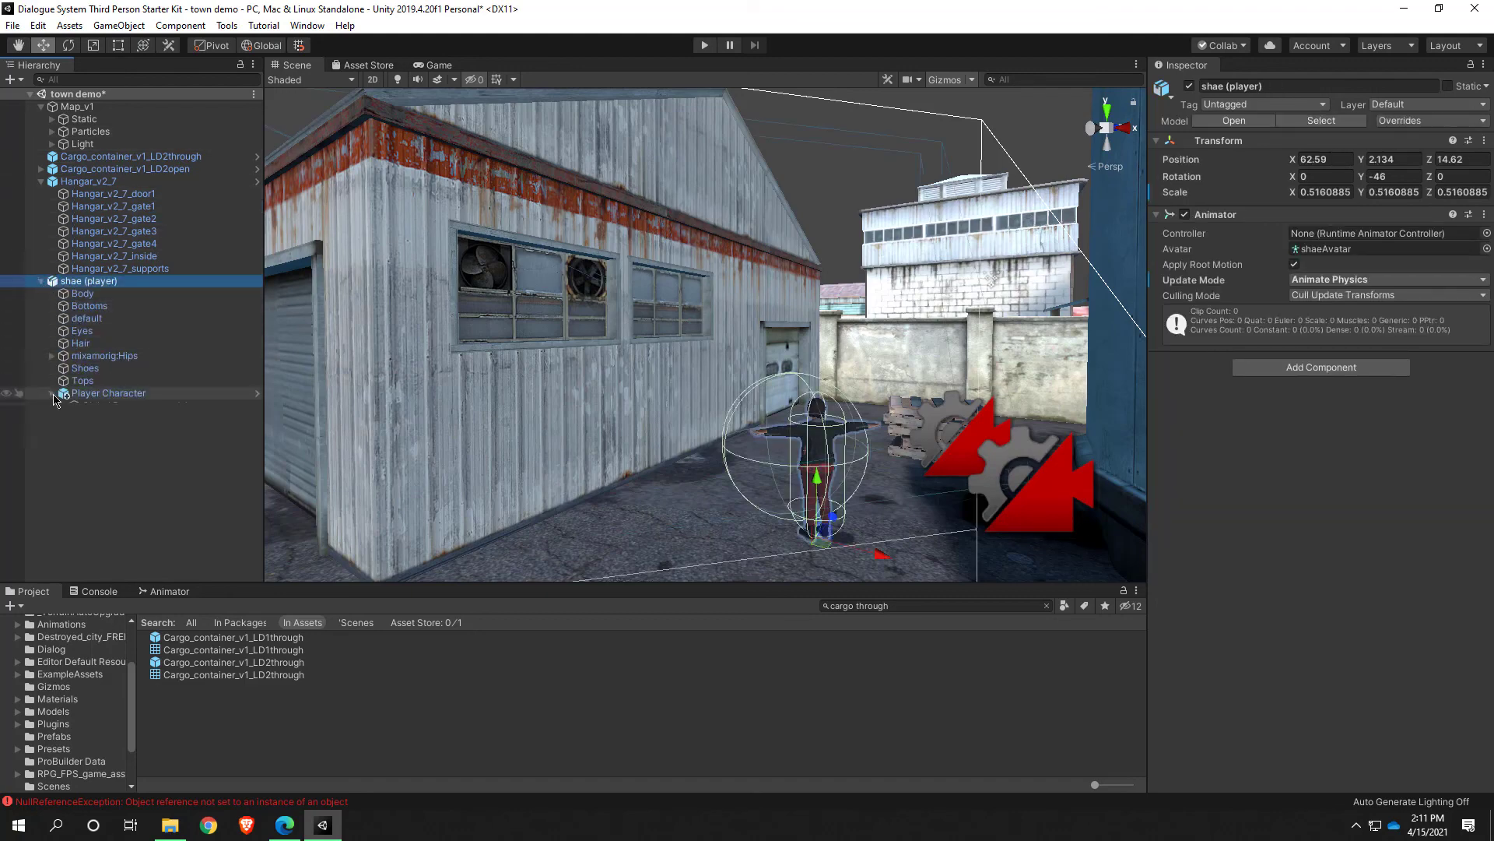
{"action": "left_click", "coordinate": [117, 417]}
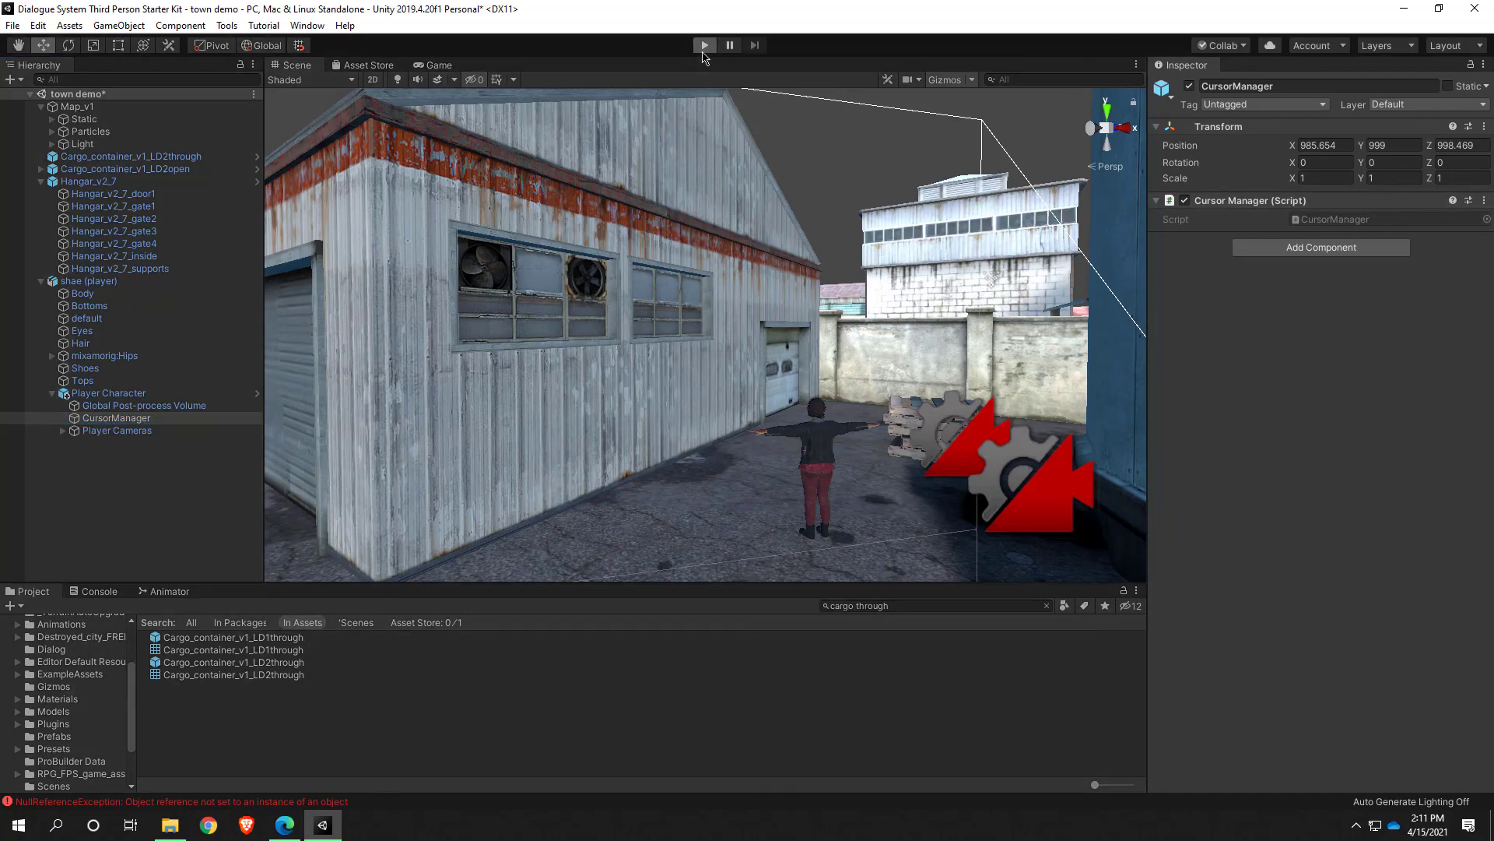
{"action": "left_click", "coordinate": [704, 45]}
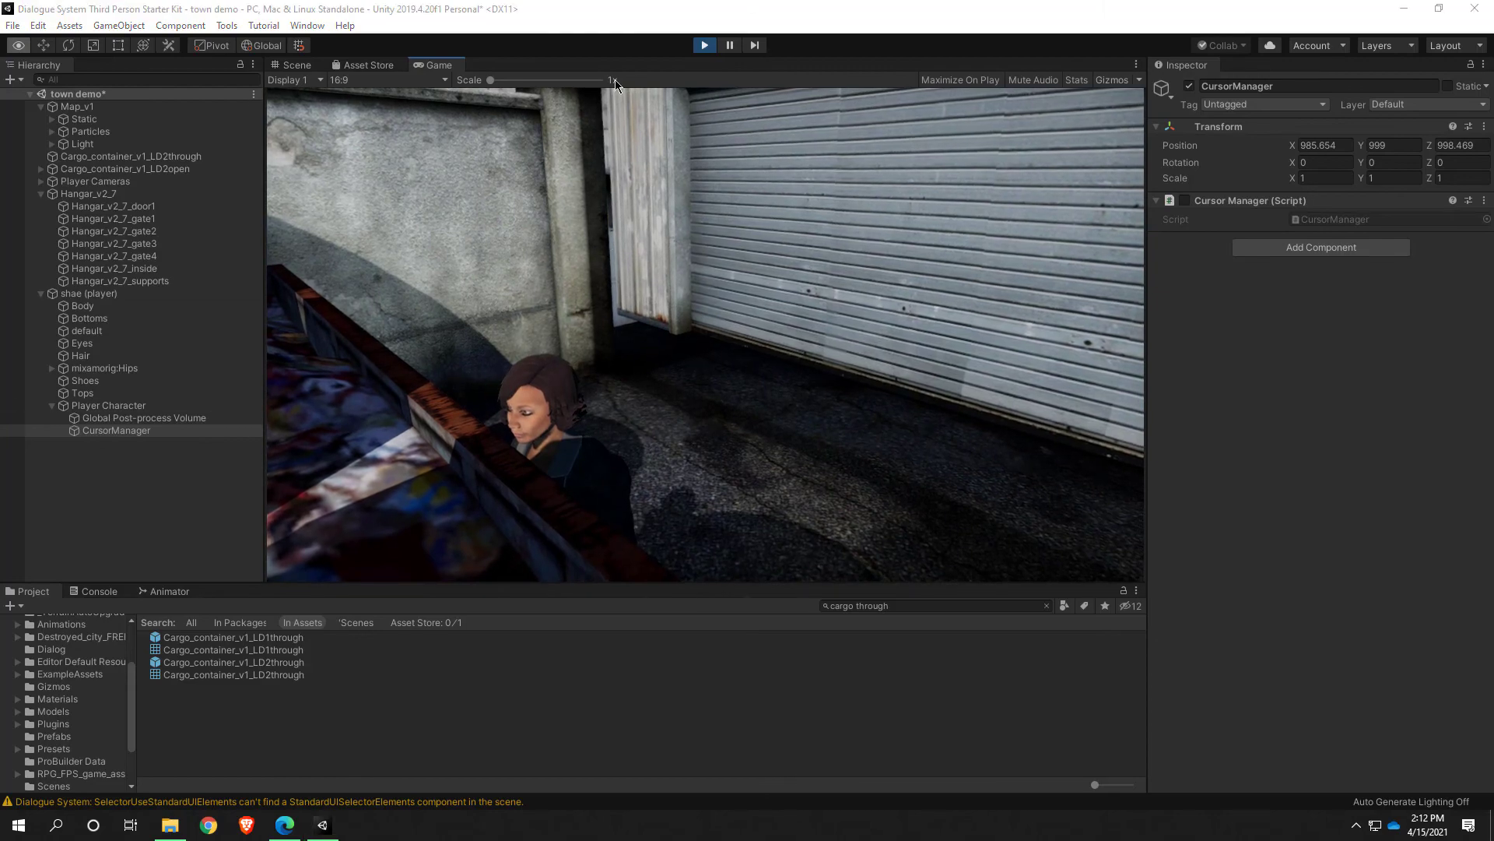
{"action": "left_click", "coordinate": [291, 64]}
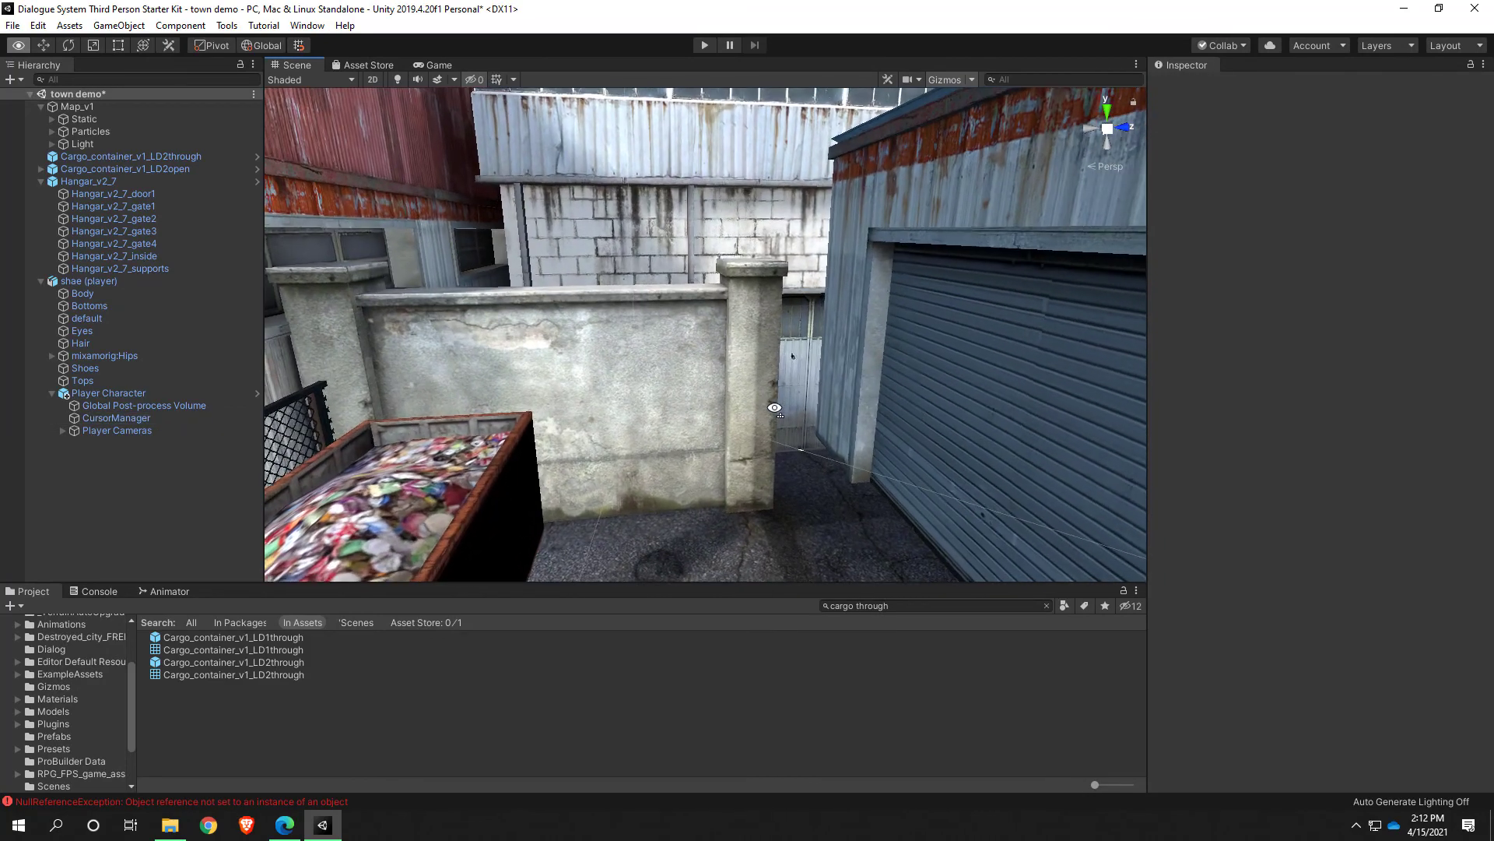
{"action": "left_click_drag", "start_coordinate": [775, 408], "coordinate": [710, 428]}
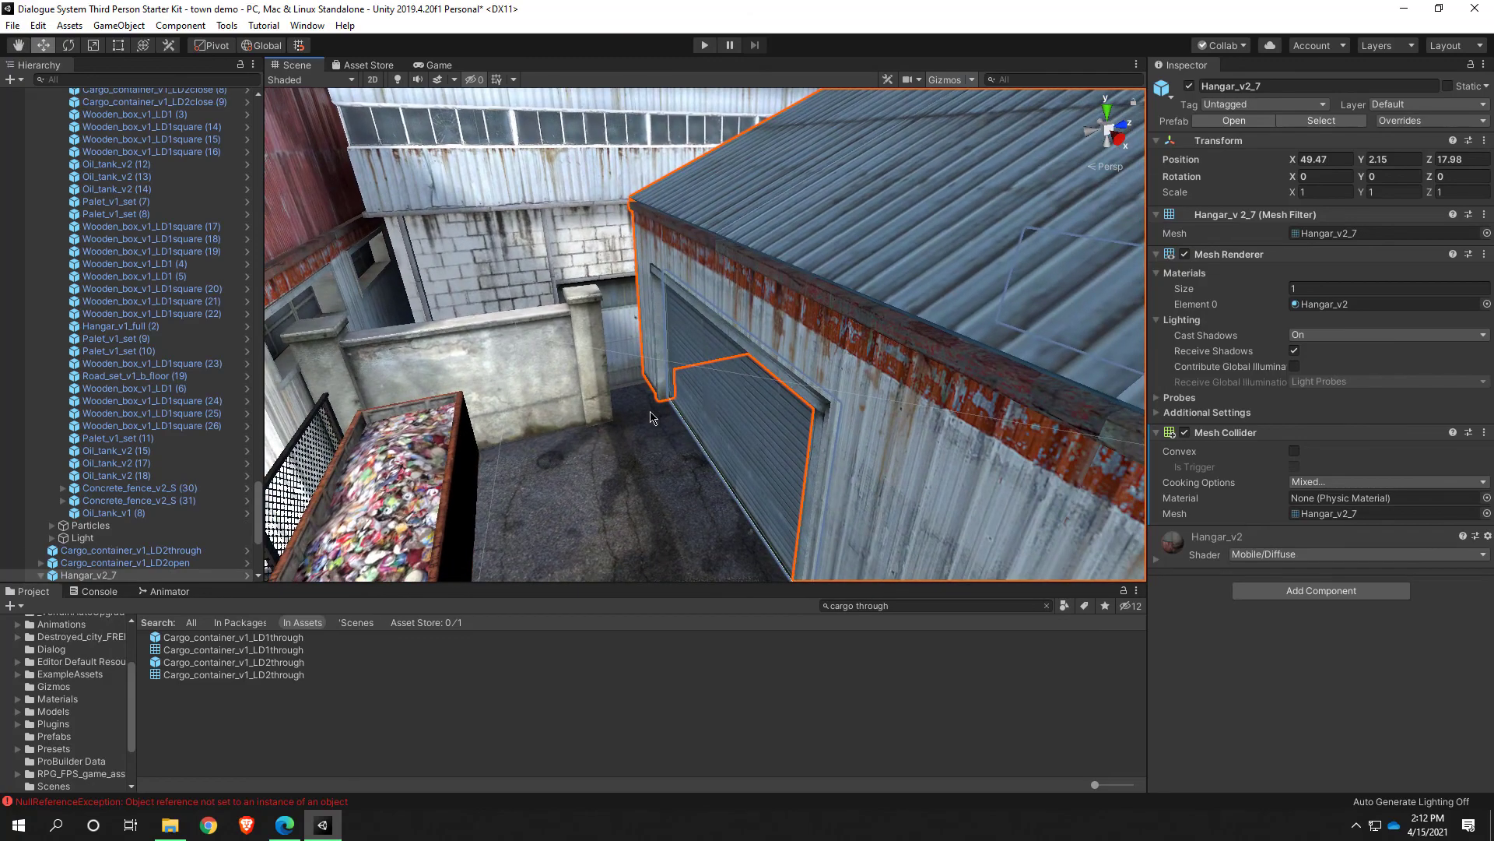
{"action": "left_click_drag", "start_coordinate": [653, 417], "coordinate": [683, 465]}
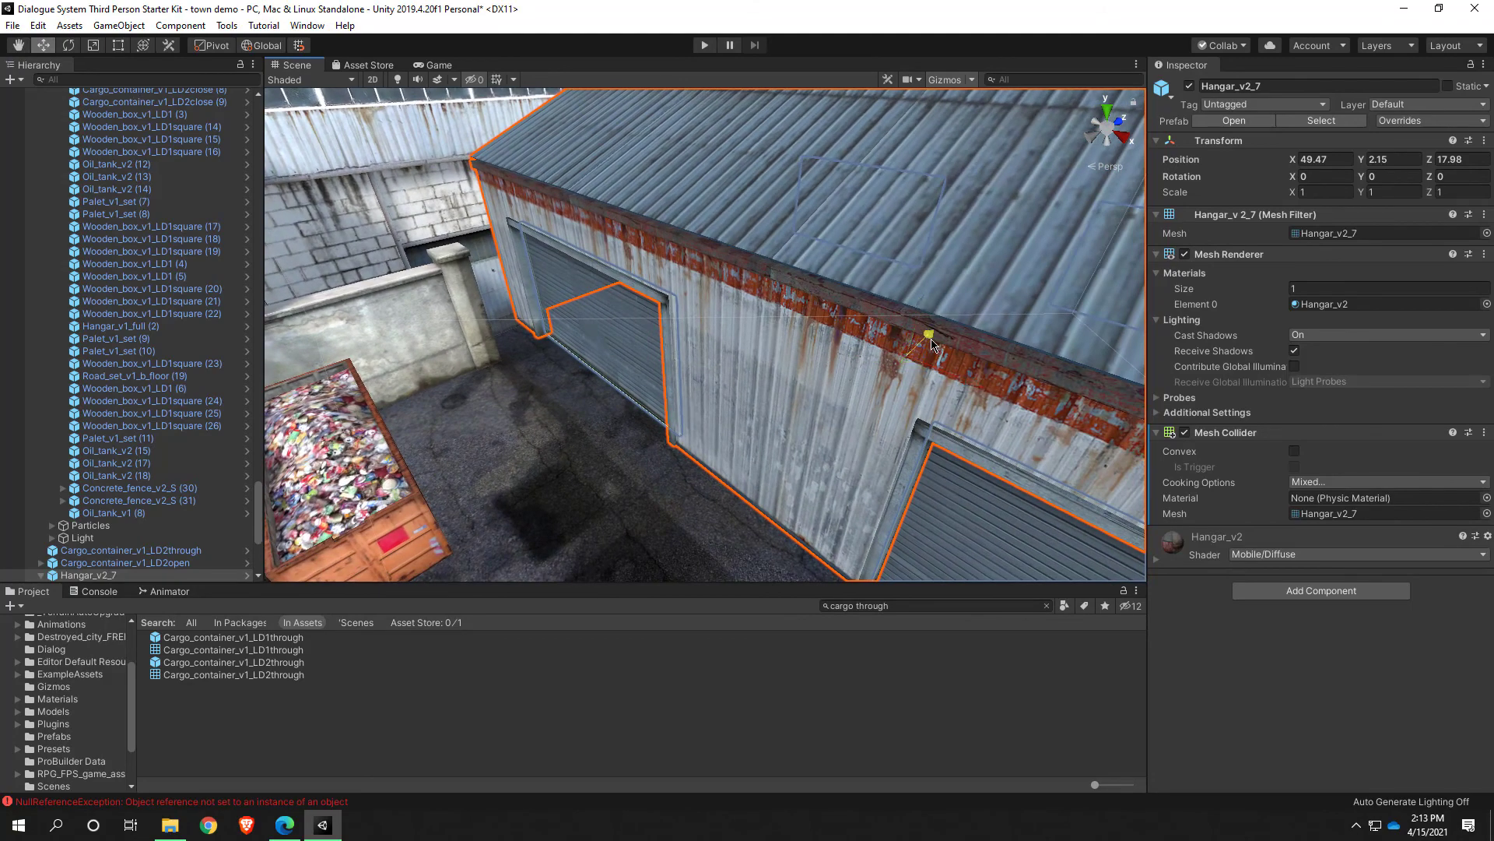
{"action": "left_click_drag", "start_coordinate": [930, 344], "coordinate": [920, 360]}
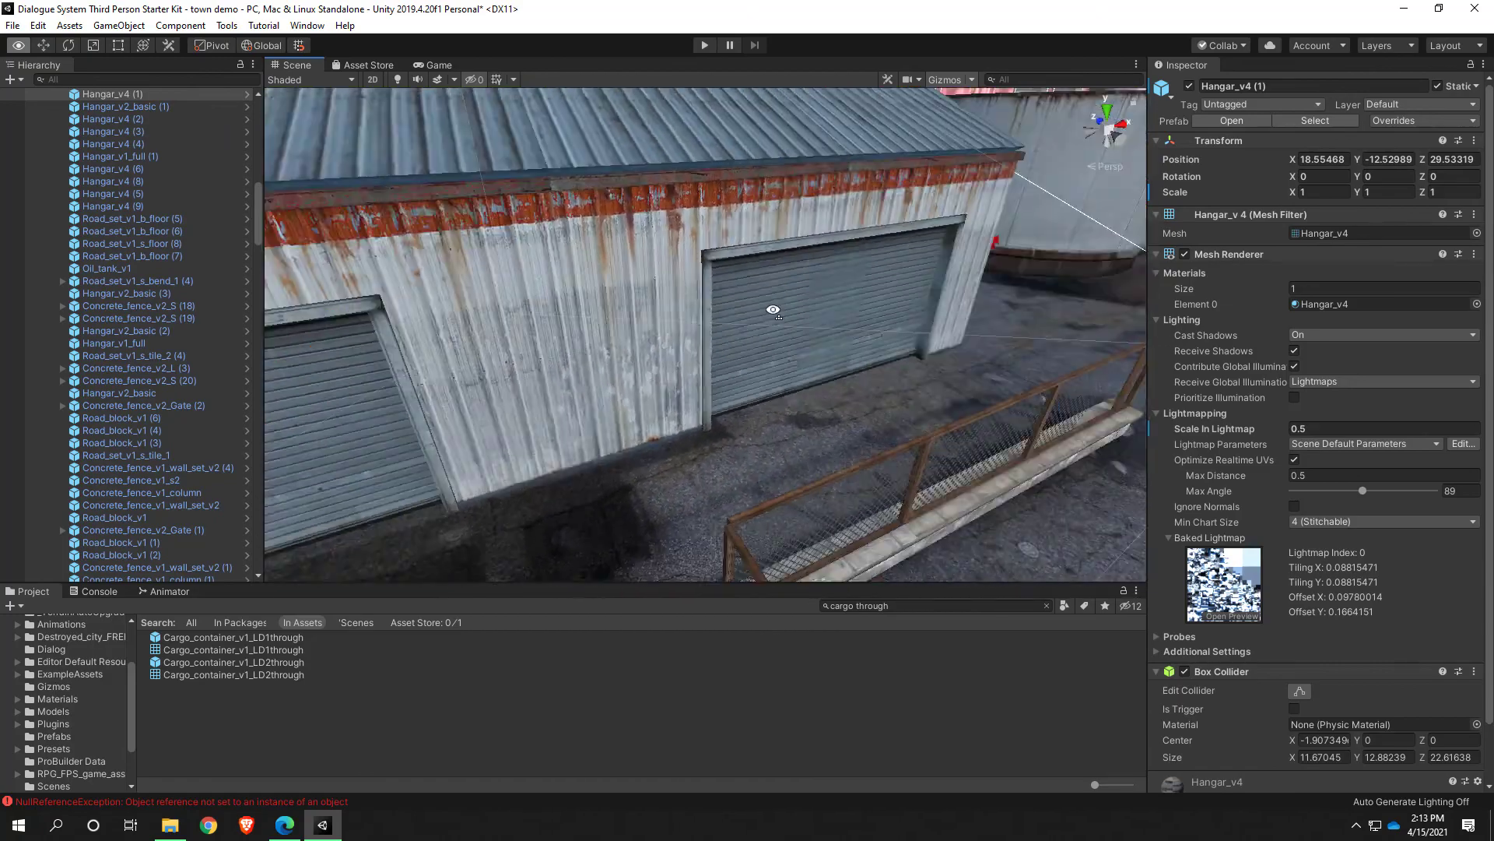
{"action": "left_click_drag", "start_coordinate": [773, 310], "coordinate": [591, 297]}
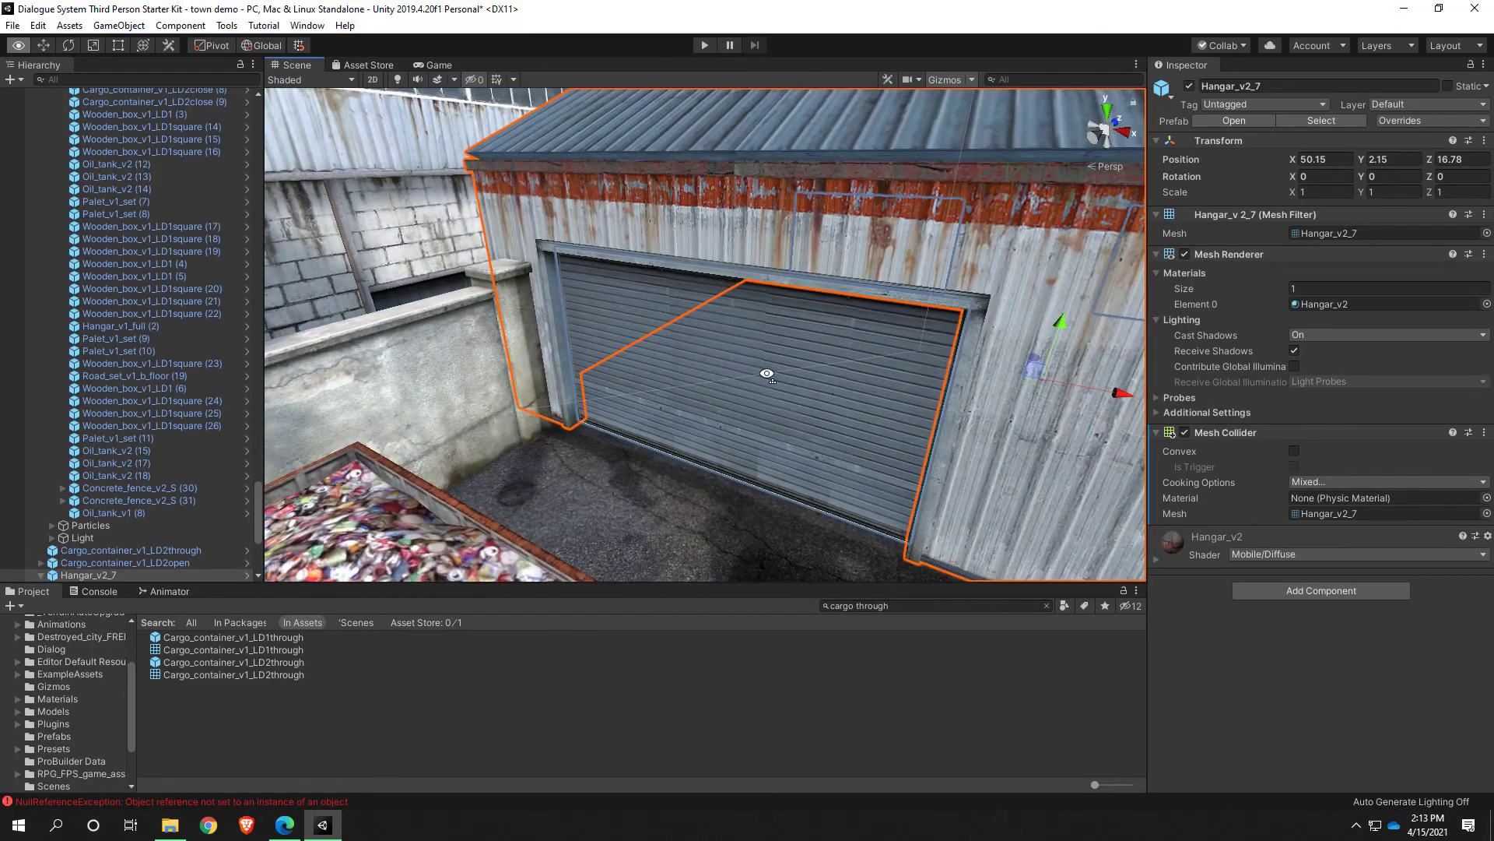
{"action": "left_click", "coordinate": [100, 574]}
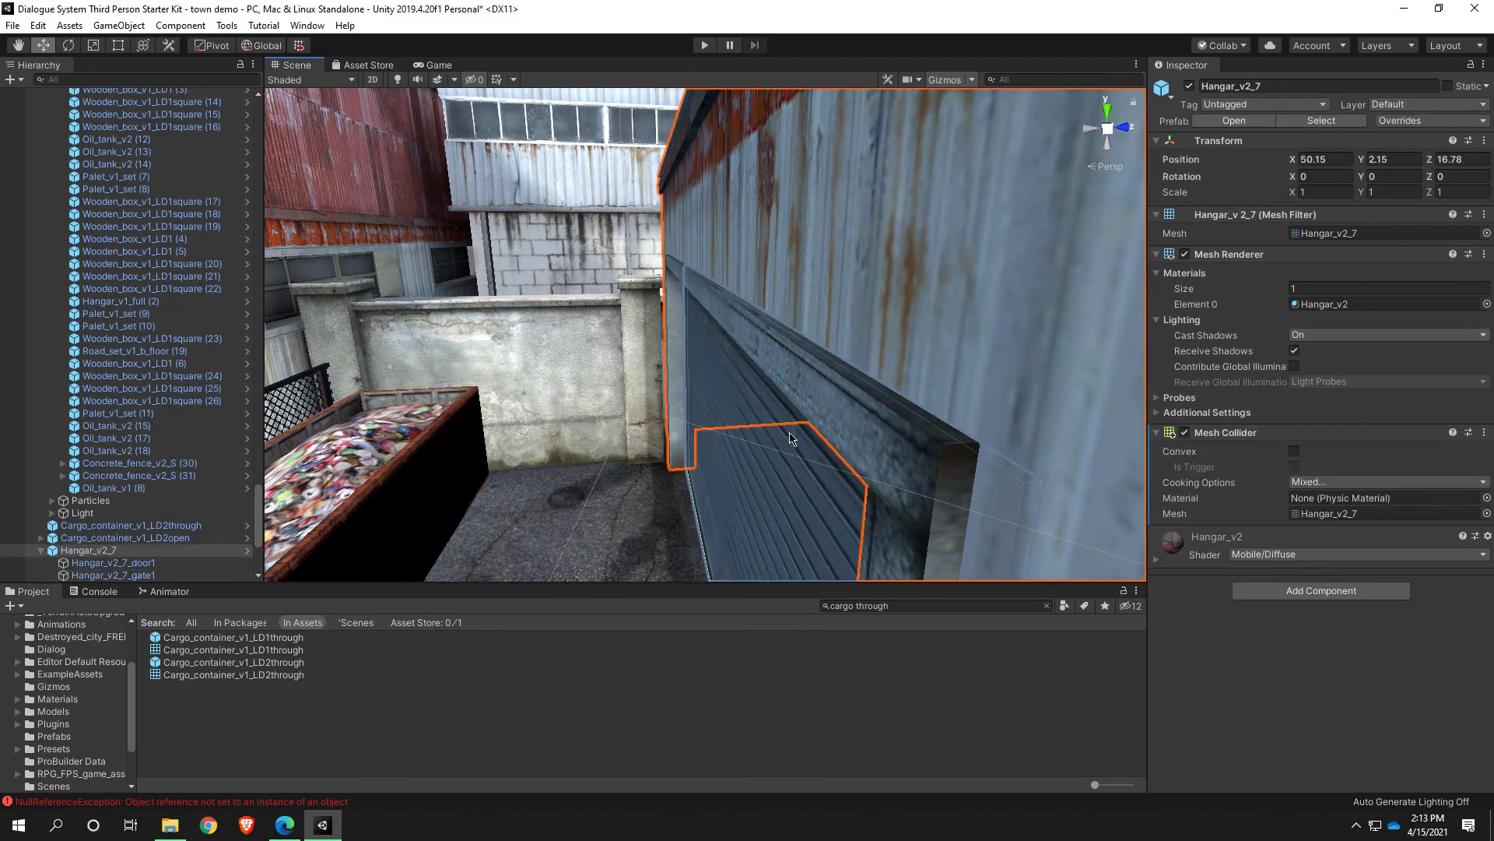
{"action": "left_click_drag", "start_coordinate": [791, 438], "coordinate": [1000, 440]}
{"action": "type", "text": "wall"}
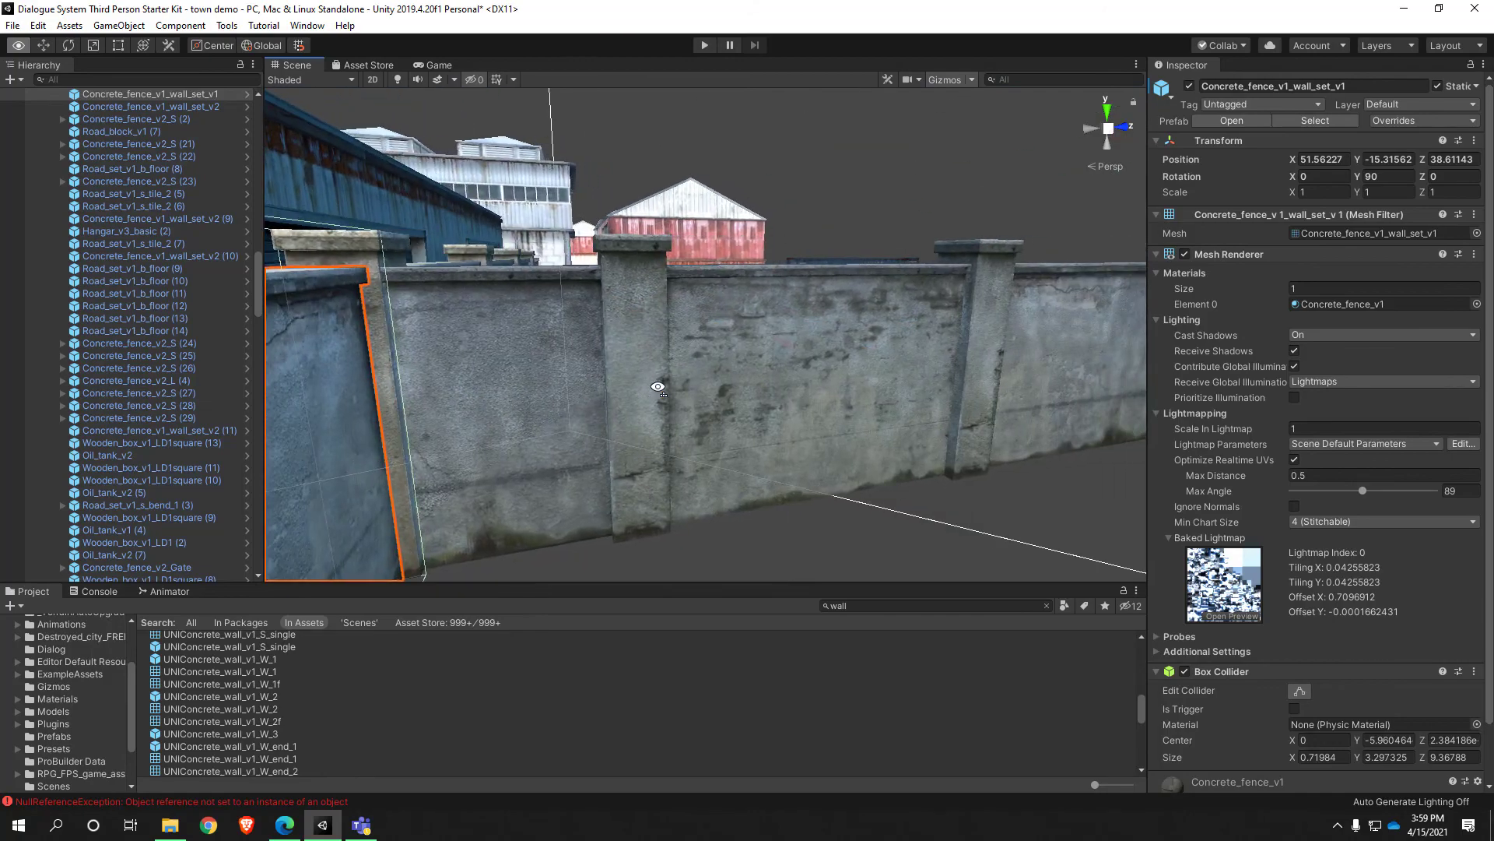
{"action": "scroll", "scroll_direction": "down", "scroll_amount": 3}
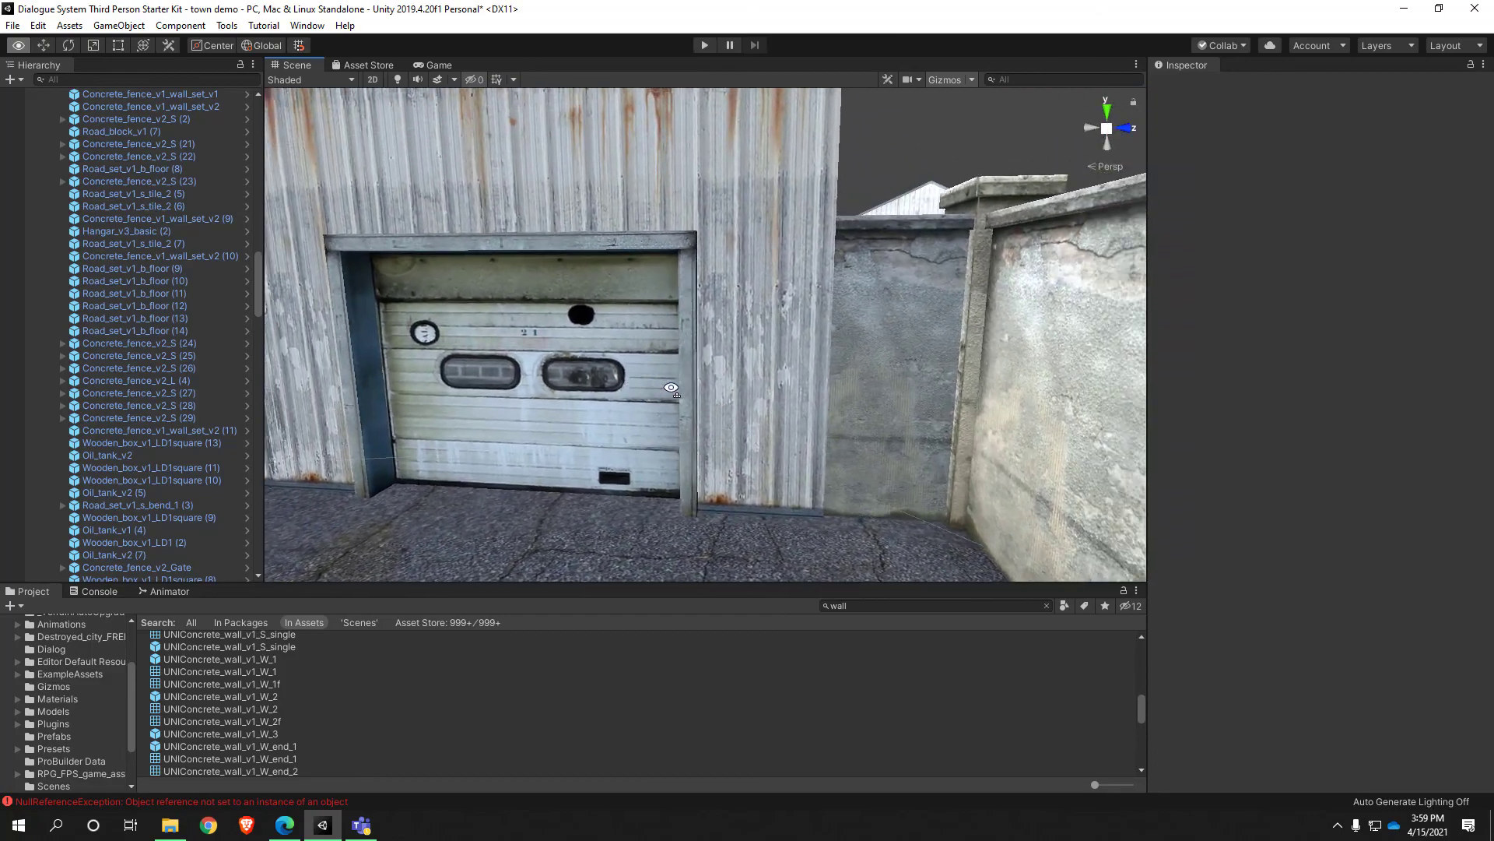
{"action": "left_click_drag", "start_coordinate": [667, 388], "coordinate": [590, 202]}
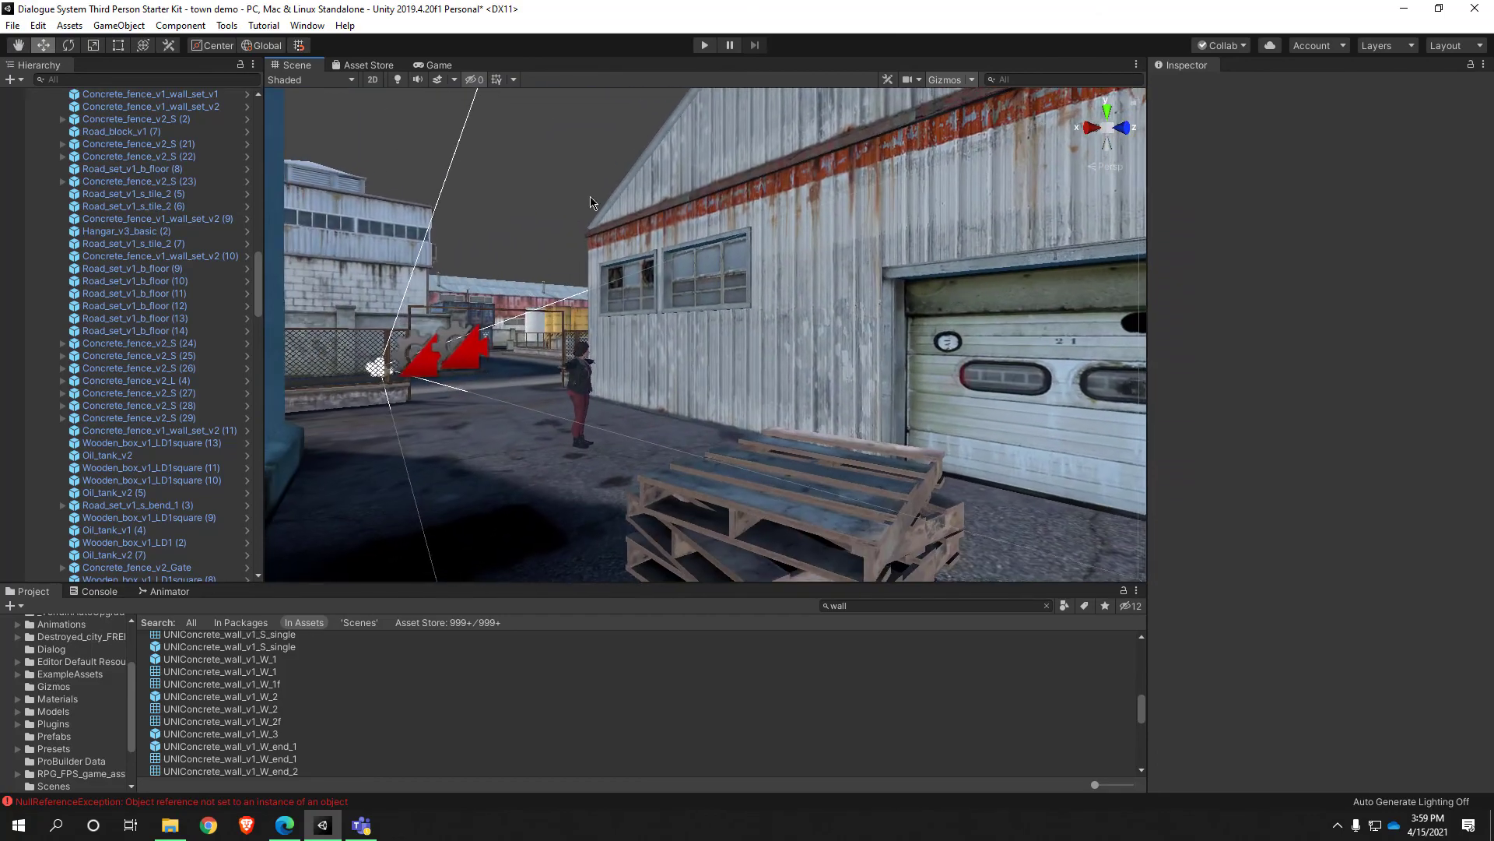